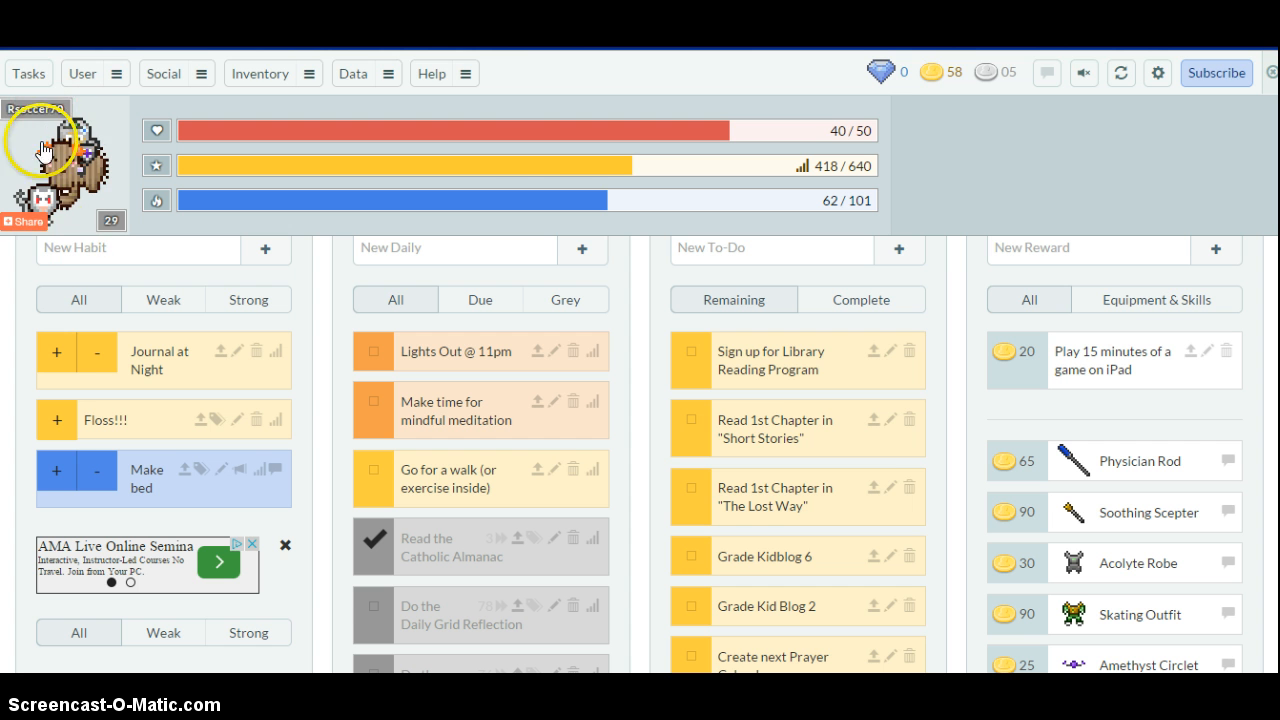
mouse_move(112, 196)
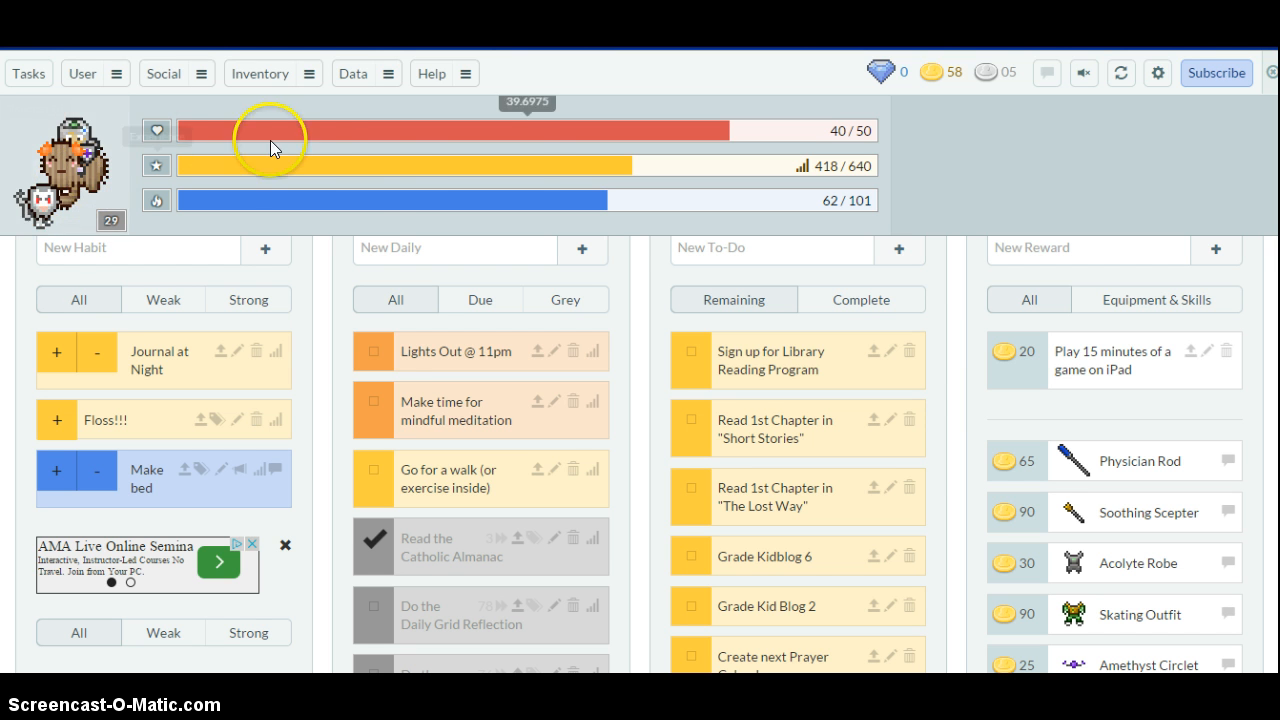
mouse_move(340, 212)
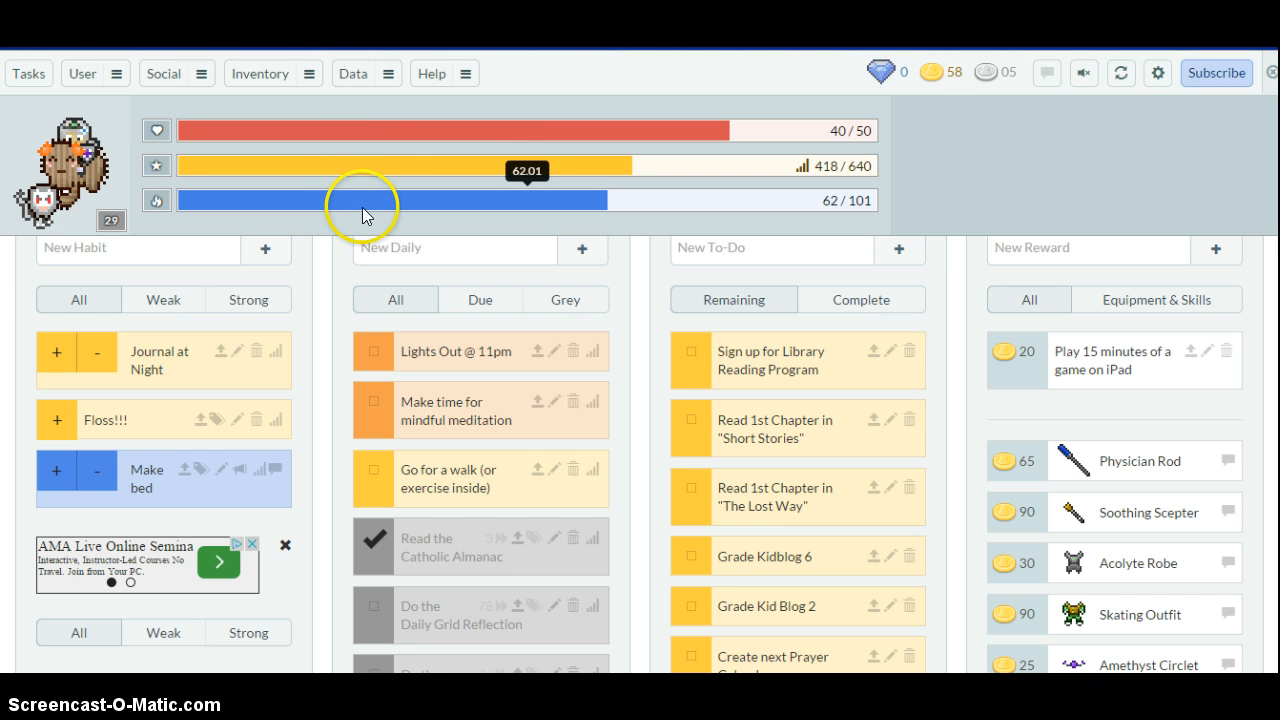
mouse_move(364, 224)
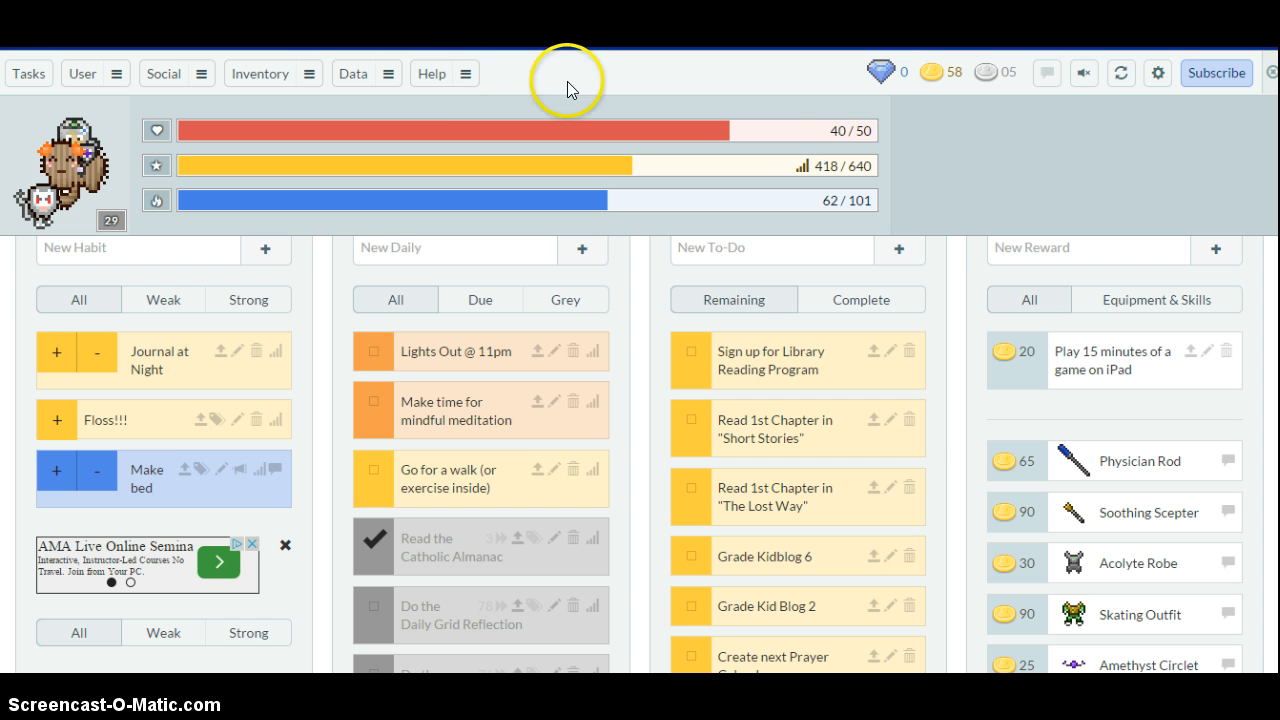
mouse_move(766, 136)
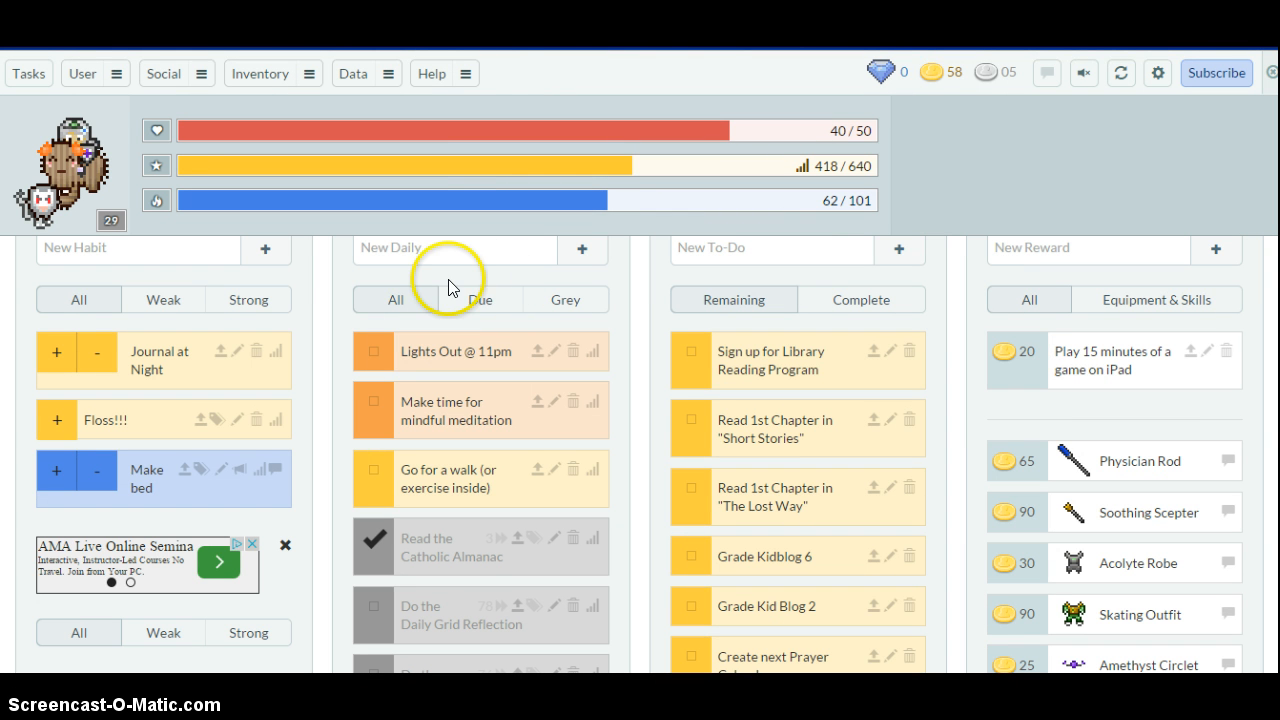
mouse_move(362, 284)
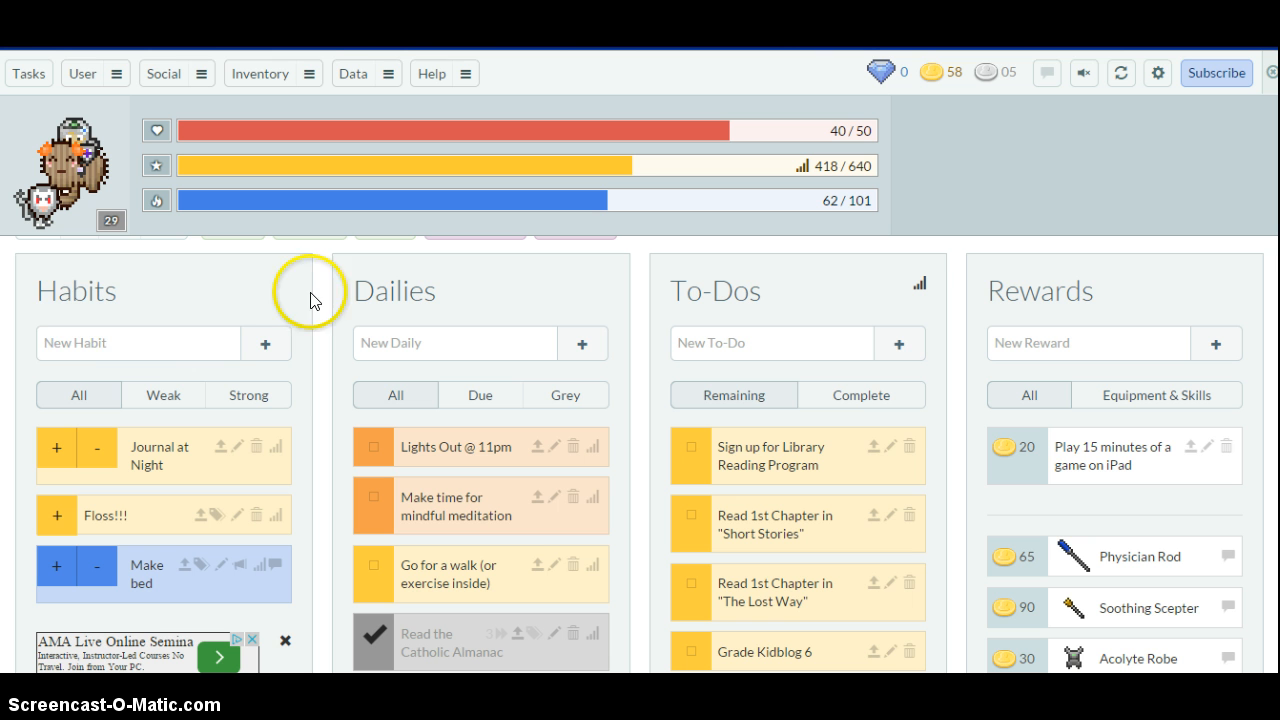
mouse_move(176, 284)
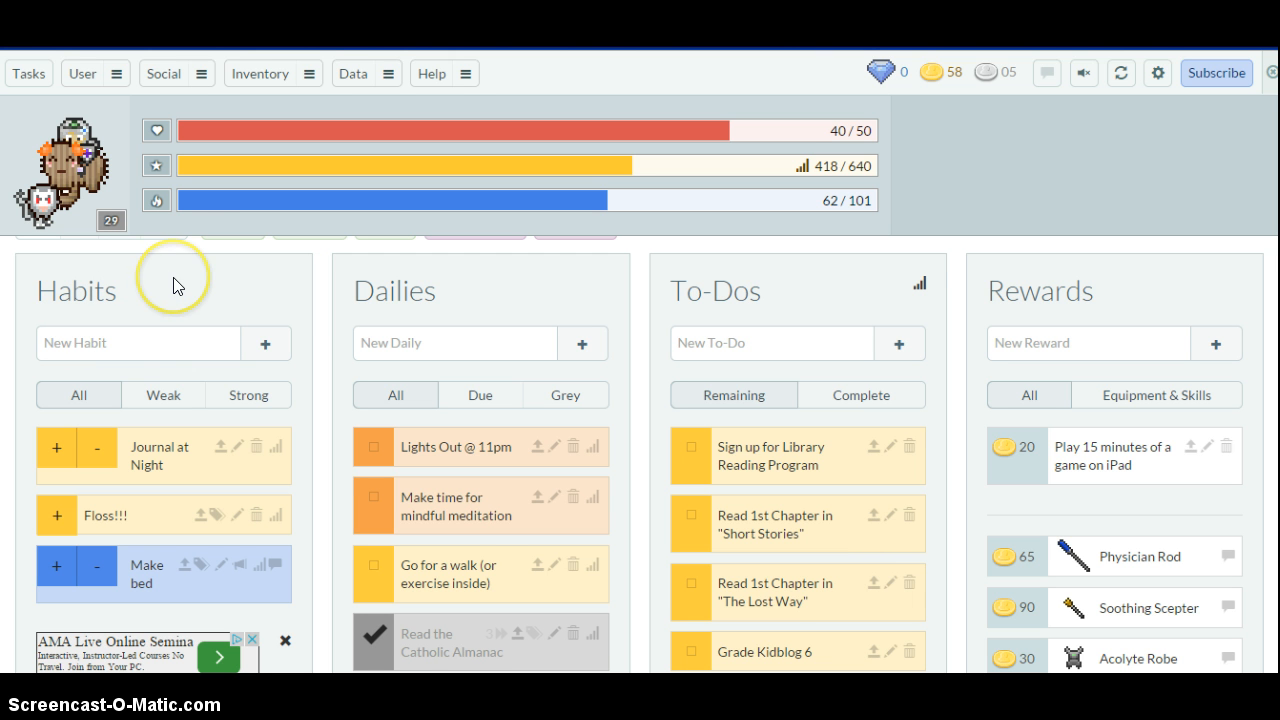
mouse_move(184, 288)
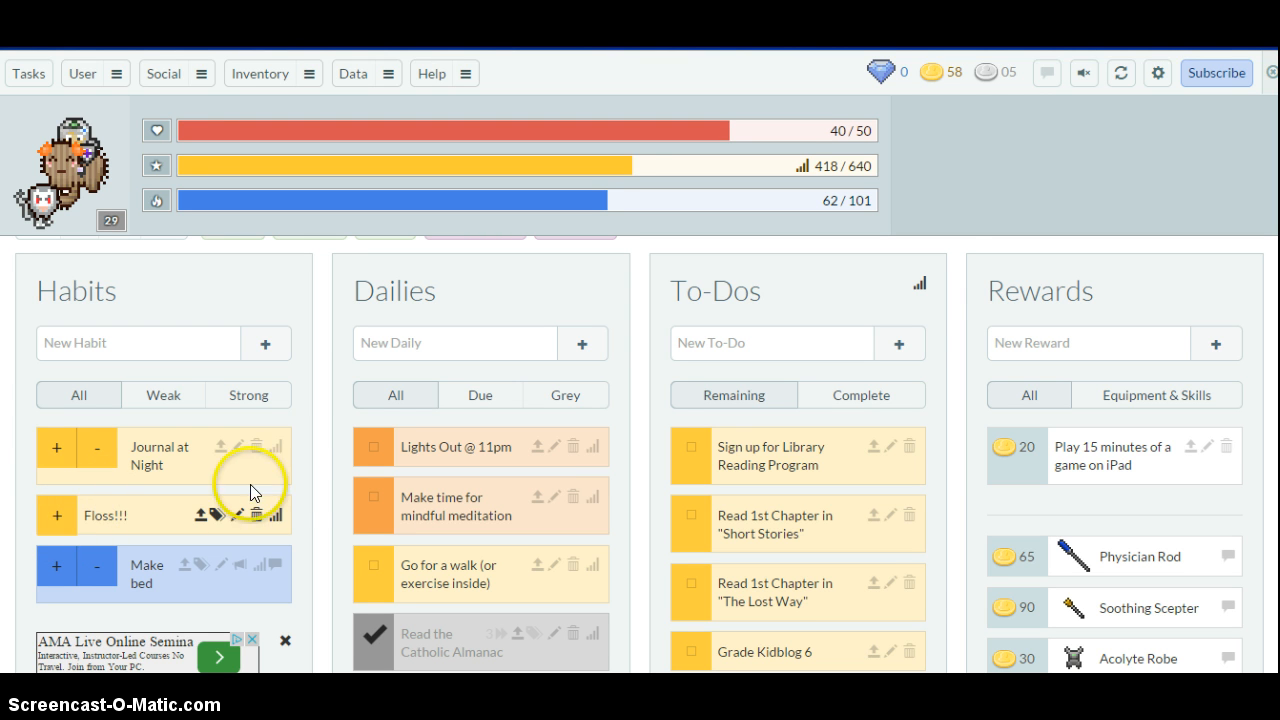
- Bring up the score history graph for the Pray in the Morning daily
scroll(down, 3)
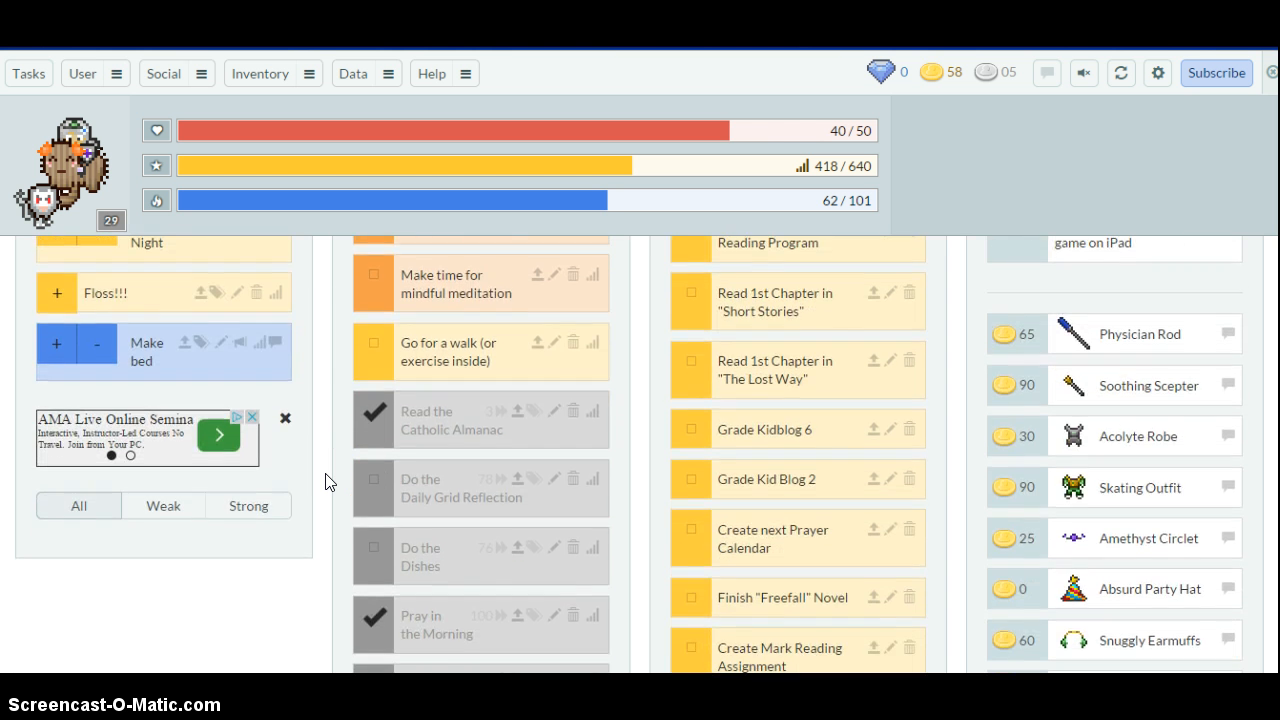
scroll(down, 3)
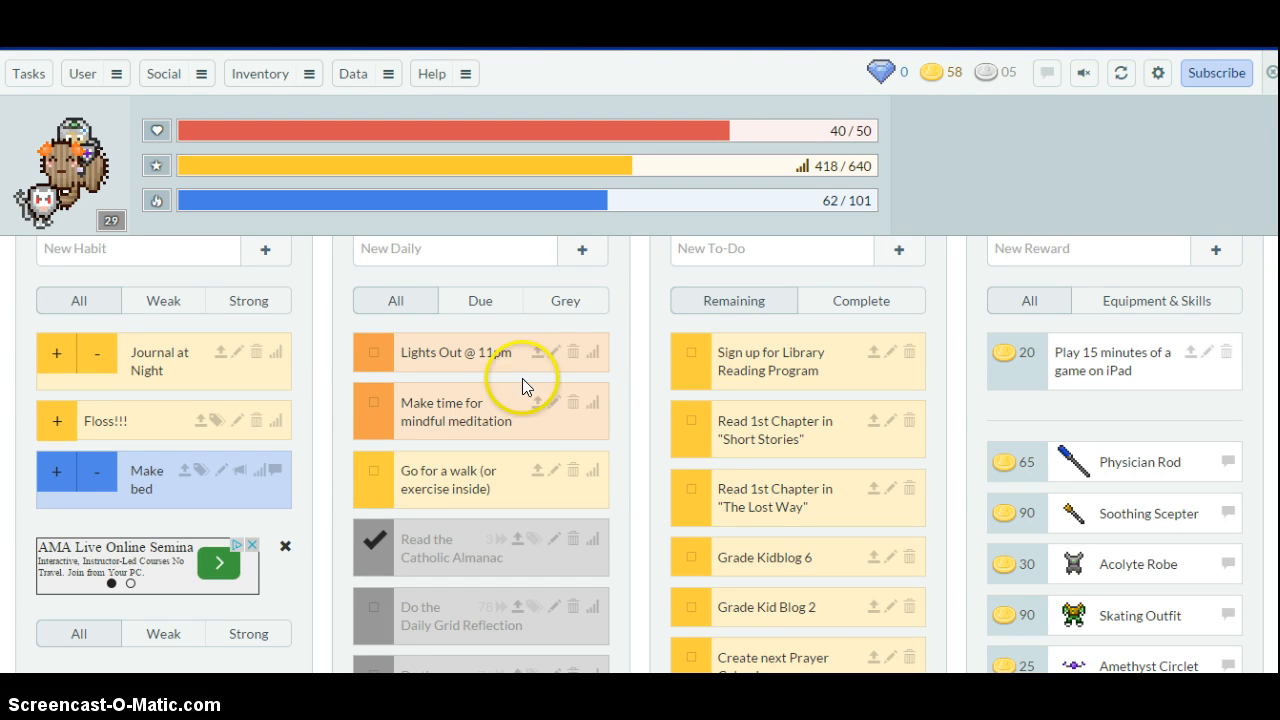
mouse_move(552, 352)
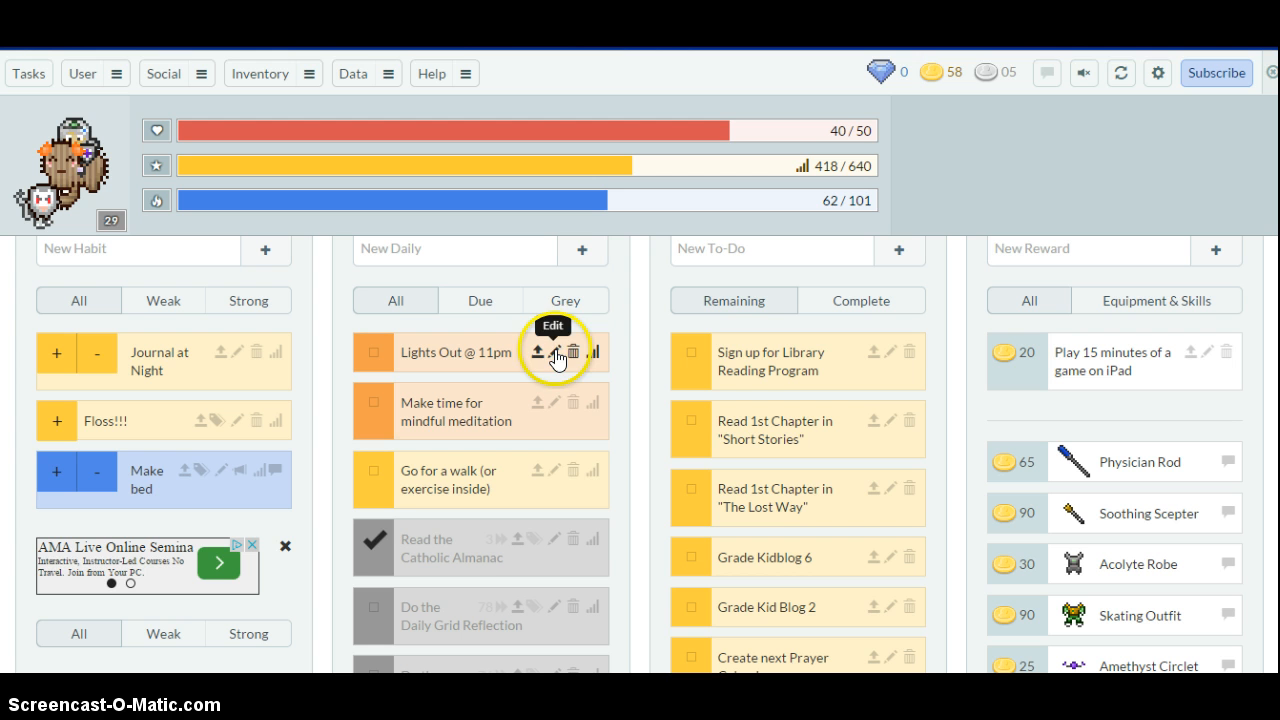
mouse_move(600, 356)
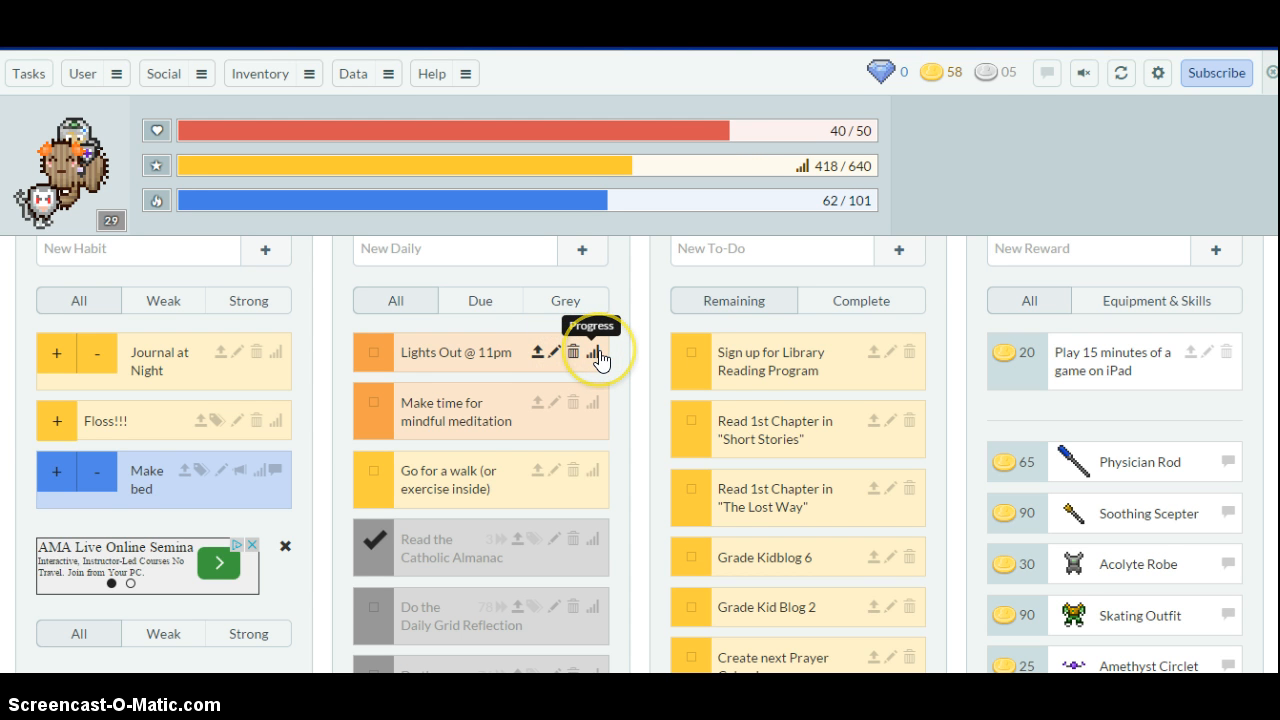
scroll(down, 3)
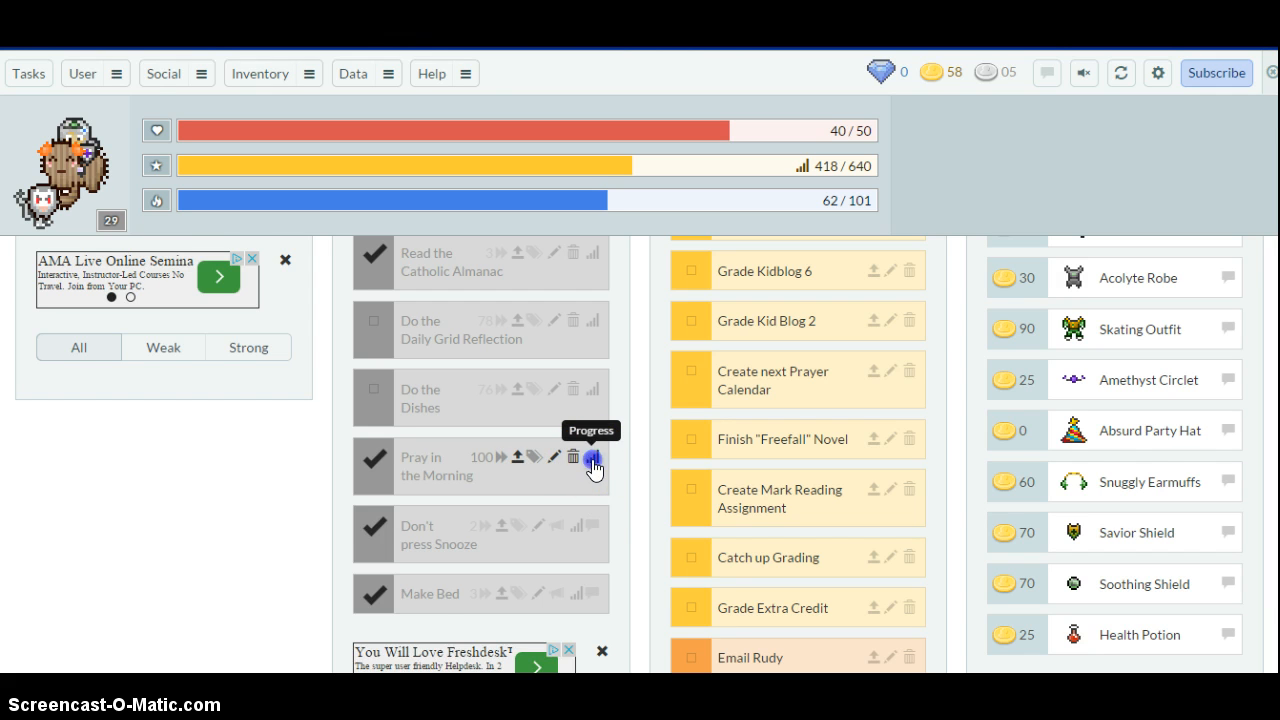
click(592, 456)
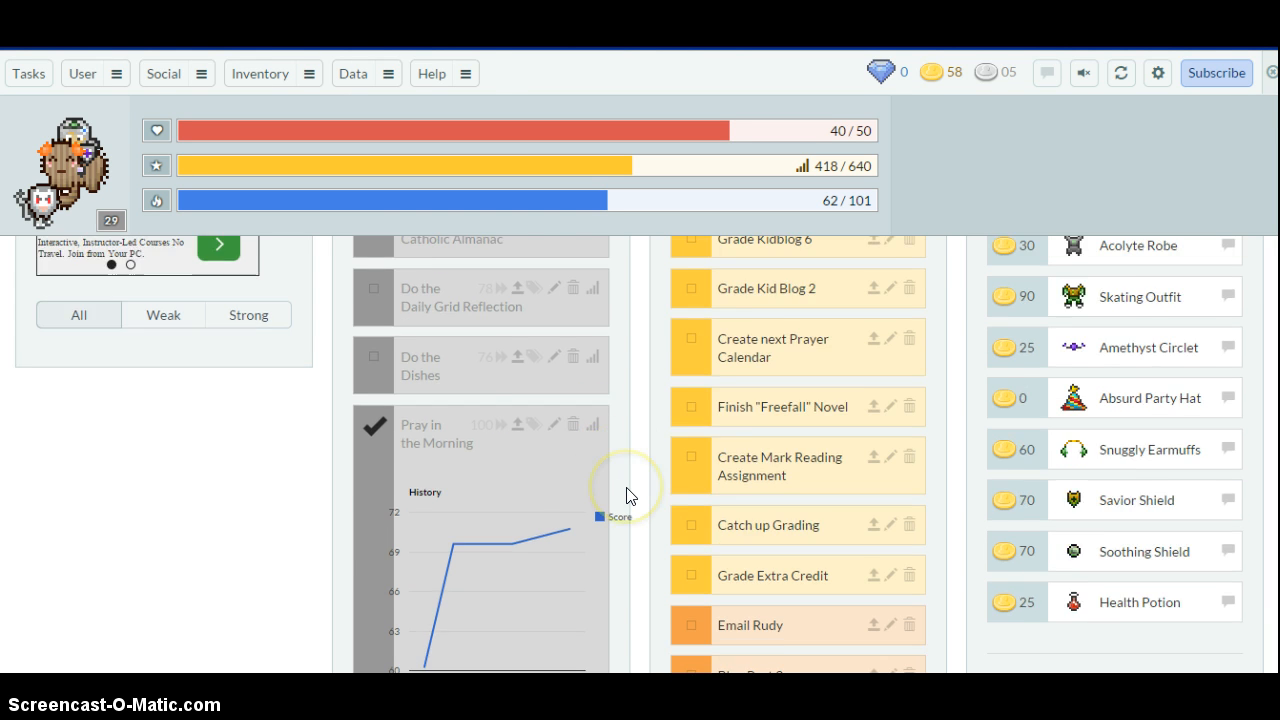
scroll(down, 3)
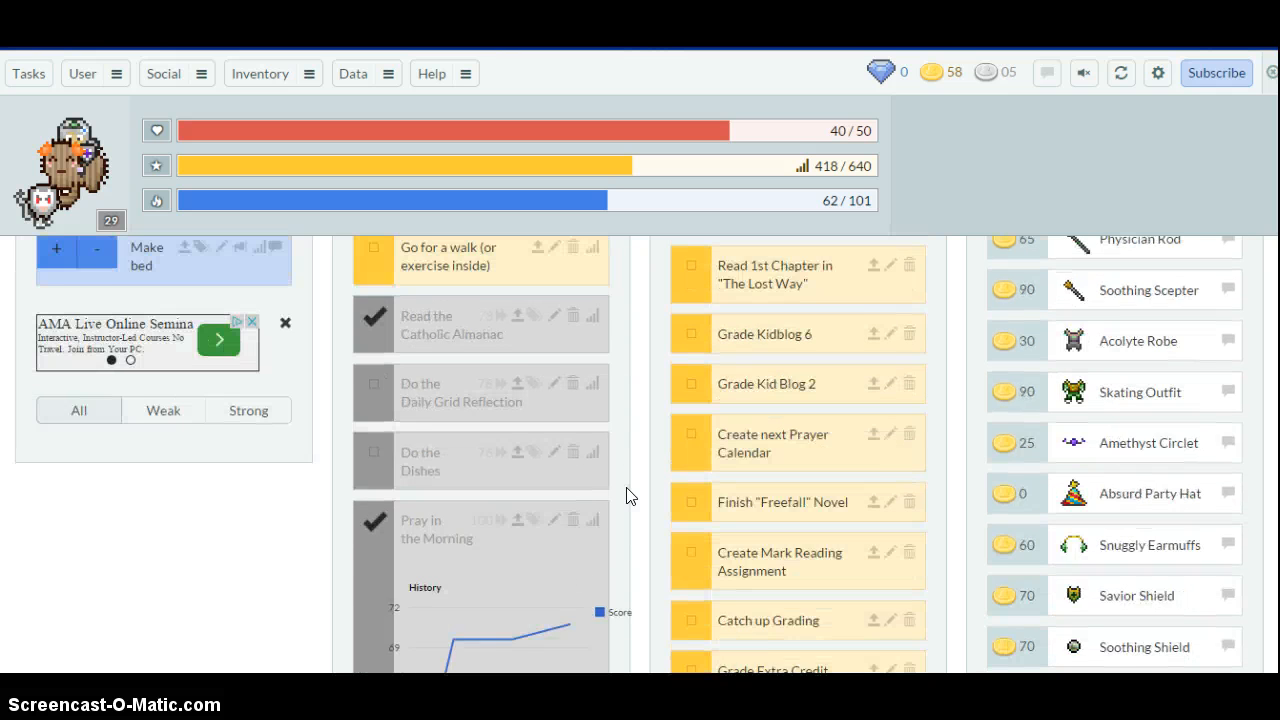
scroll(down, 3)
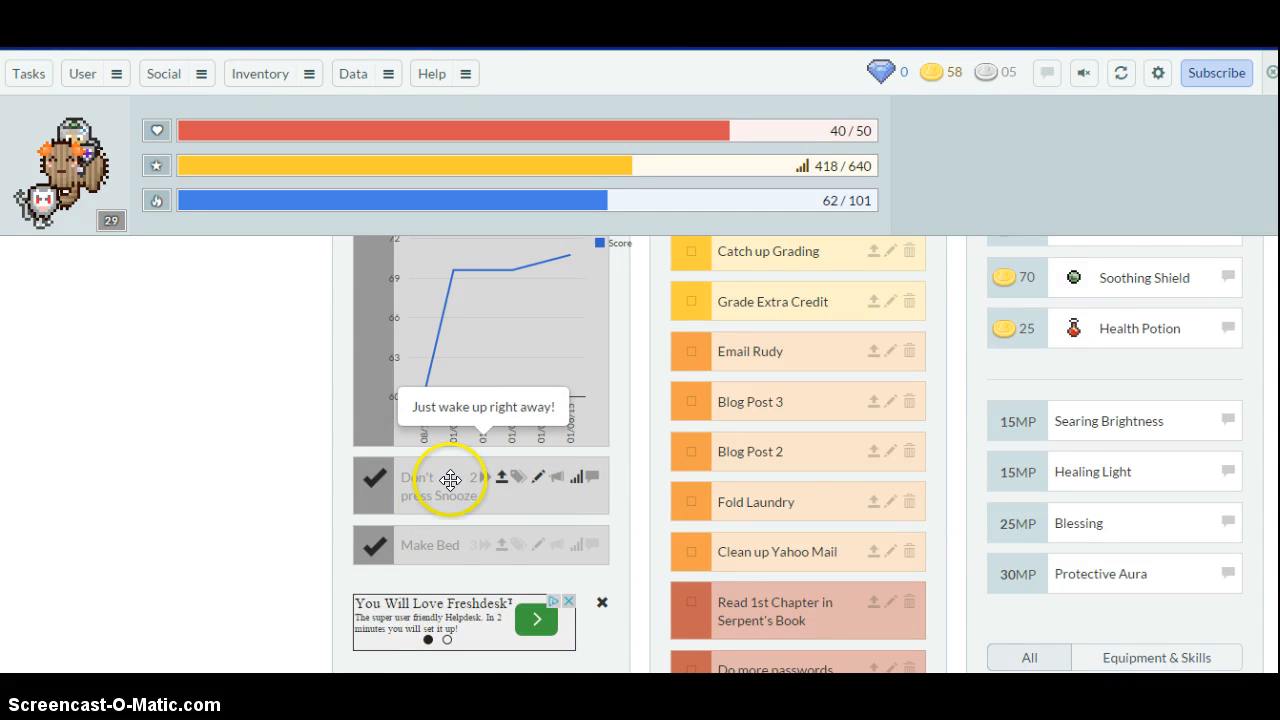
mouse_move(324, 412)
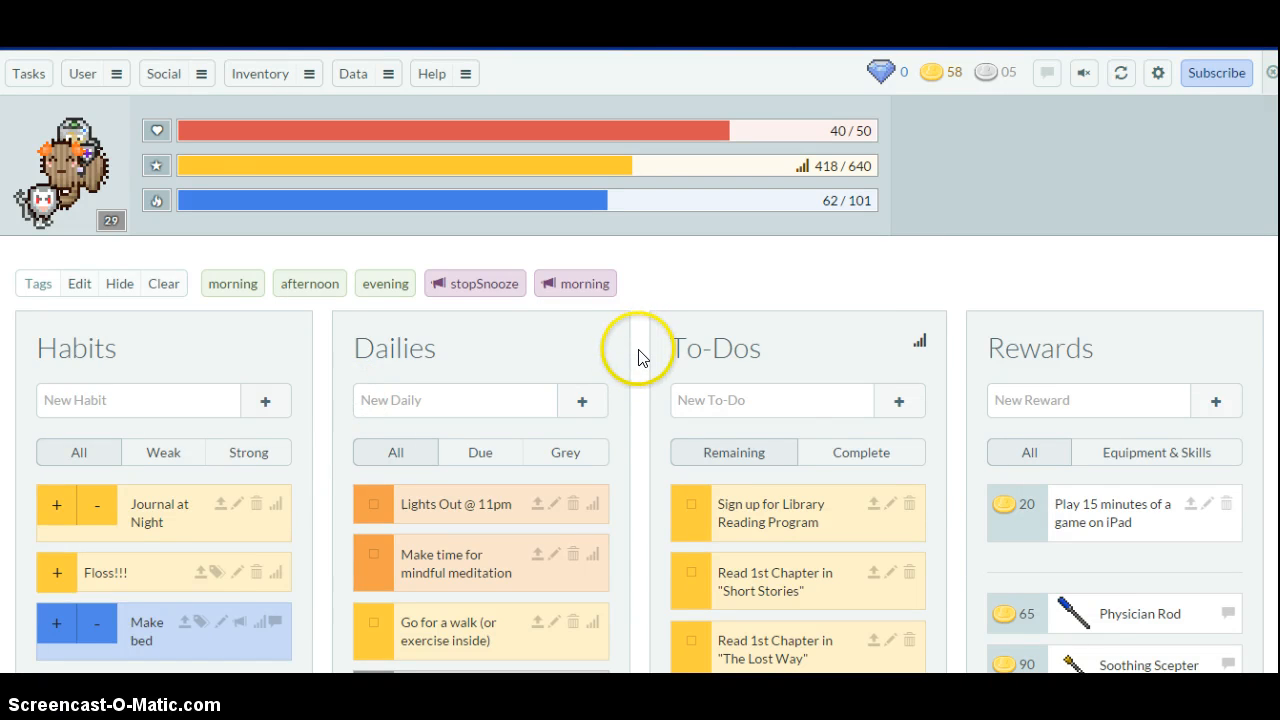
scroll(down, 3)
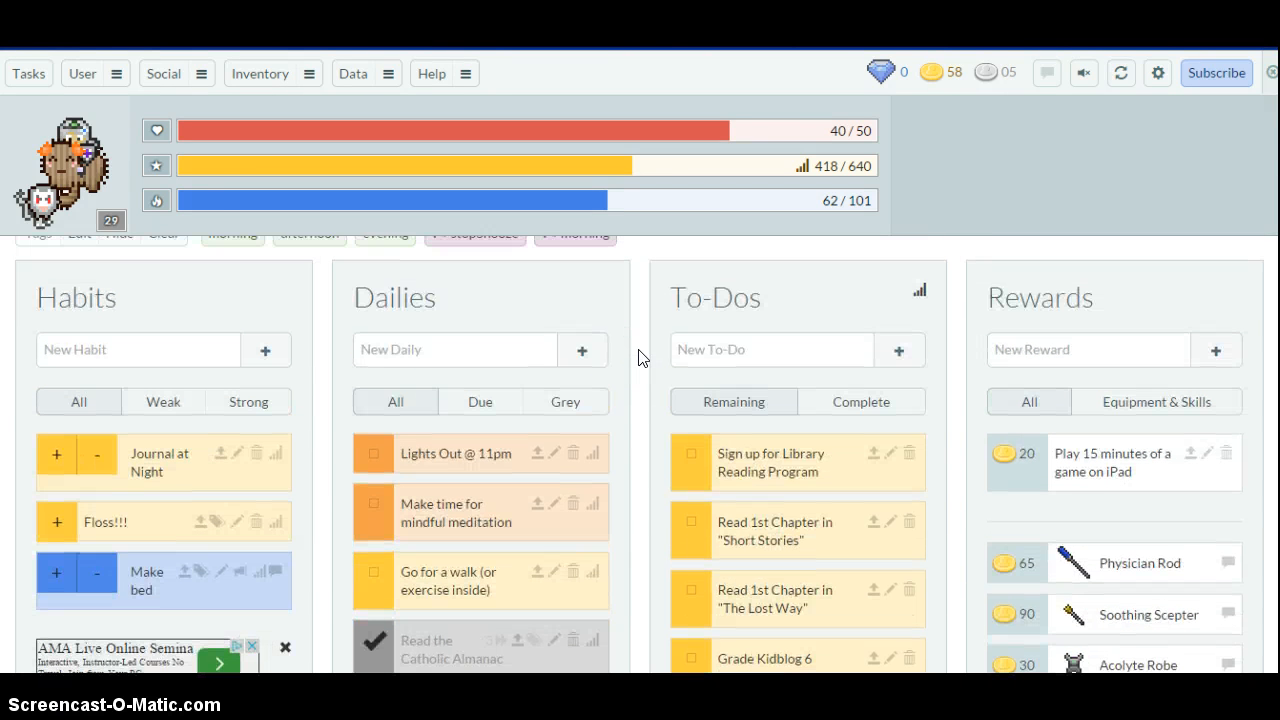
scroll(down, 3)
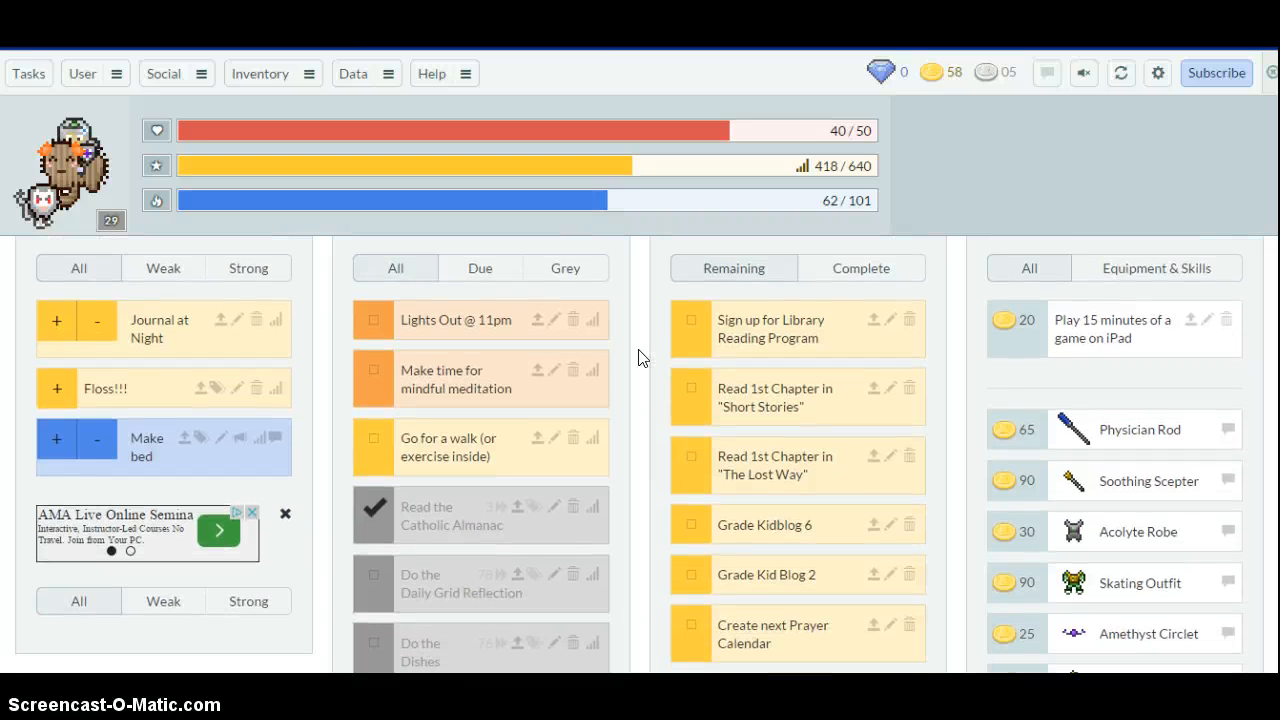
scroll(down, 3)
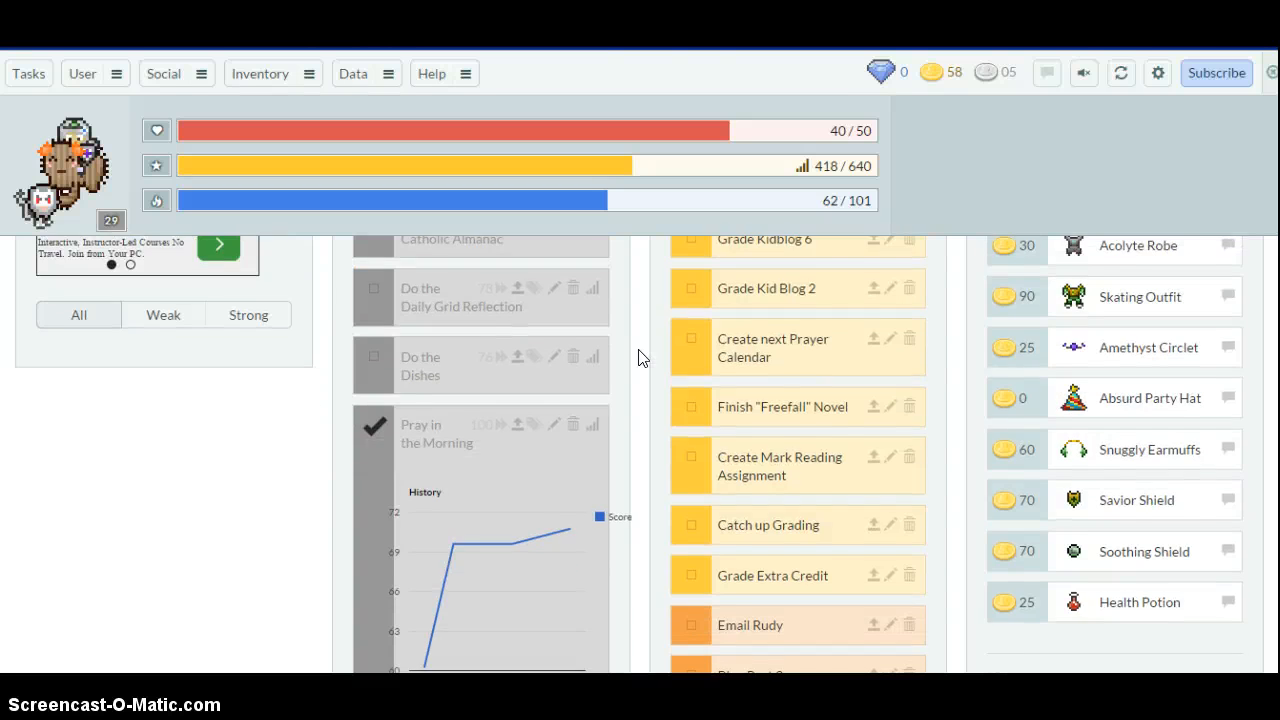
scroll(down, 3)
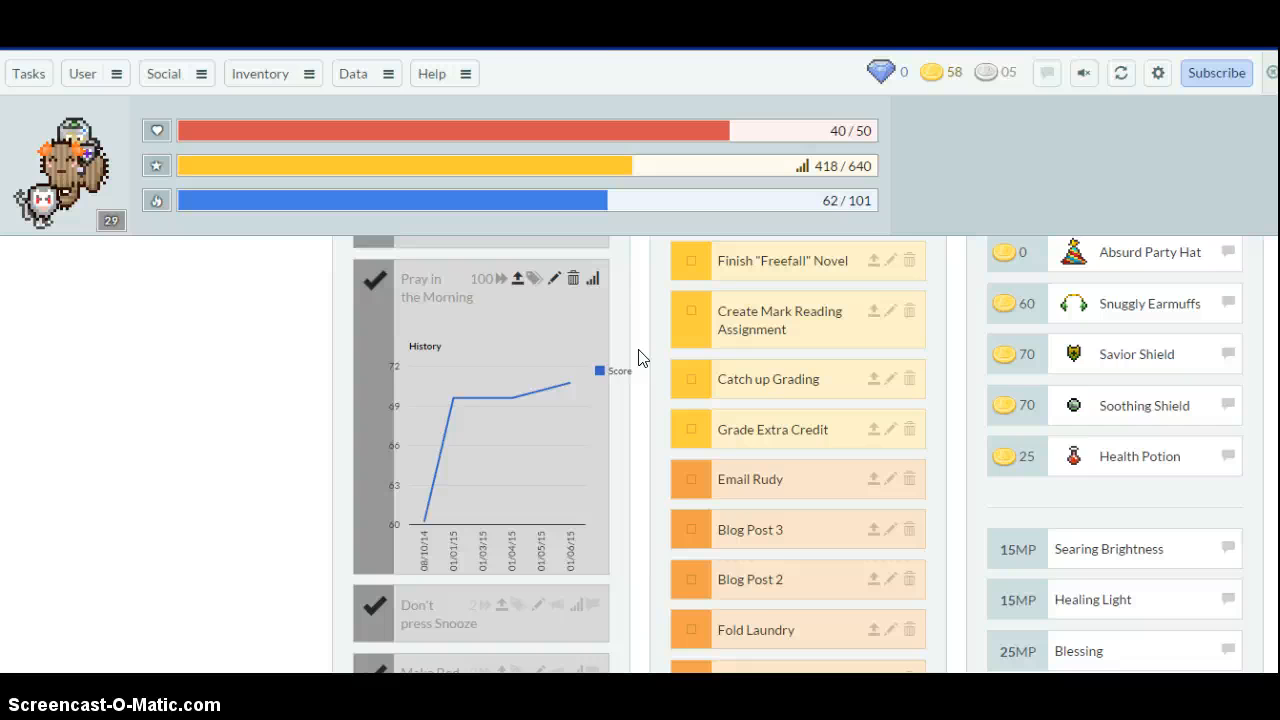
scroll(down, 3)
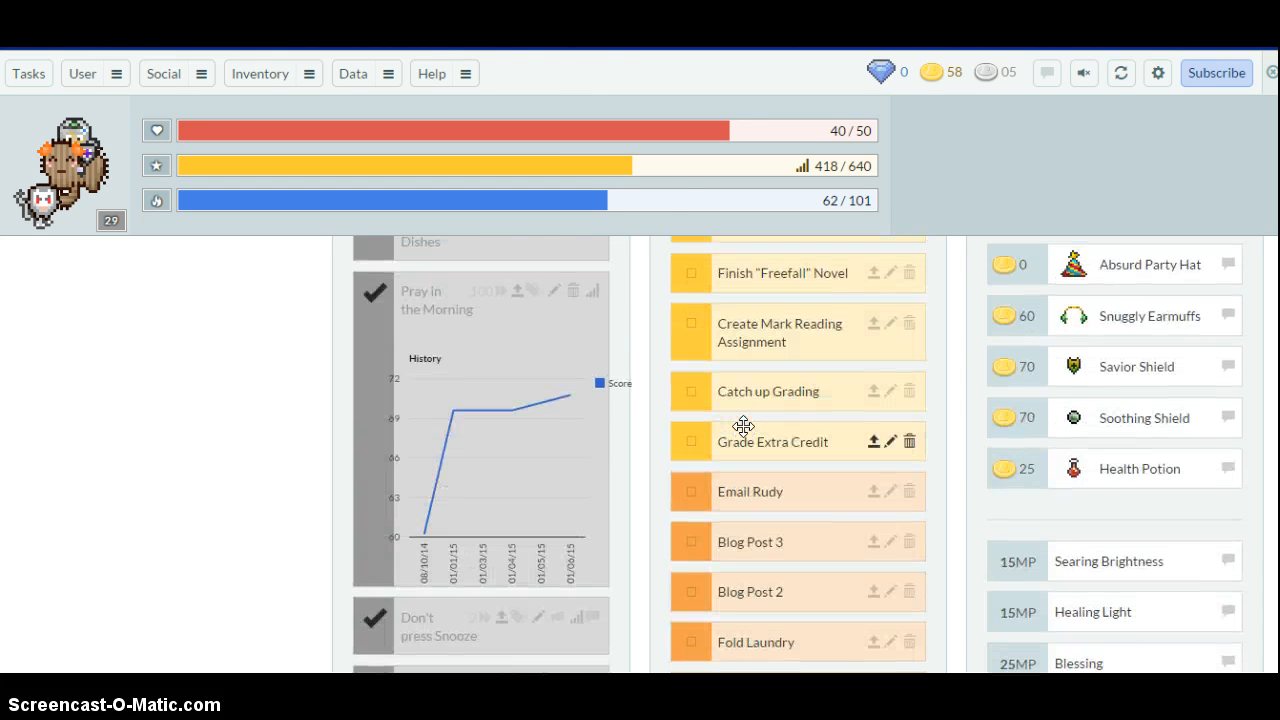
scroll(down, 3)
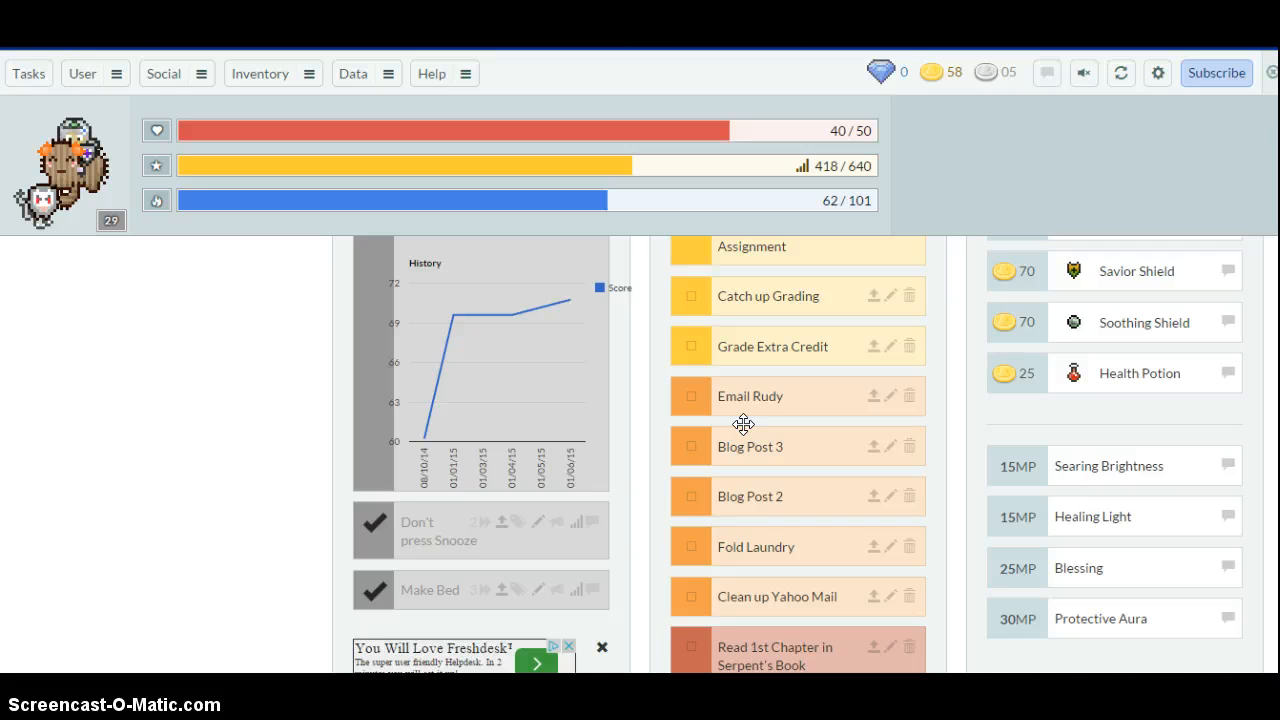
scroll(down, 3)
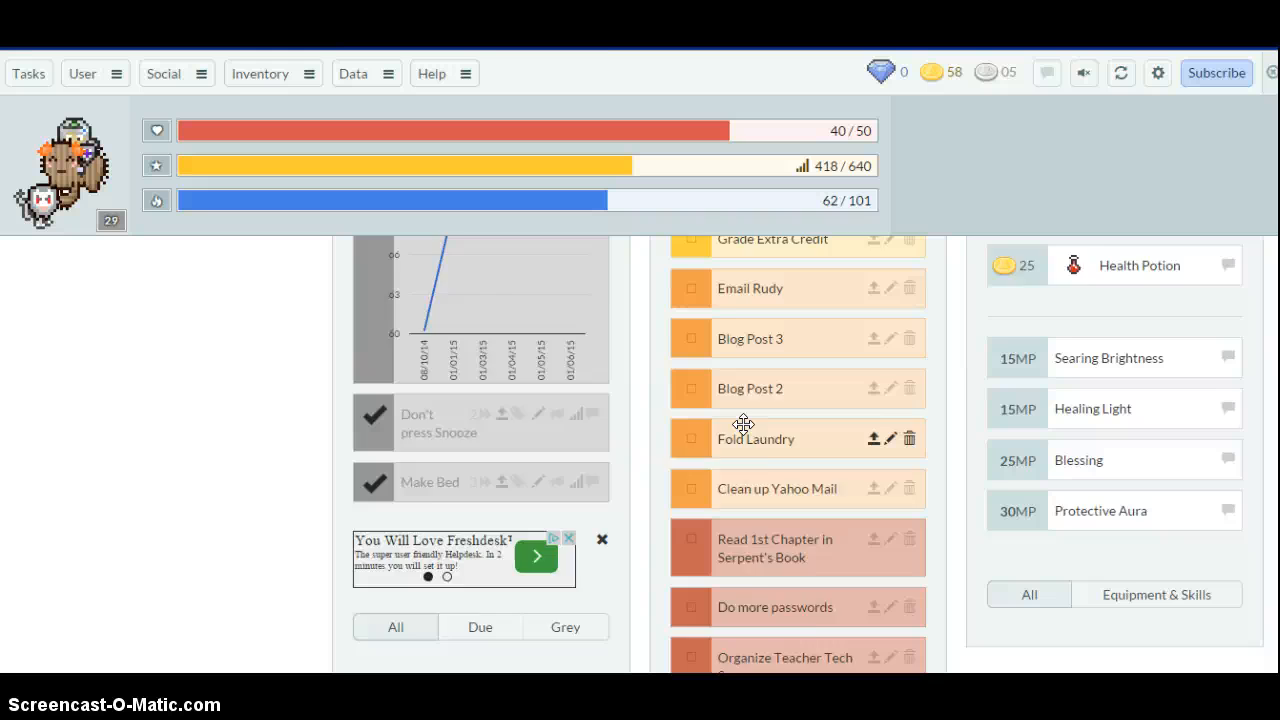
scroll(down, 3)
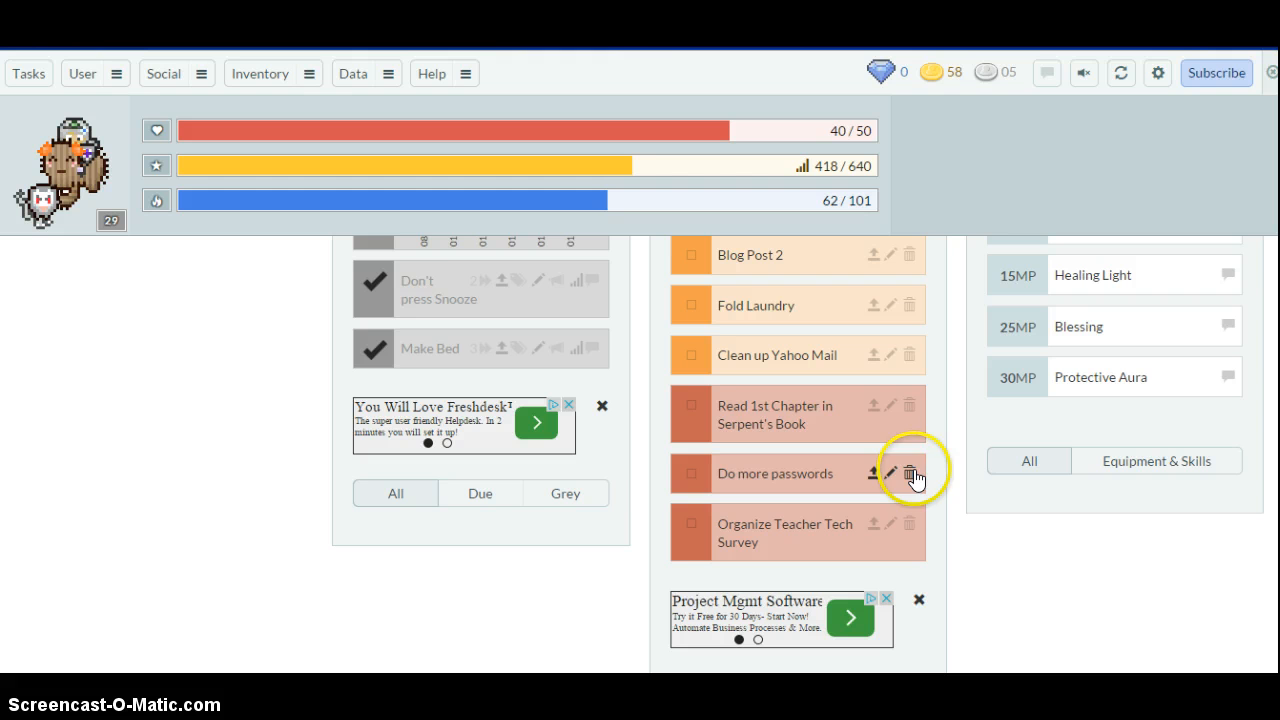
click(692, 478)
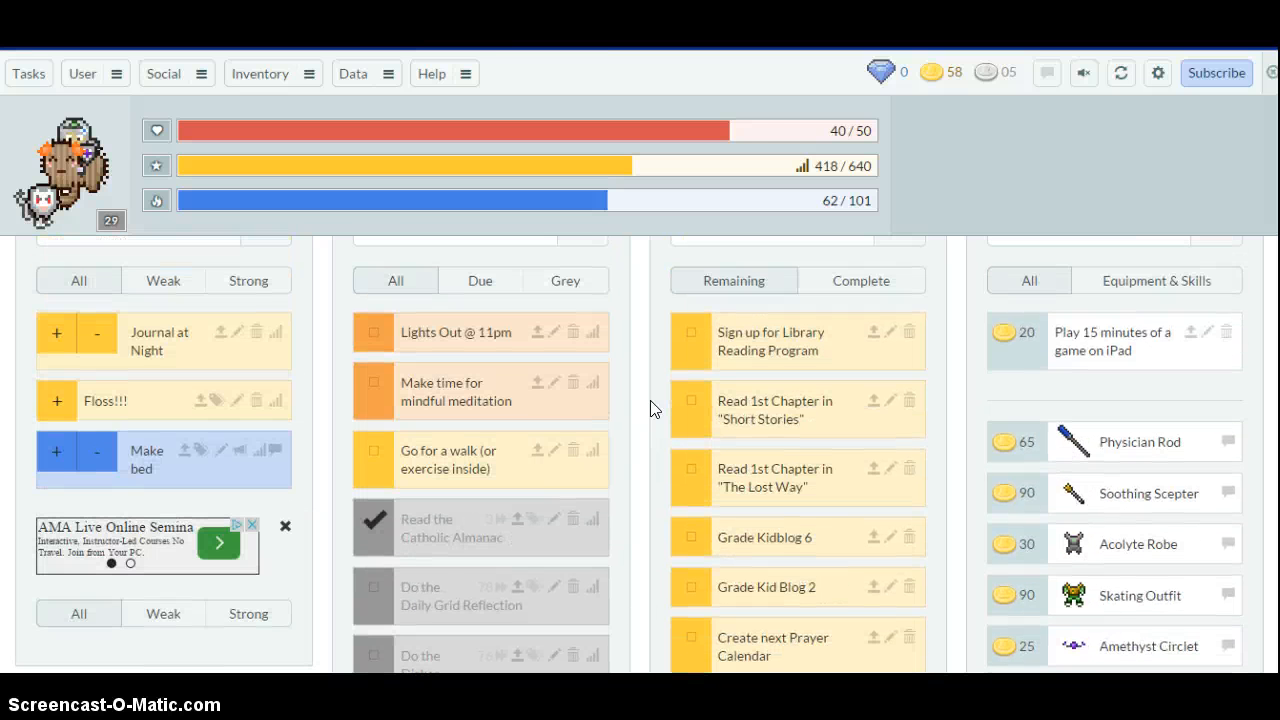
- Edit the Catch up Grading to-do, expand Advanced Options, then Save & Close back to the dashboard
scroll(down, 3)
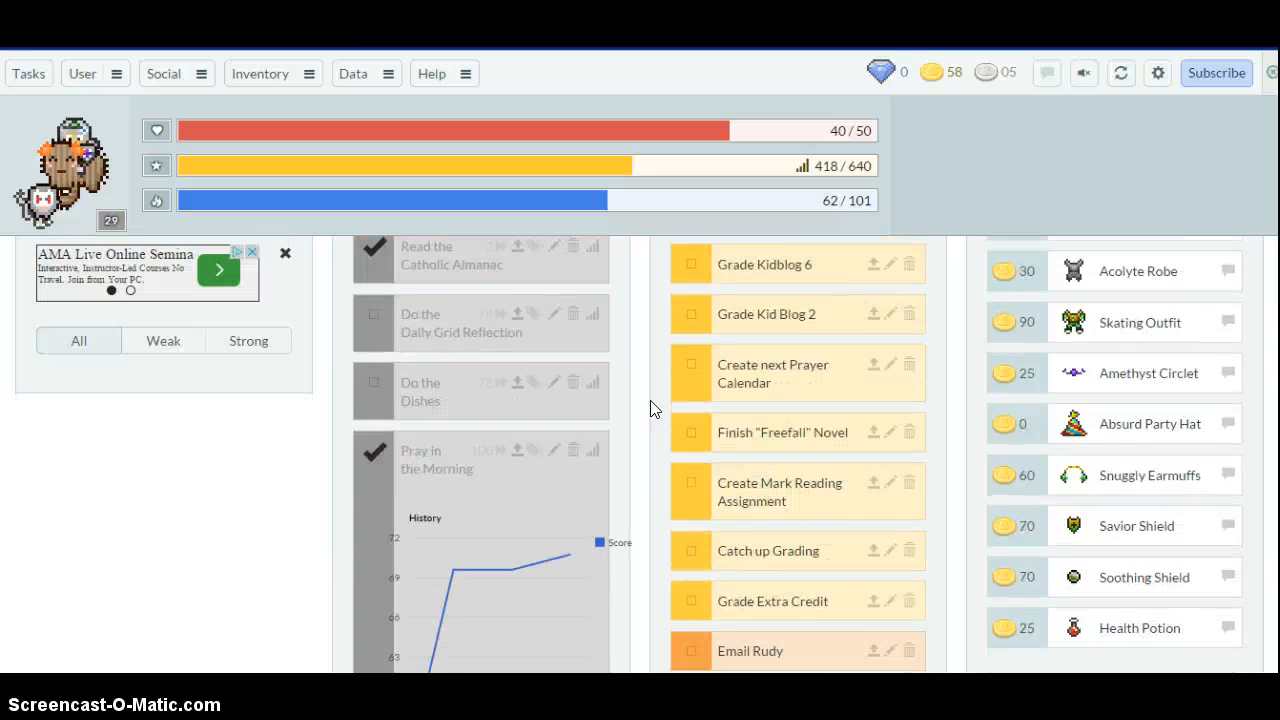
scroll(down, 3)
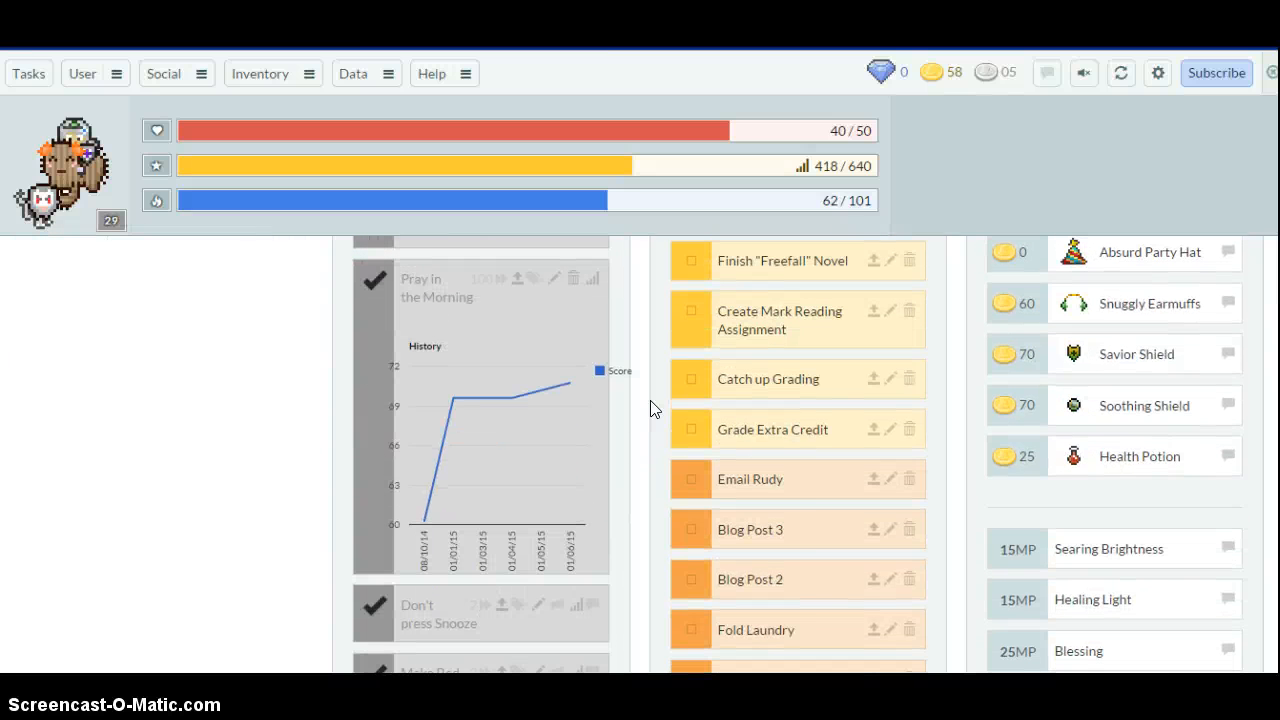
right_click(870, 384)
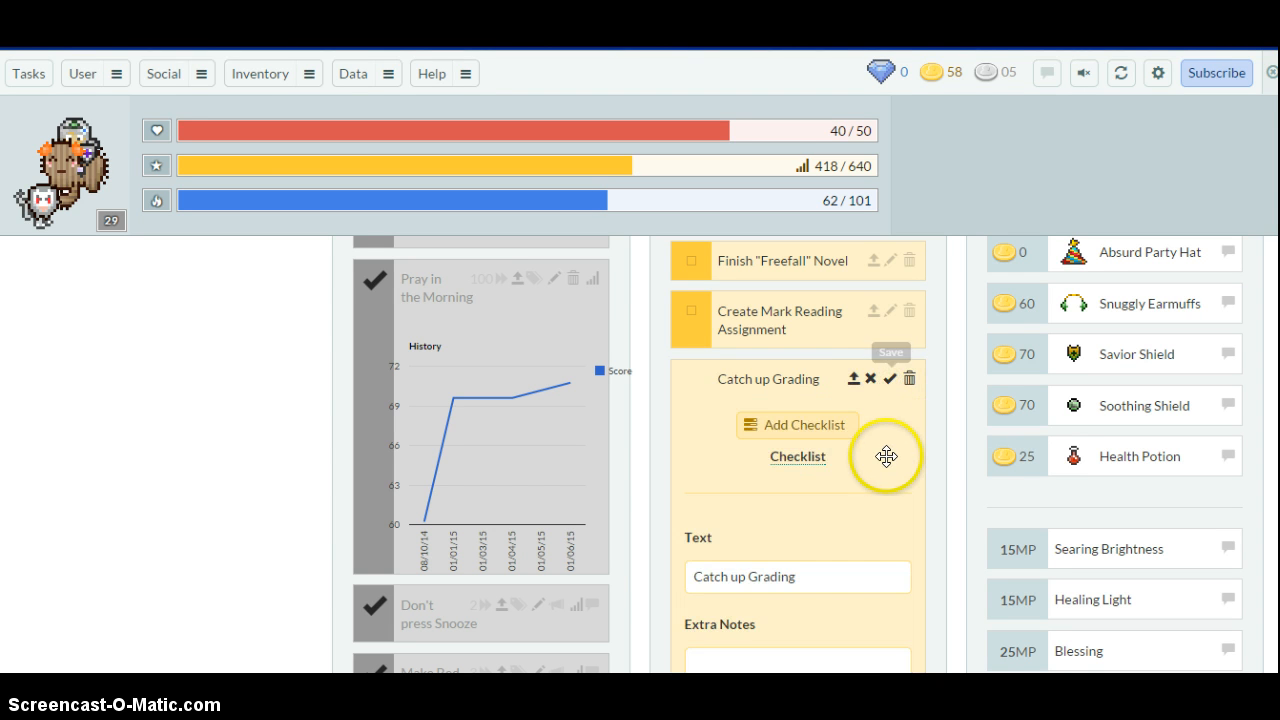
scroll(down, 3)
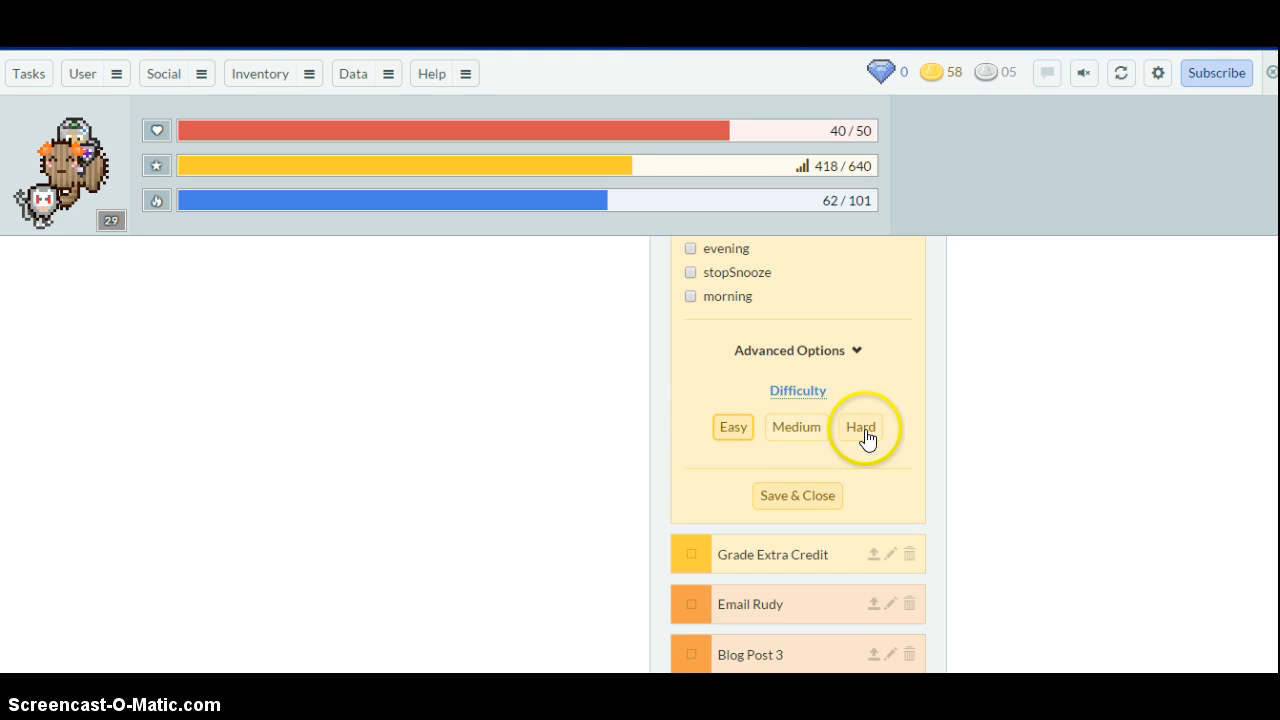
click(856, 350)
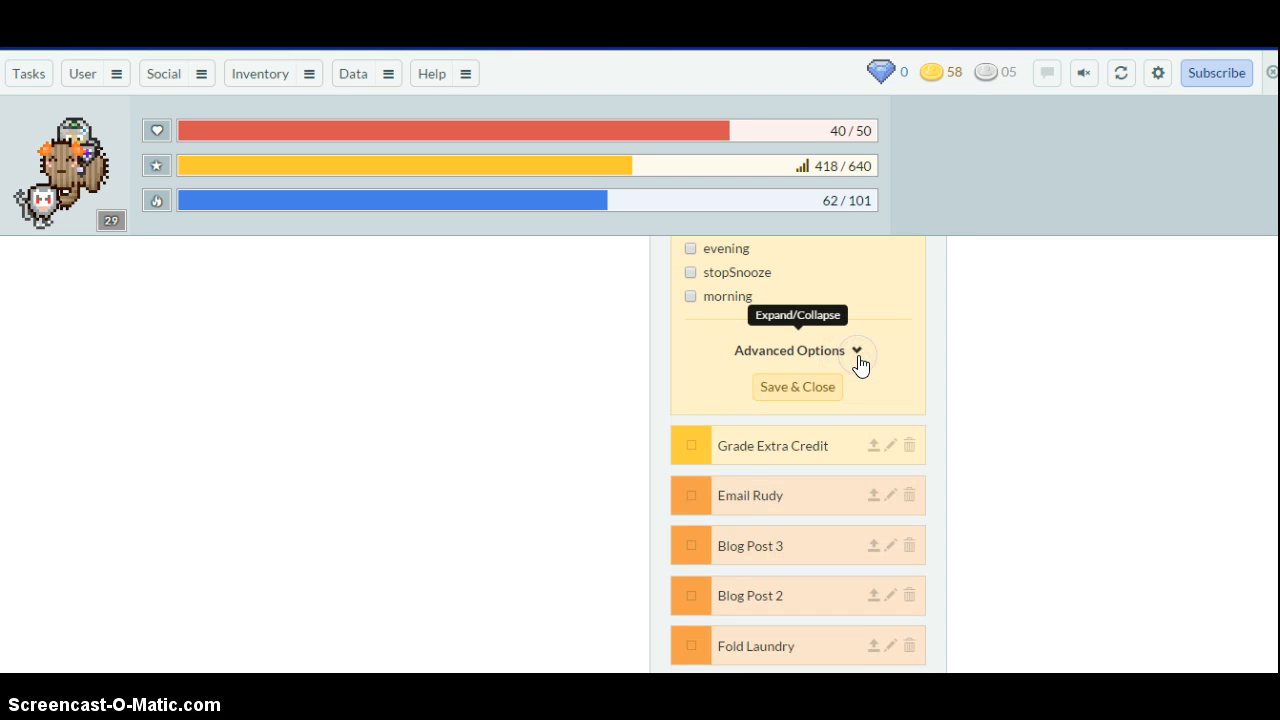
click(856, 350)
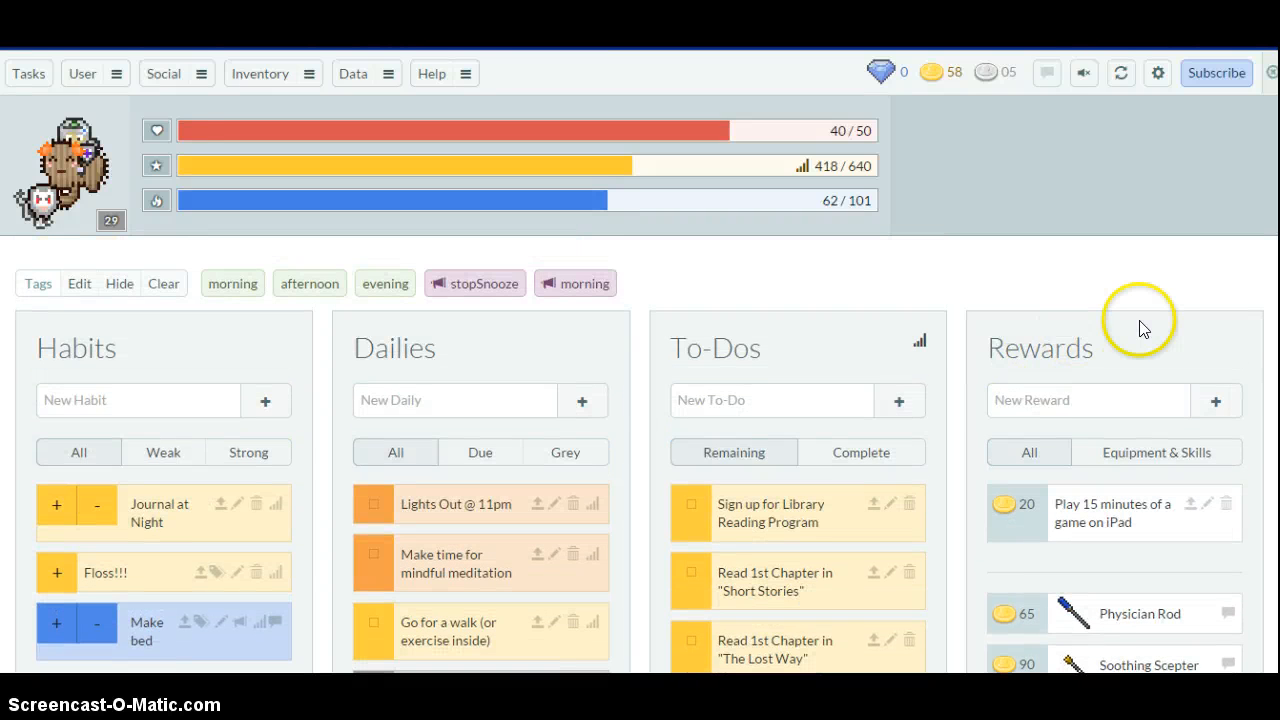
scroll(down, 3)
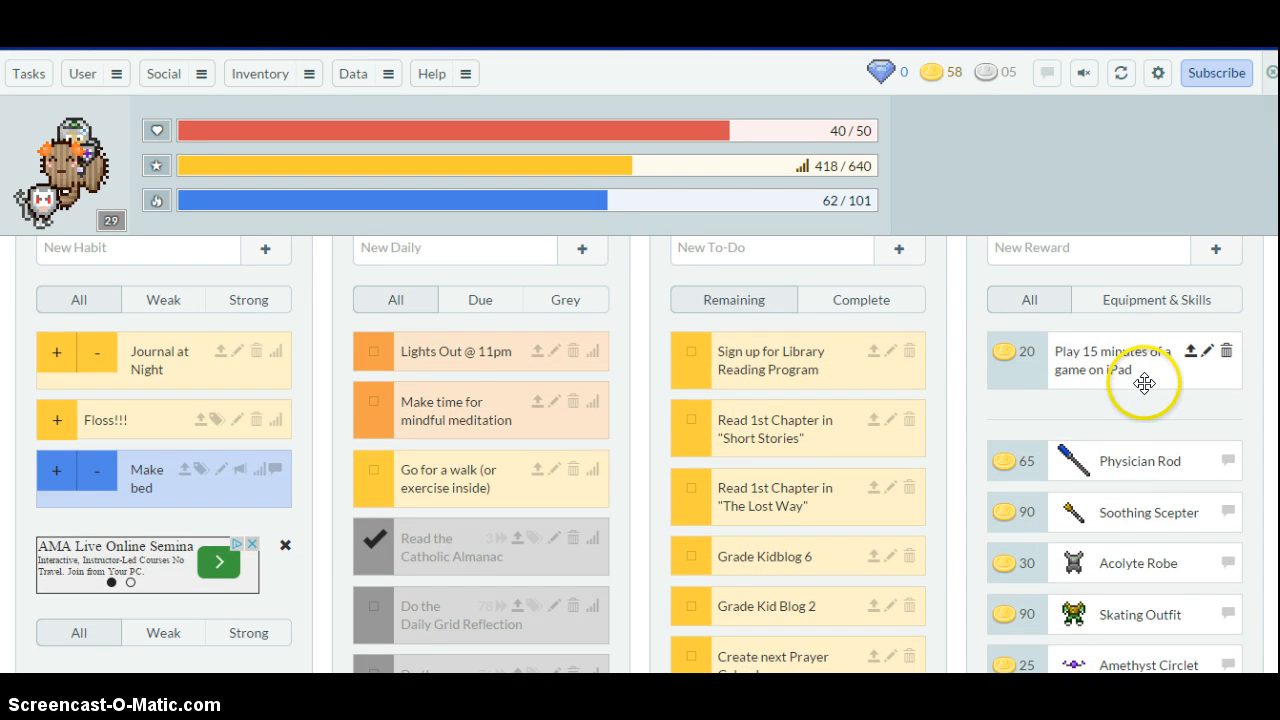
scroll(down, 3)
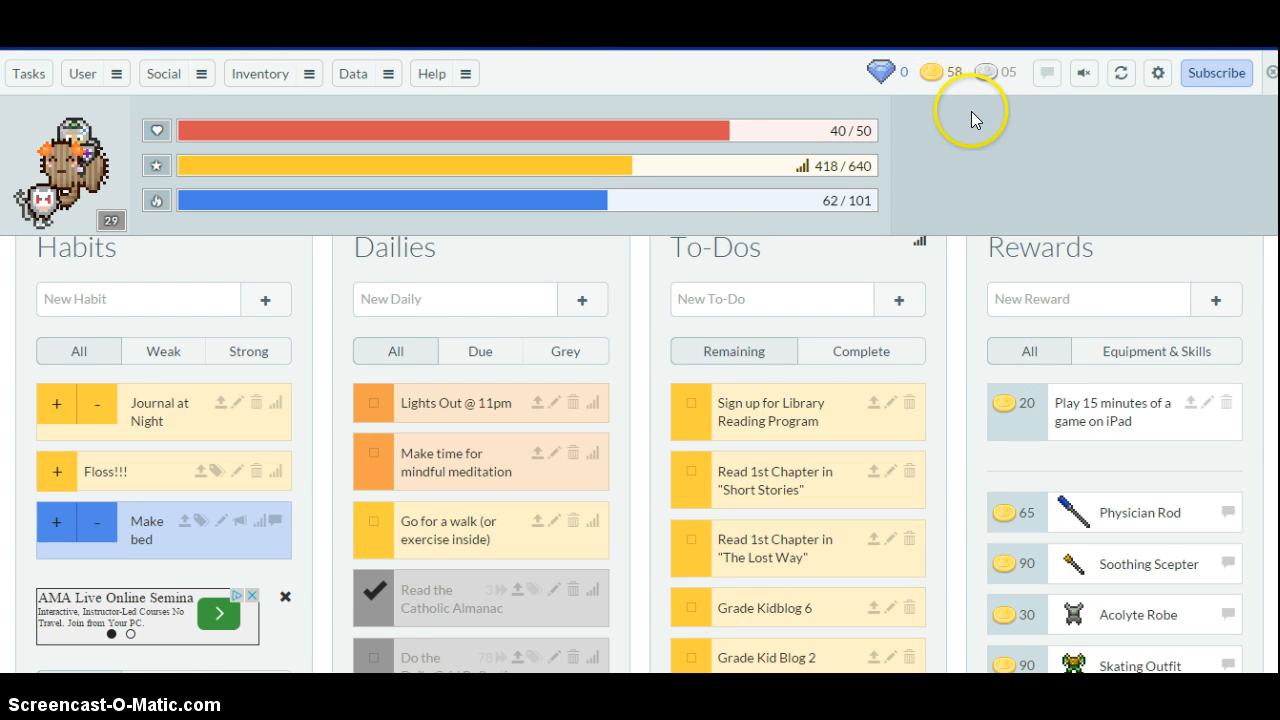
mouse_move(968, 292)
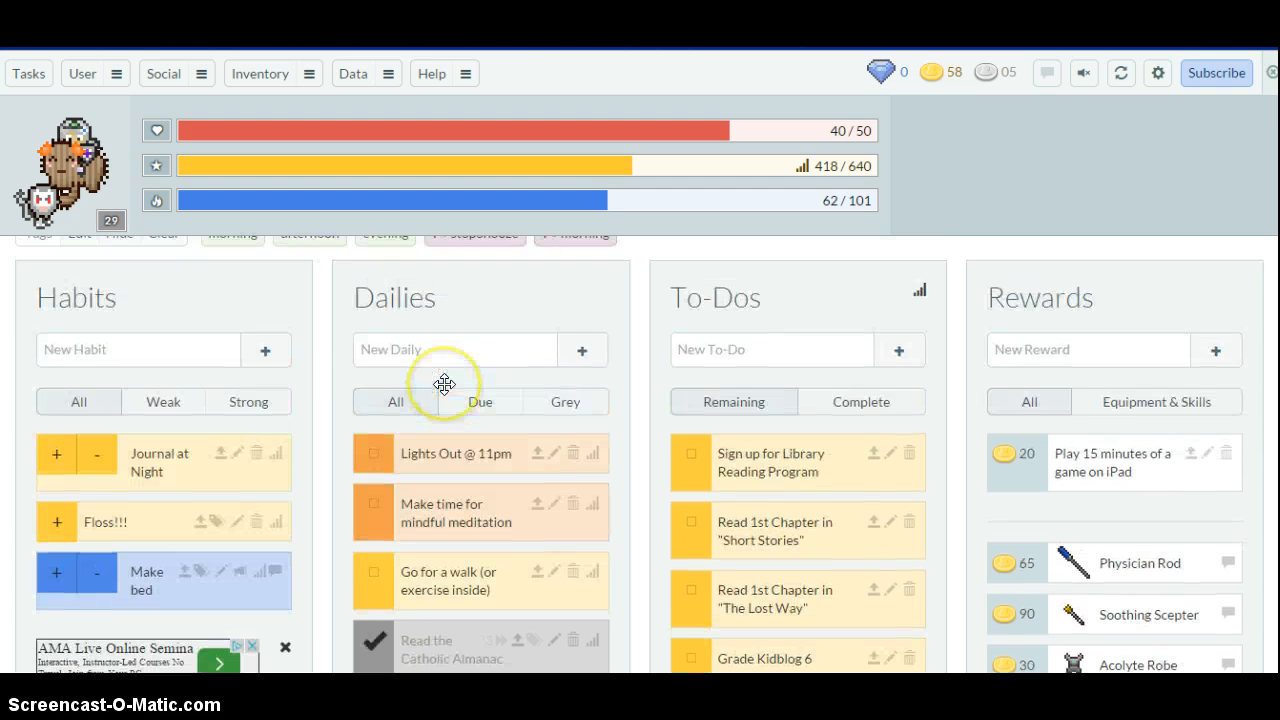
mouse_move(964, 438)
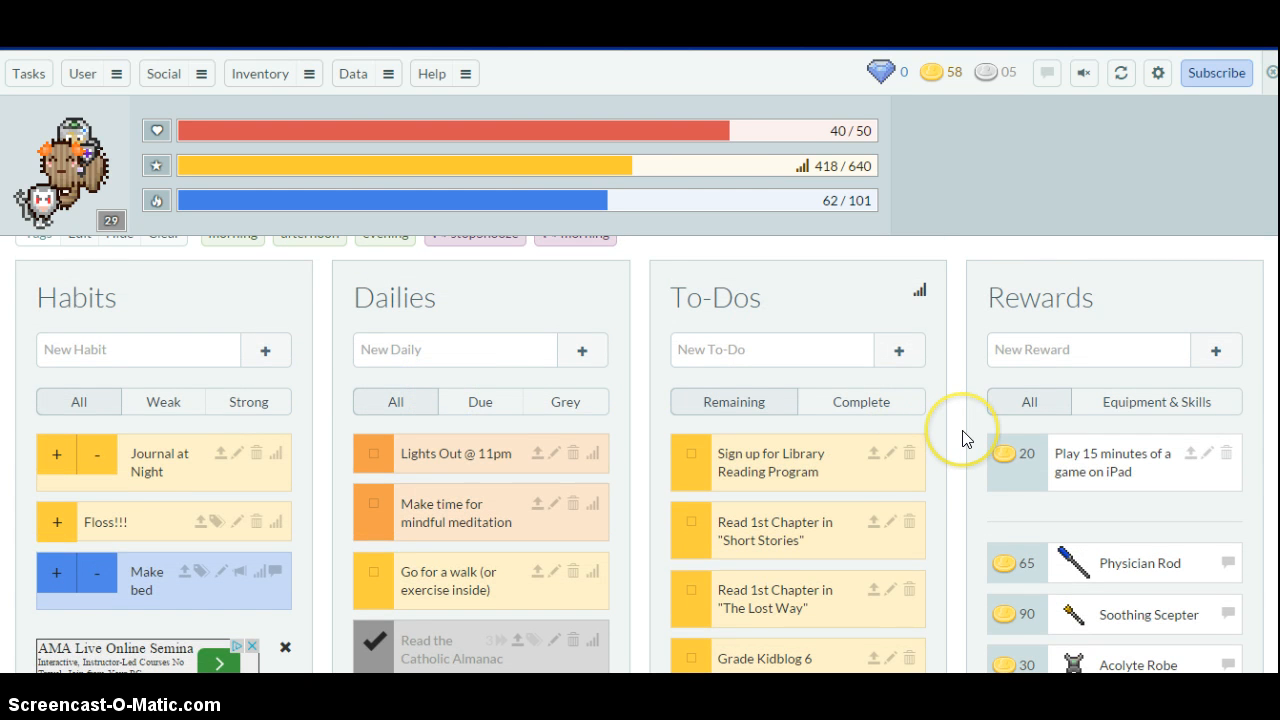
scroll(down, 3)
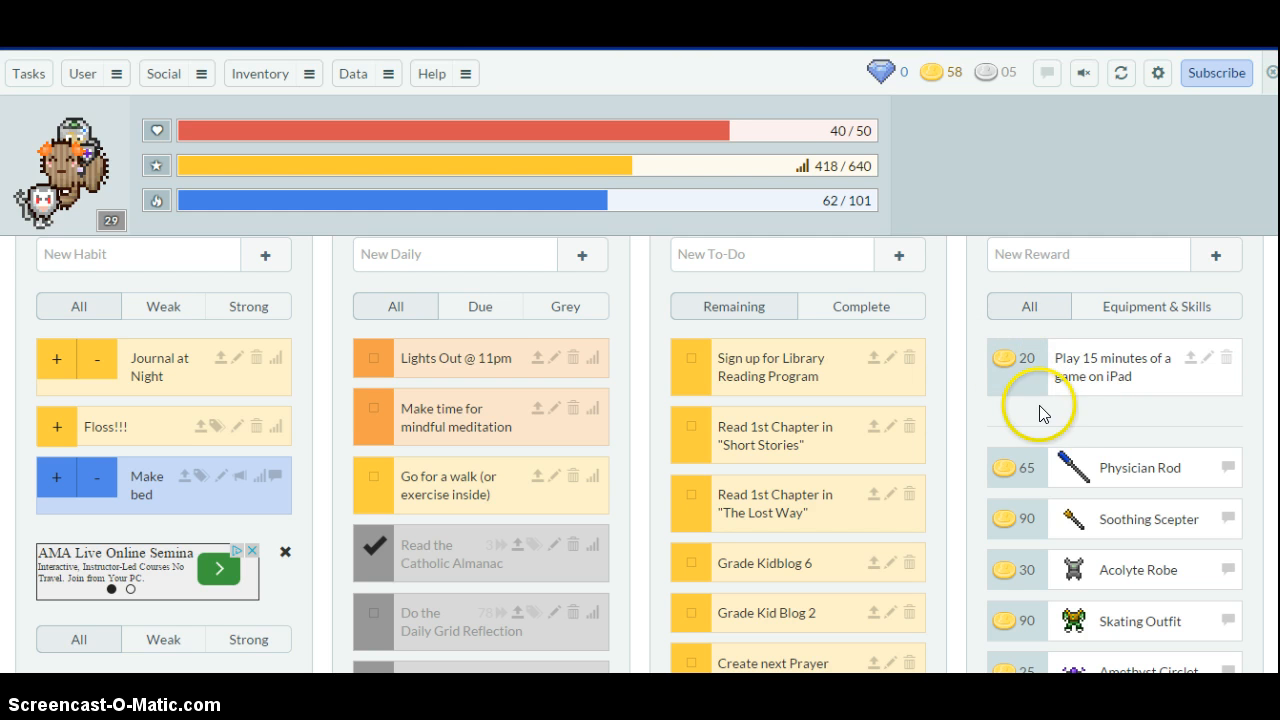
mouse_move(984, 374)
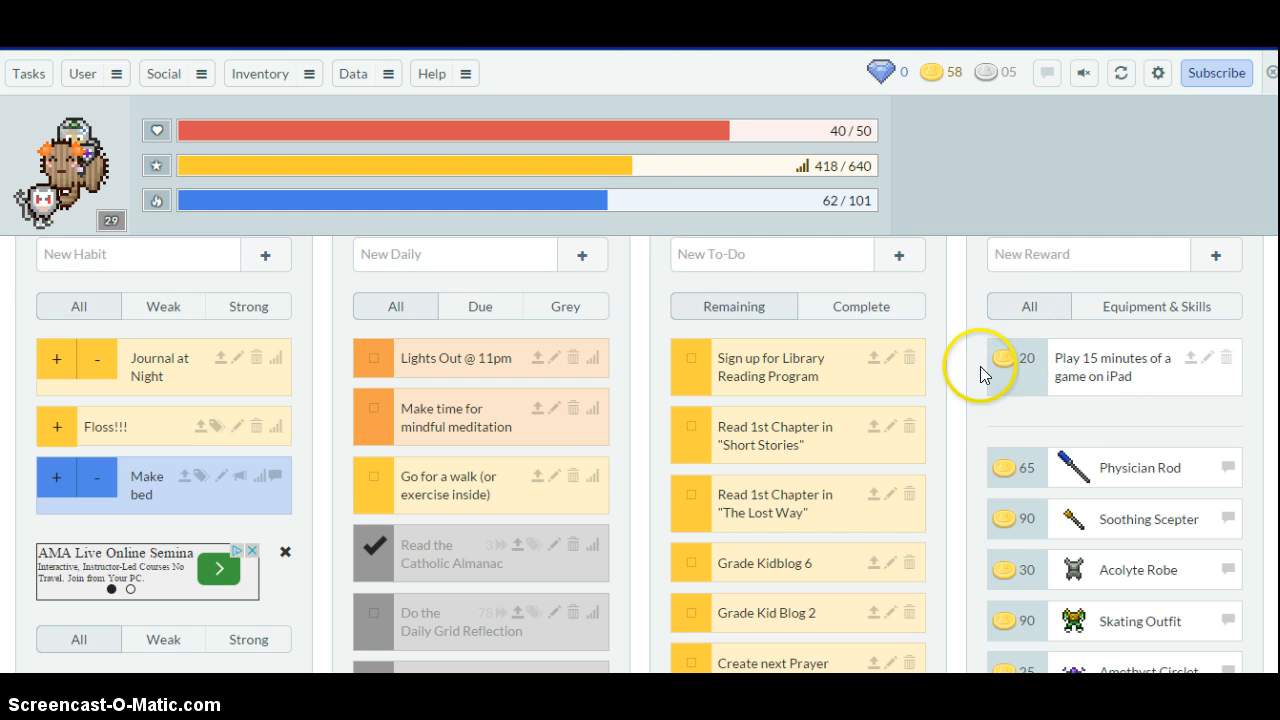
mouse_move(988, 408)
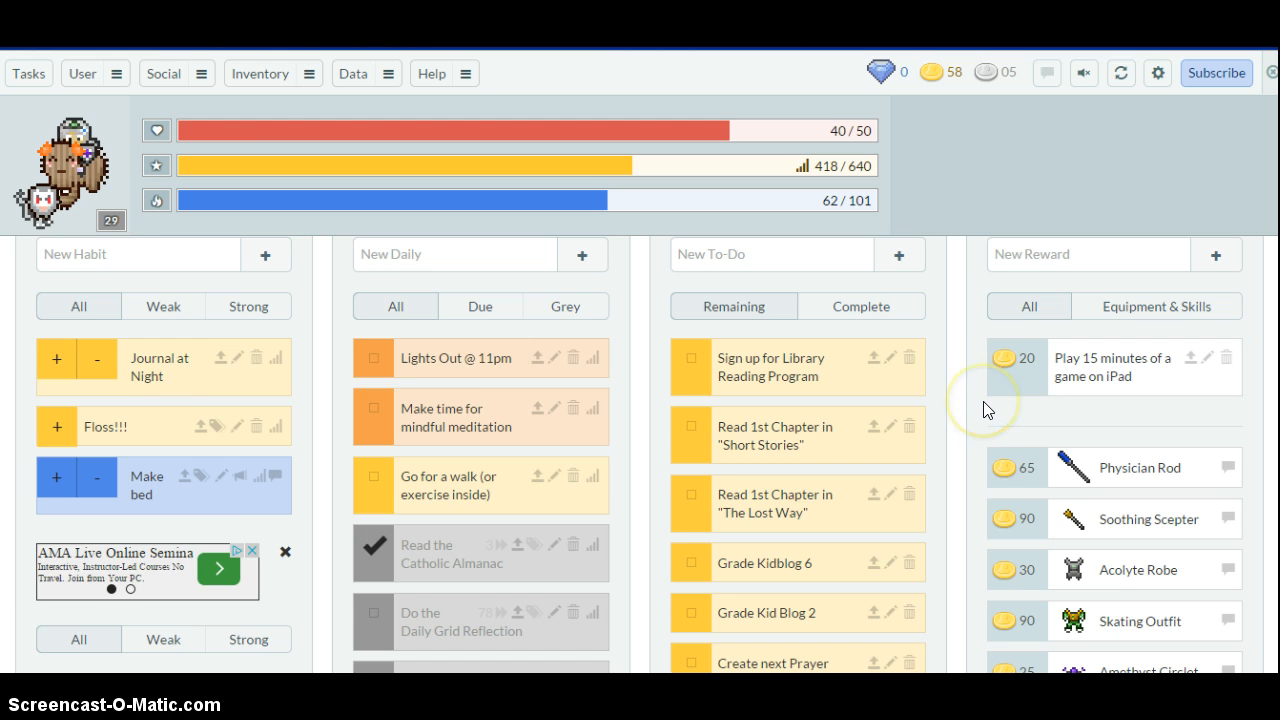
scroll(down, 3)
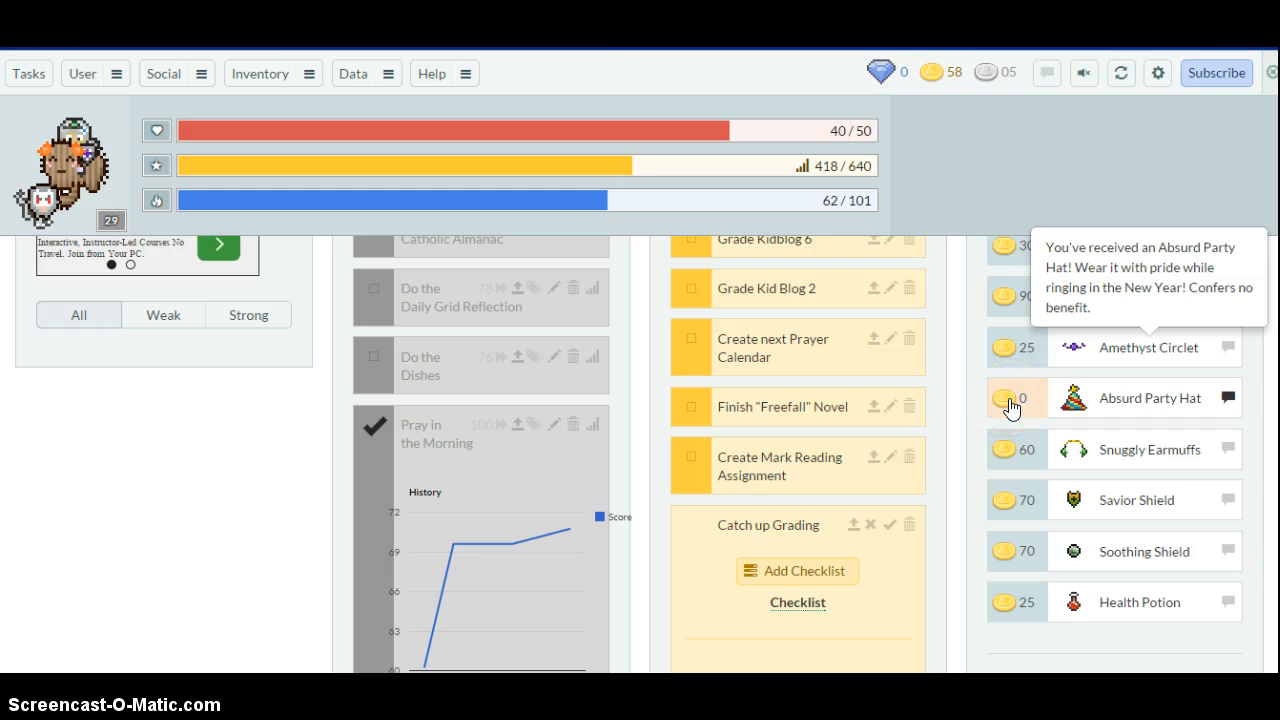
- Buy the Absurd Party Hat, then a Health Potion restoring health to 50/50 with 33 gold left
click(1012, 404)
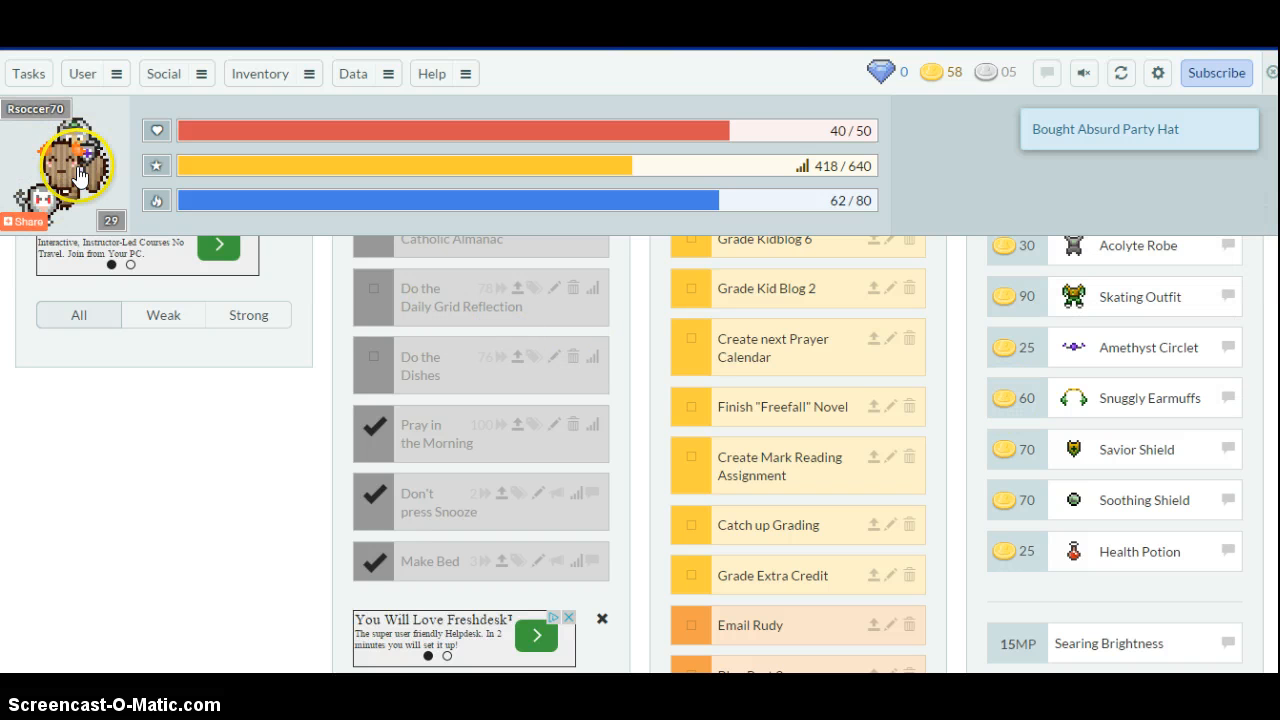
mouse_move(970, 462)
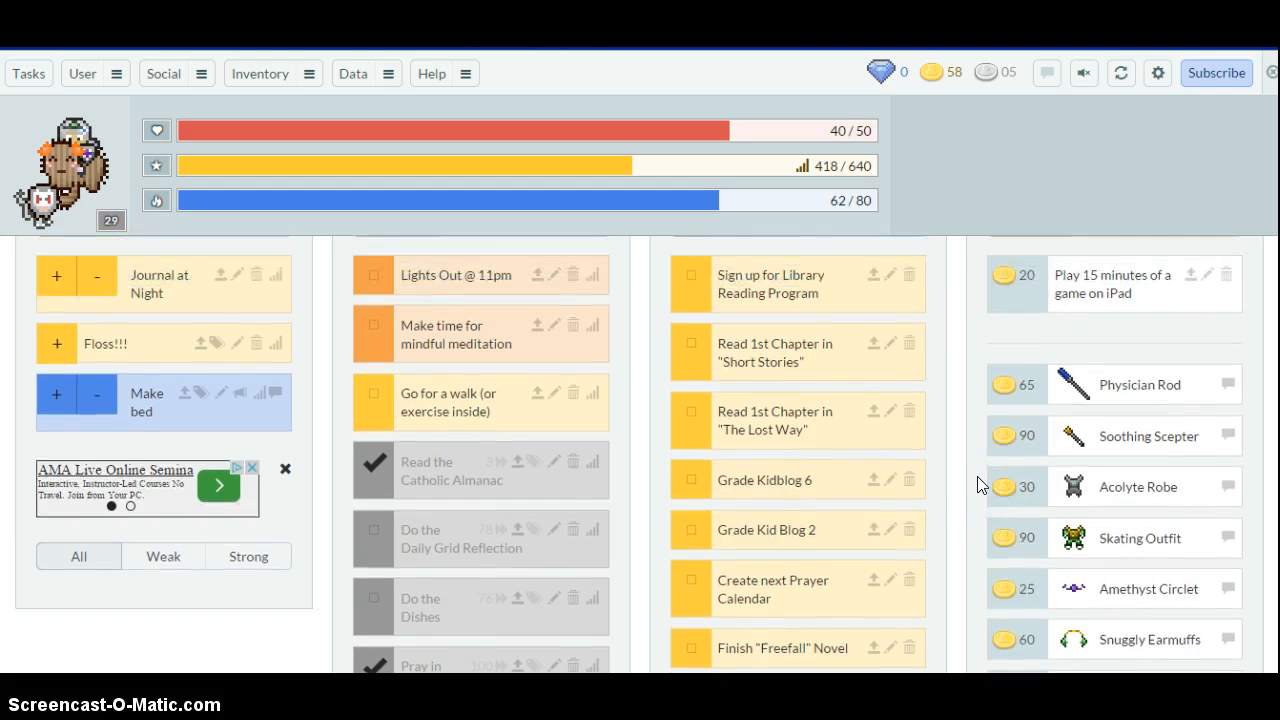
scroll(down, 3)
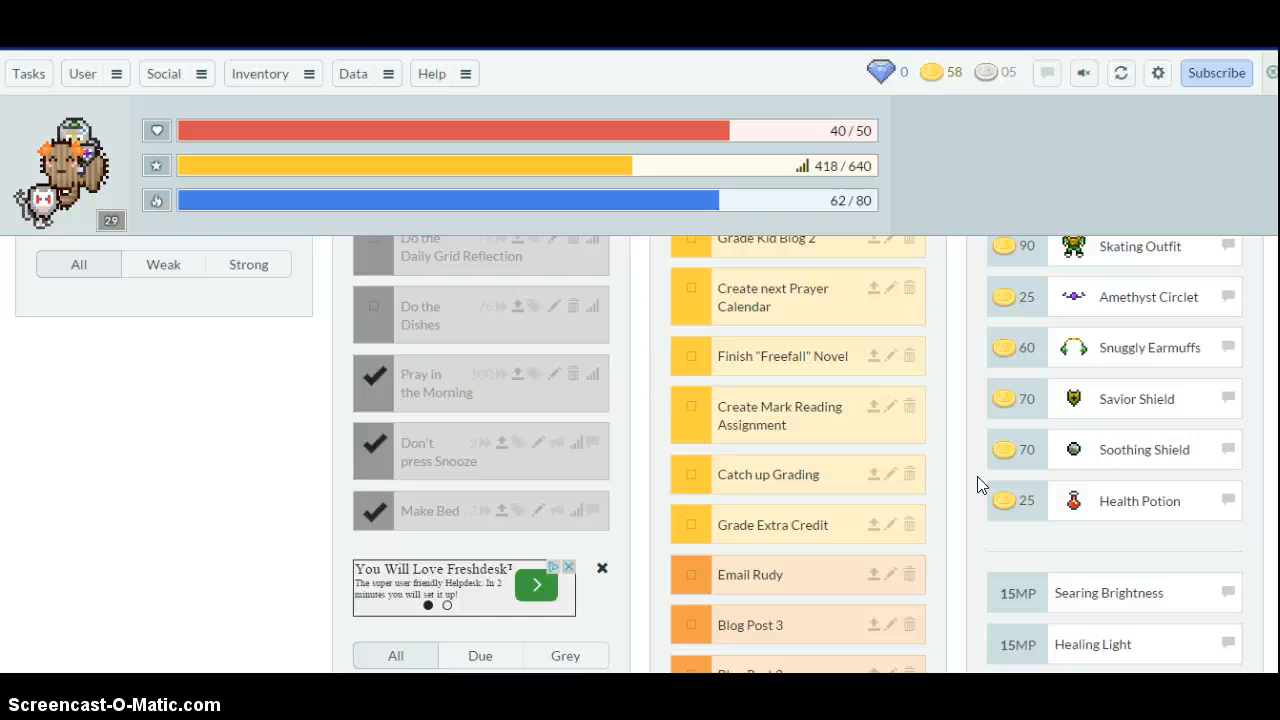
mouse_move(1016, 504)
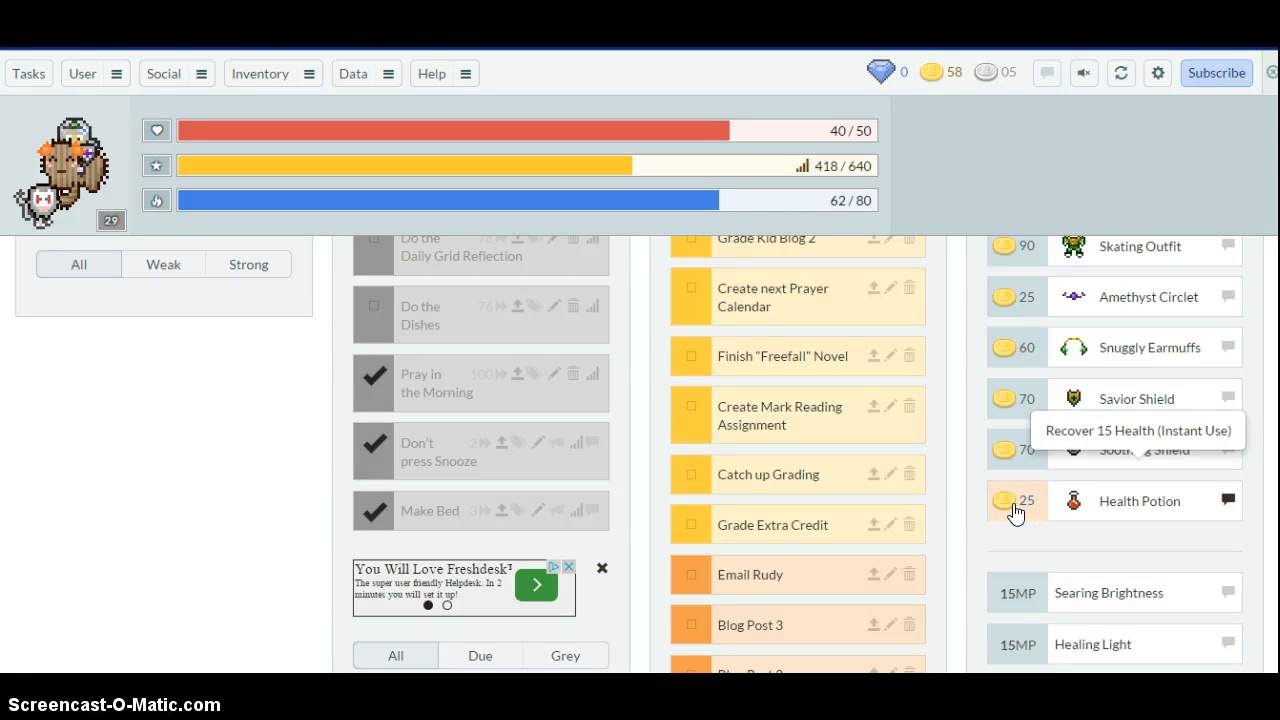
click(1016, 500)
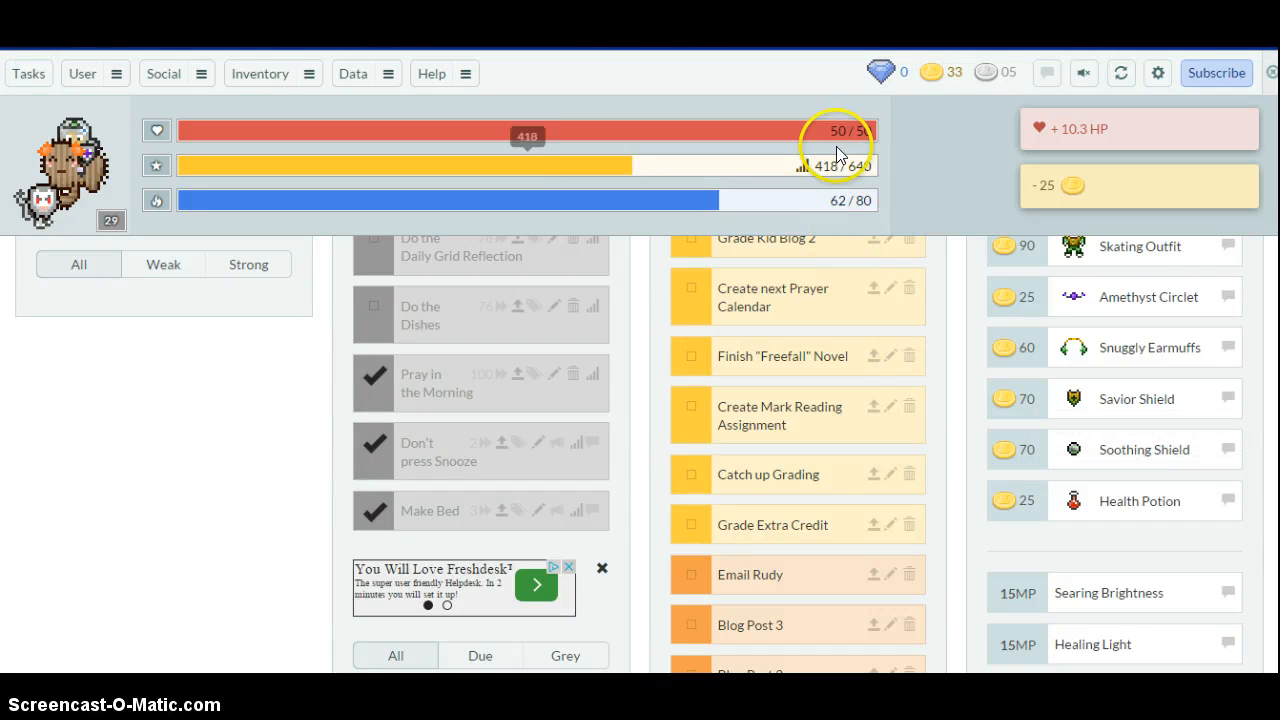
mouse_move(964, 144)
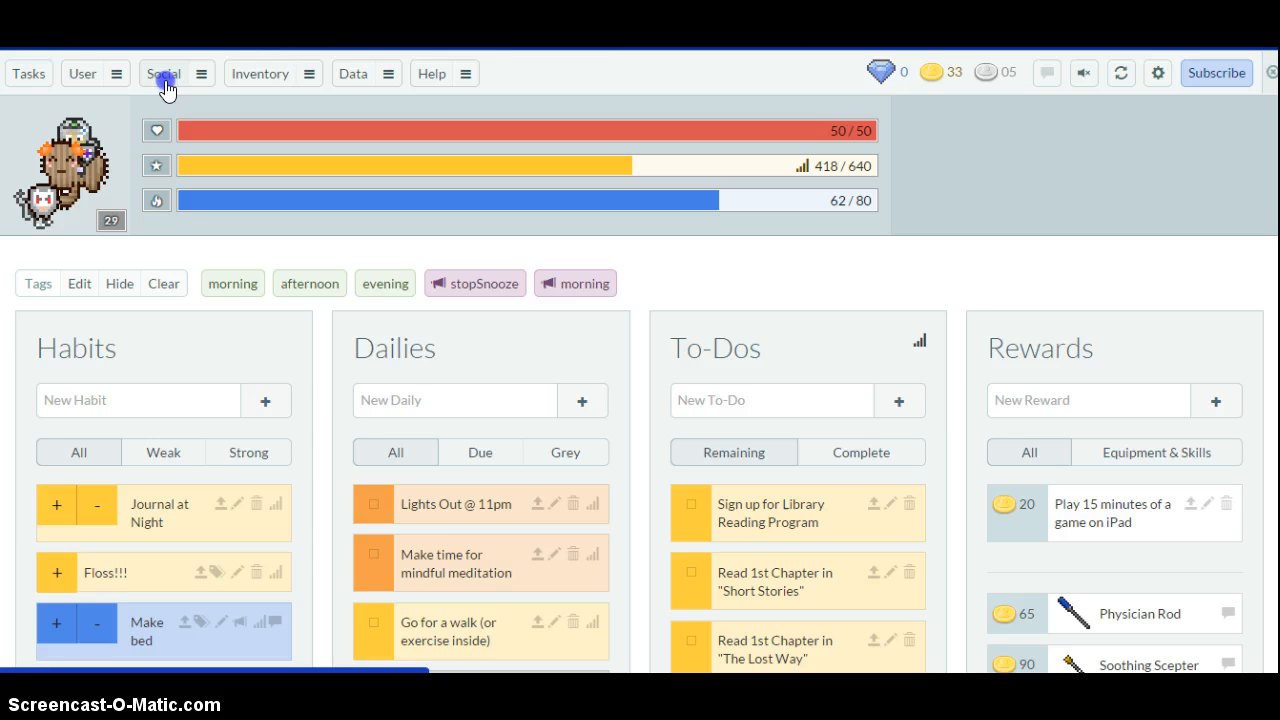
- Visit the Tavern in Social, then the Party page showing the Create A Party form
click(162, 72)
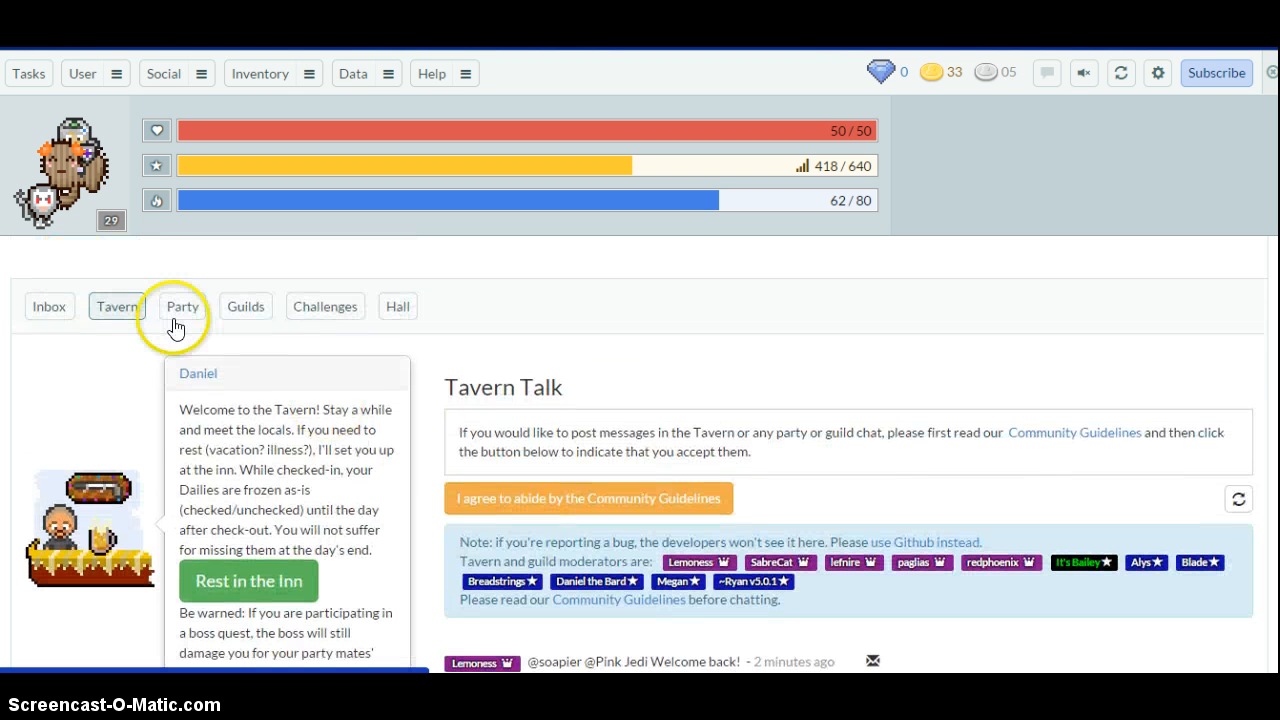
click(182, 306)
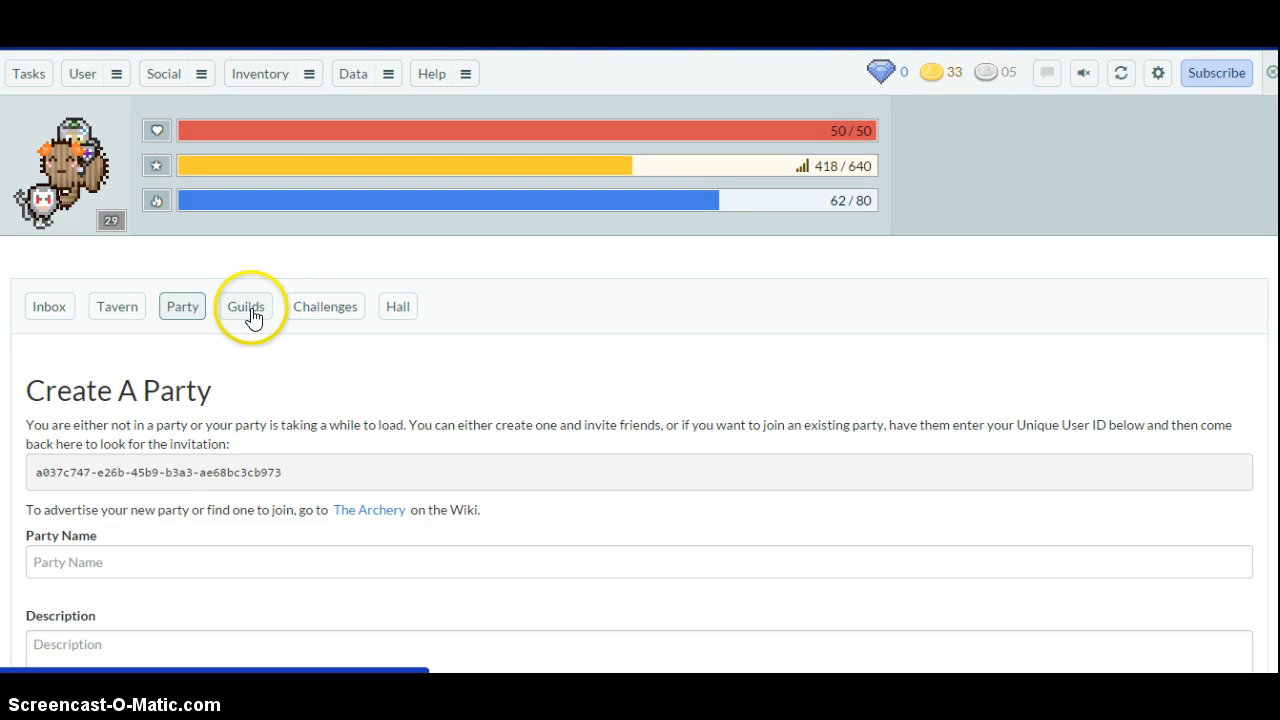
- Show the Educators guild page with its description, welcome message and chat
click(244, 306)
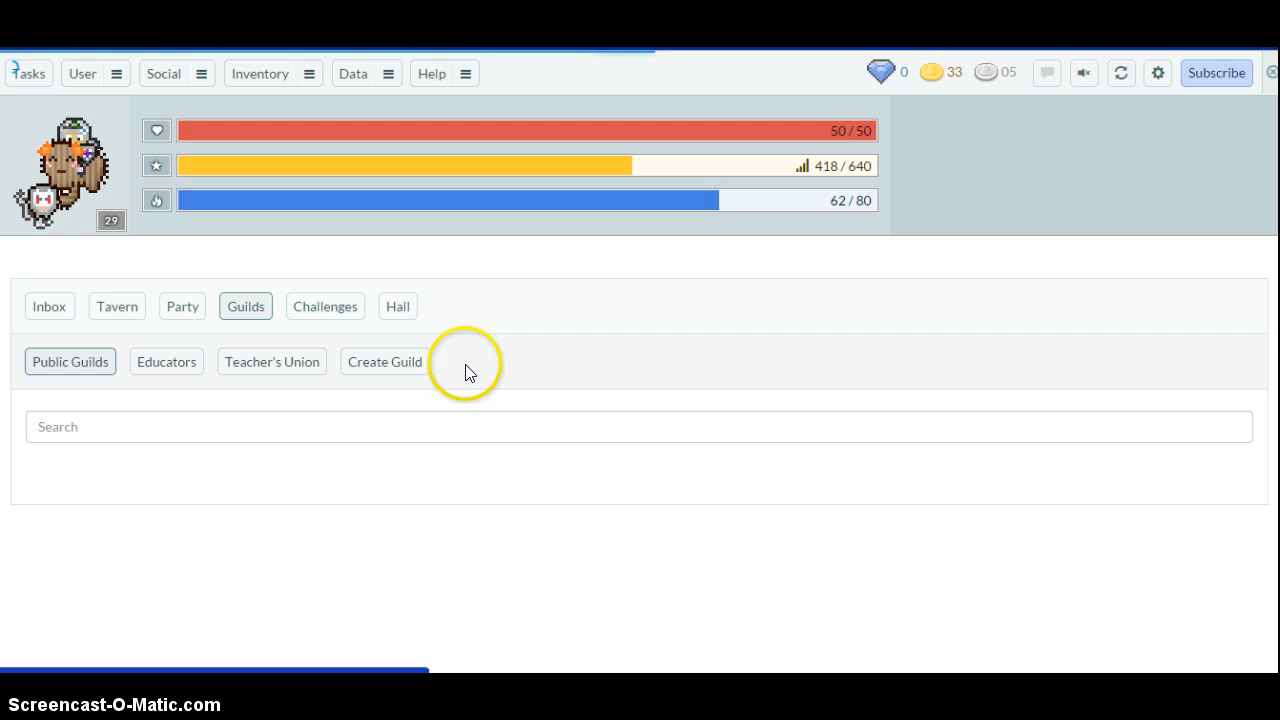
click(166, 360)
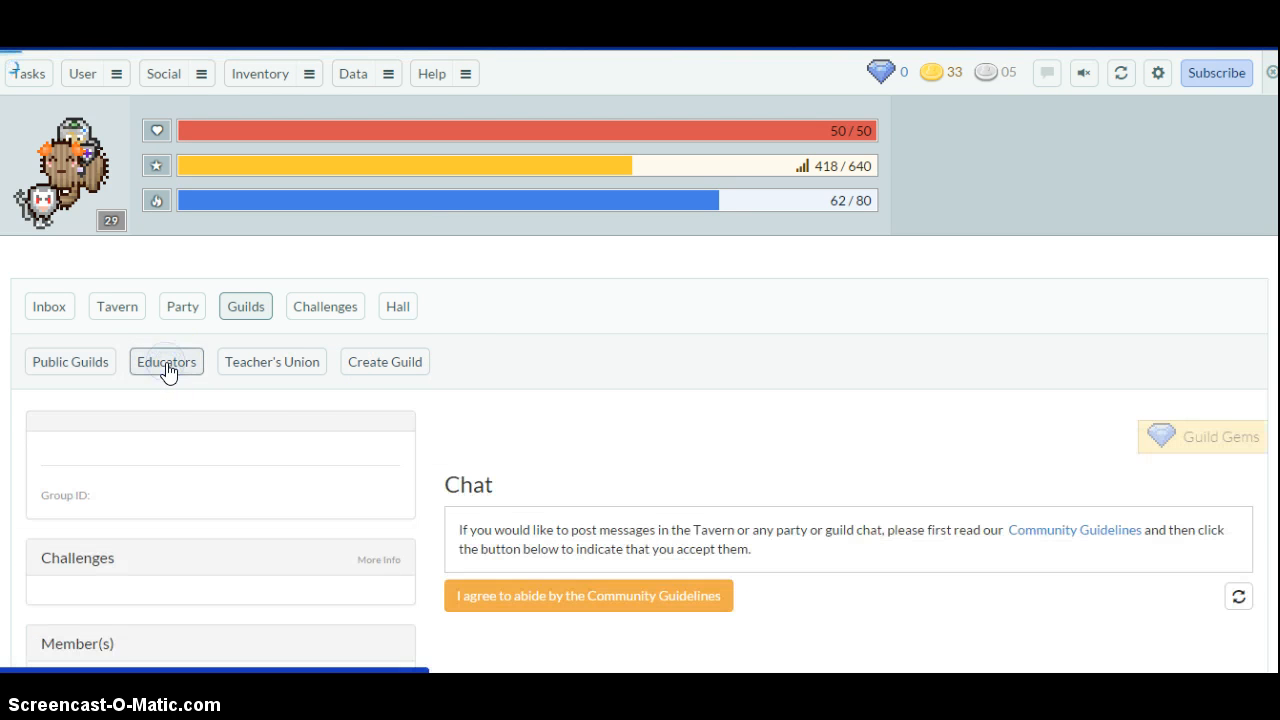
click(166, 360)
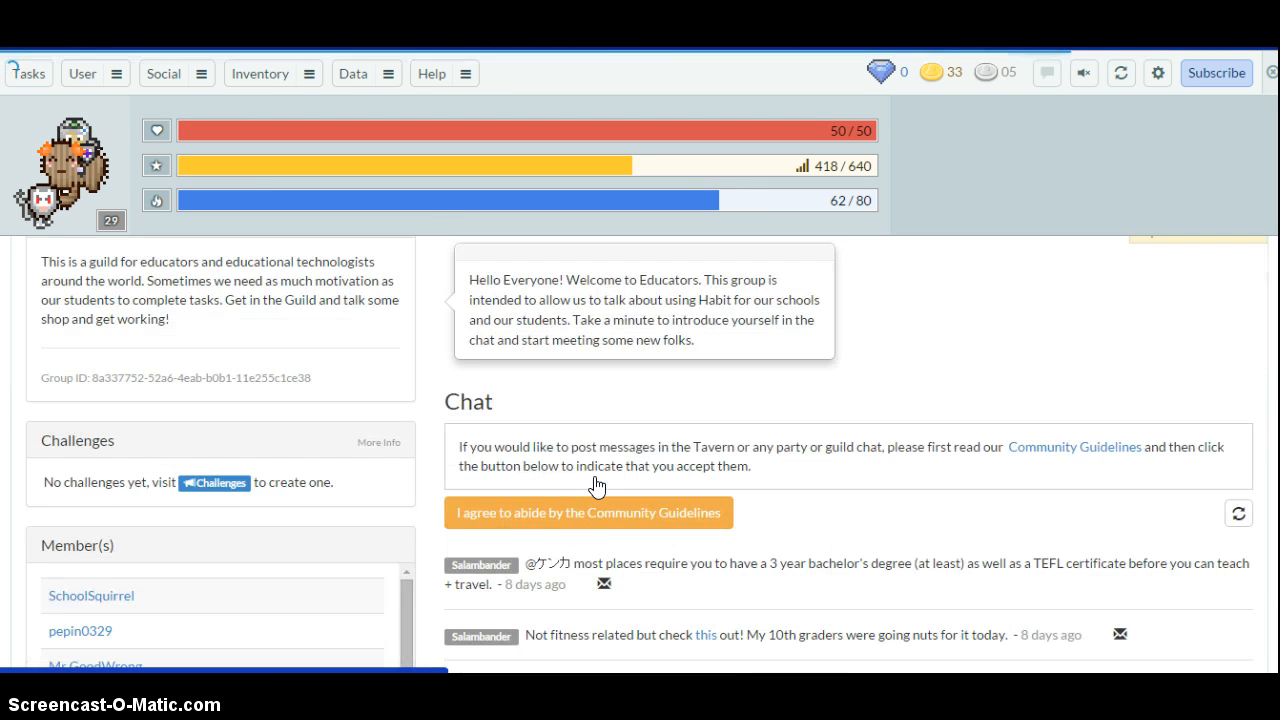
scroll(down, 3)
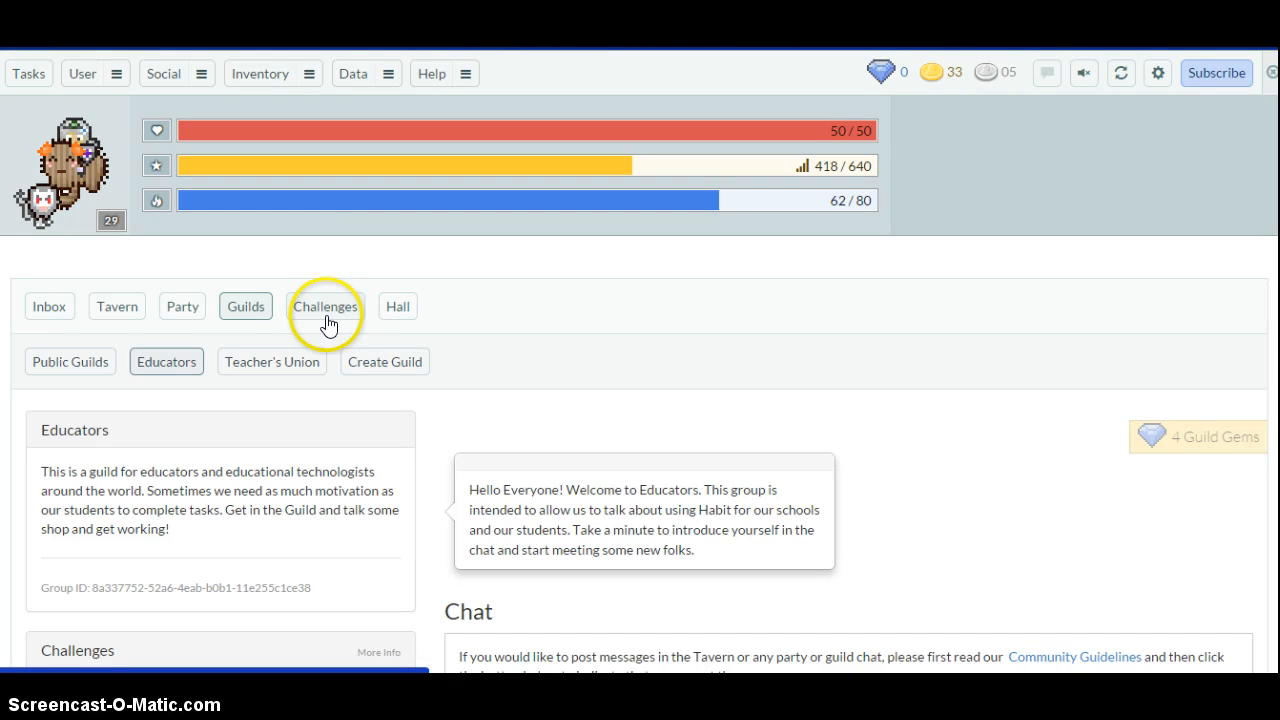
- Filter Challenges to Participating and expand Make Bed Every Morning to show its task columns
click(324, 306)
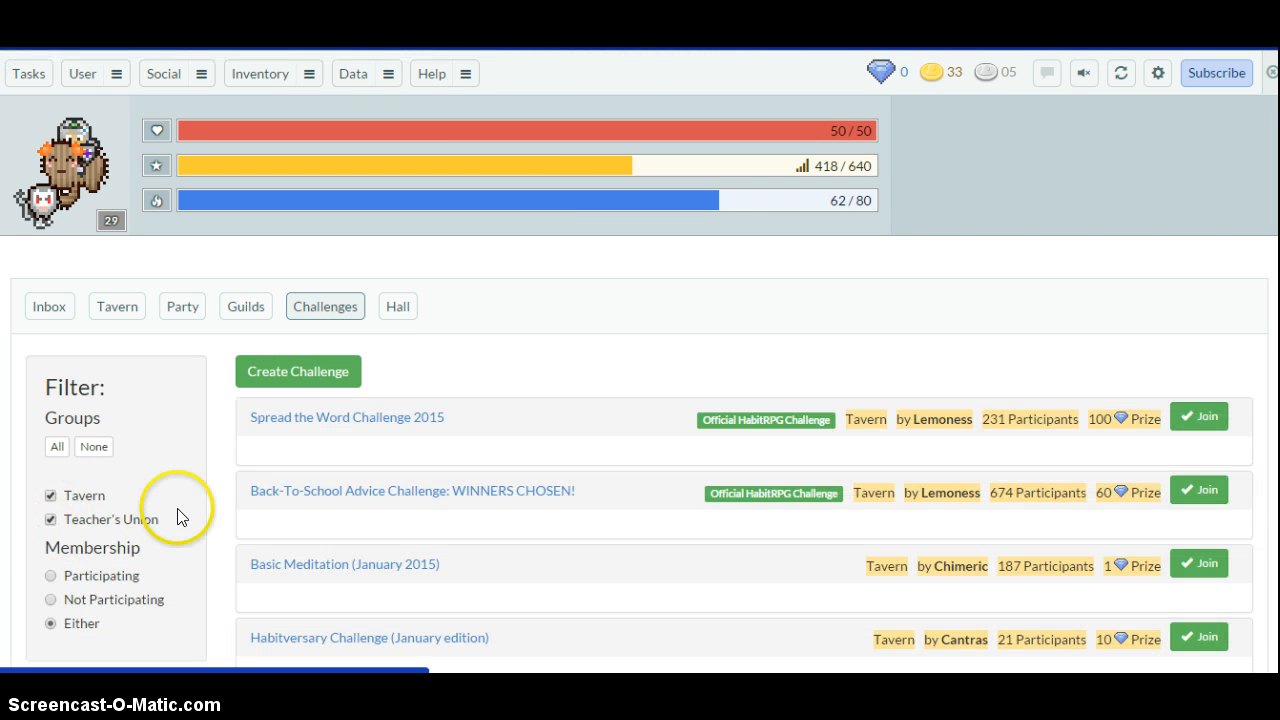
click(50, 576)
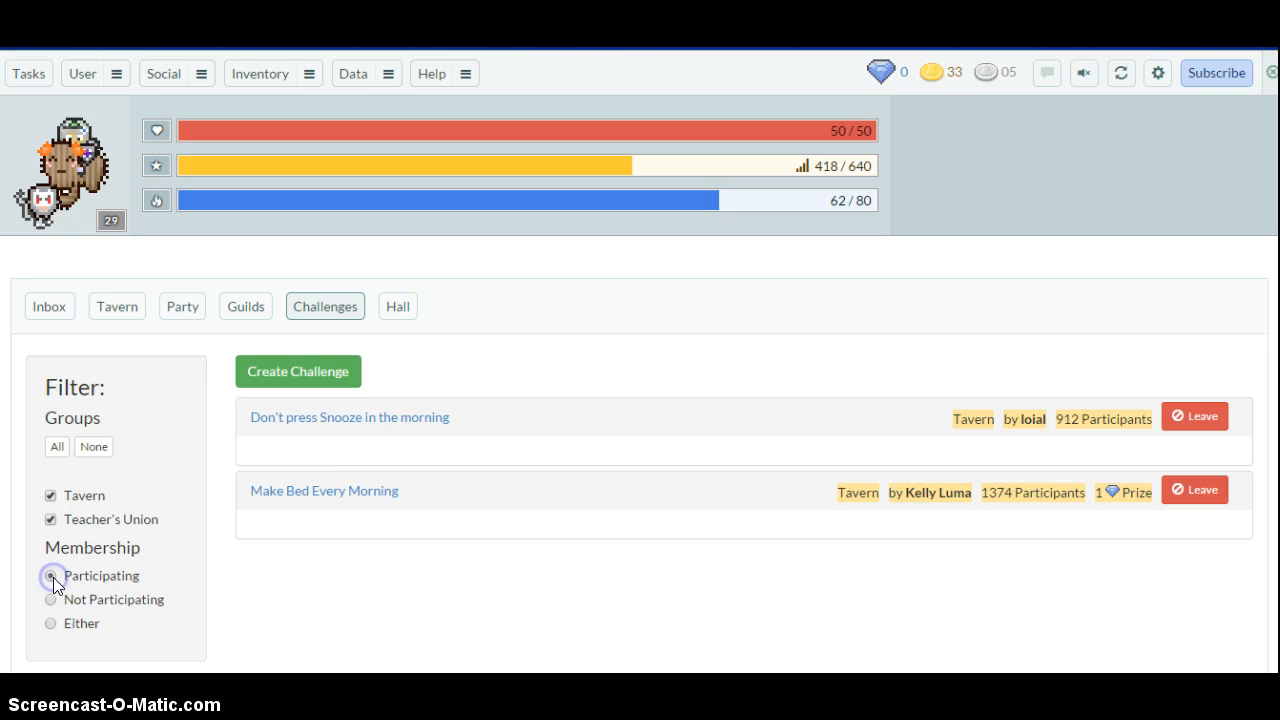
click(52, 576)
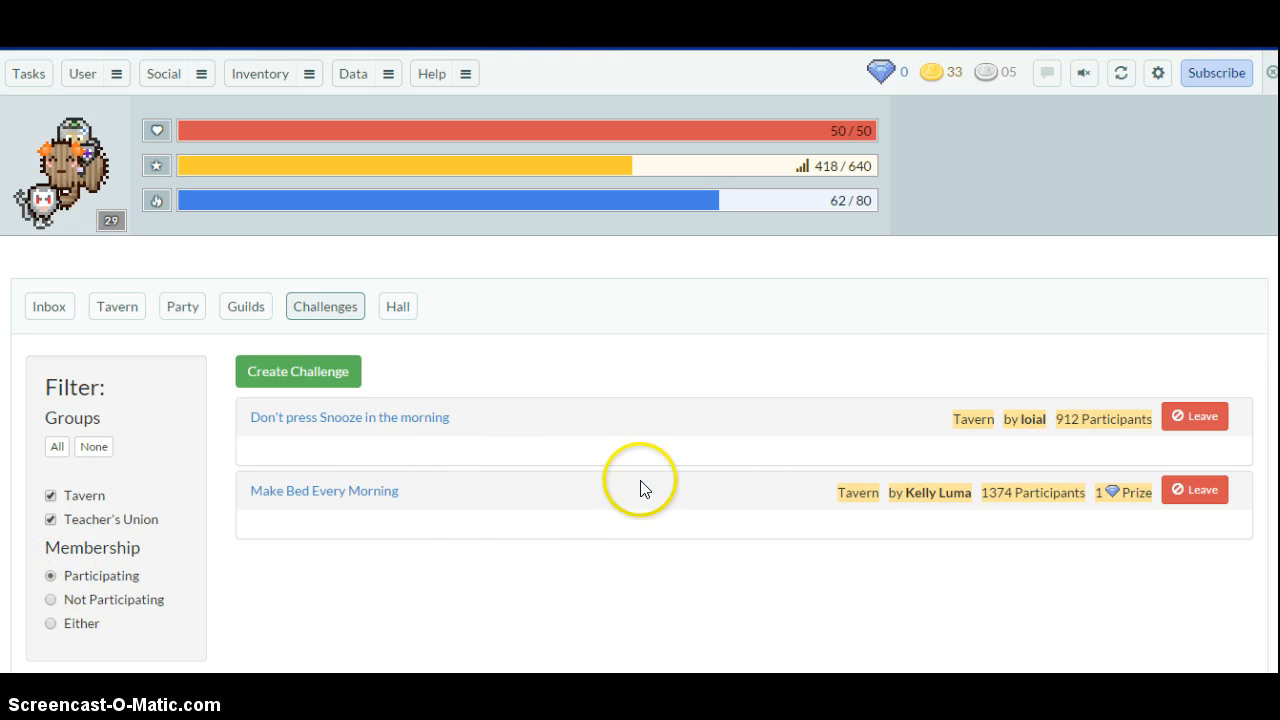
mouse_move(436, 520)
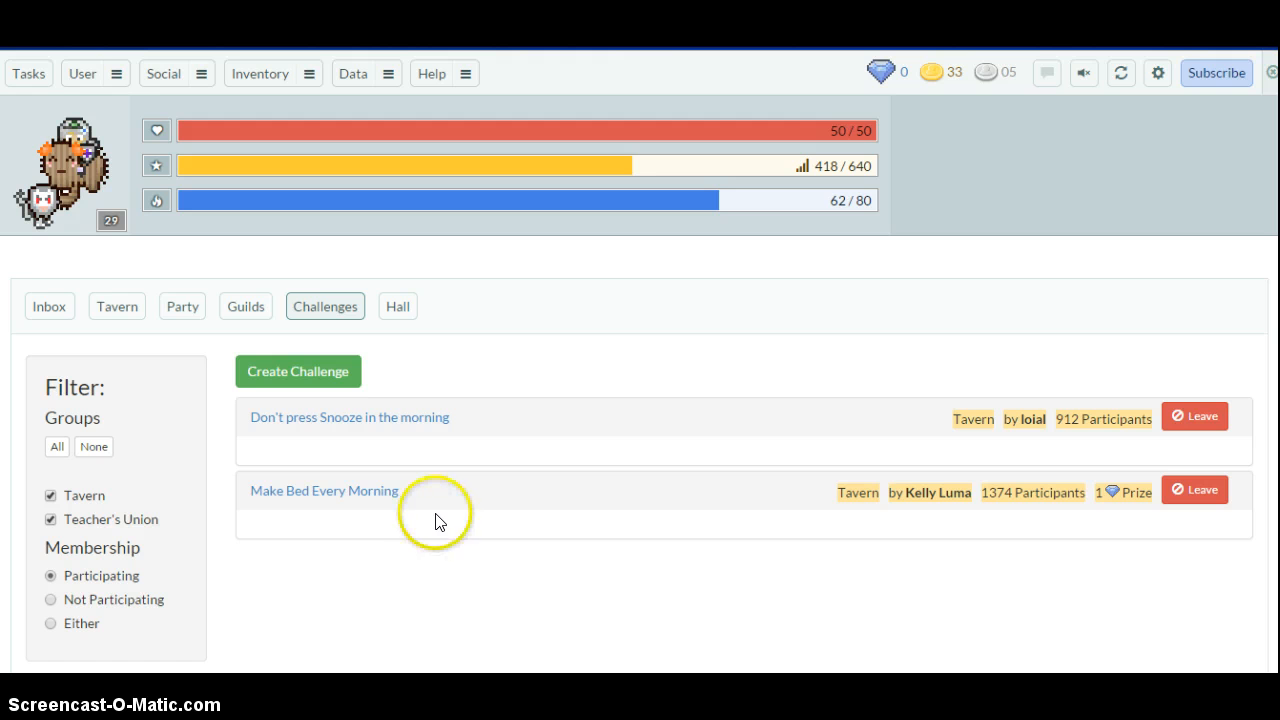
click(324, 490)
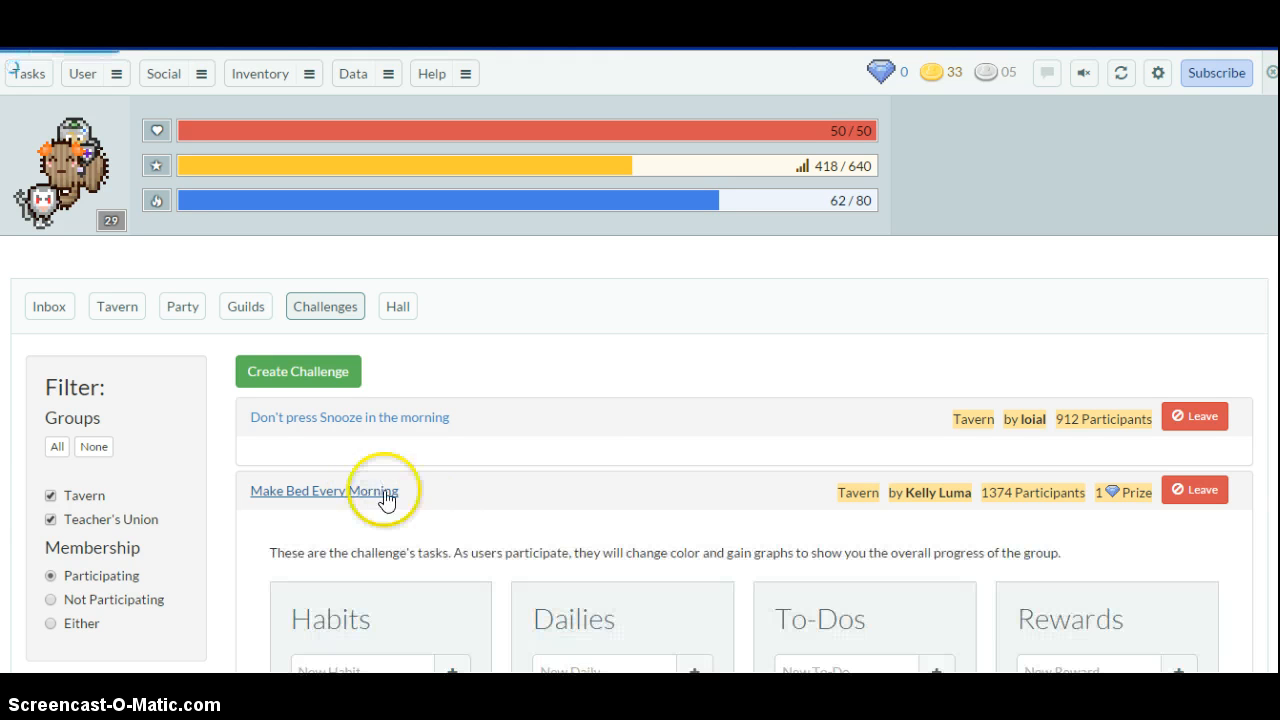
scroll(down, 3)
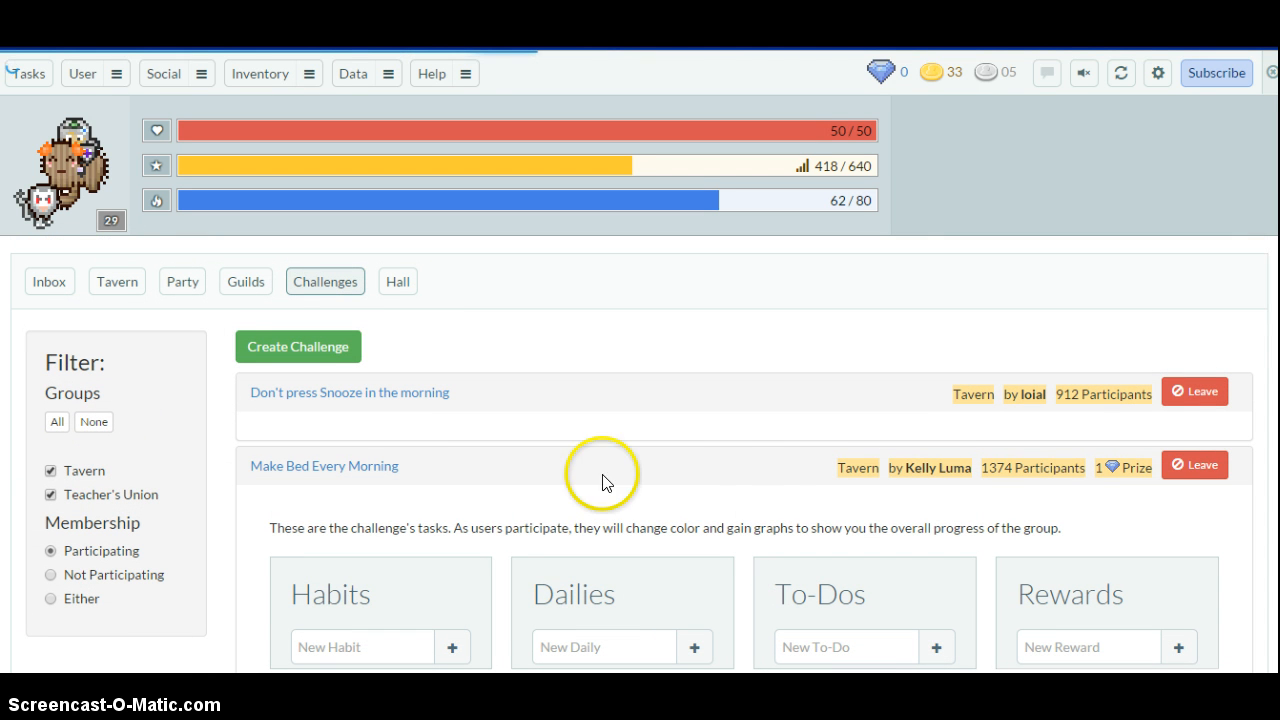
mouse_move(728, 388)
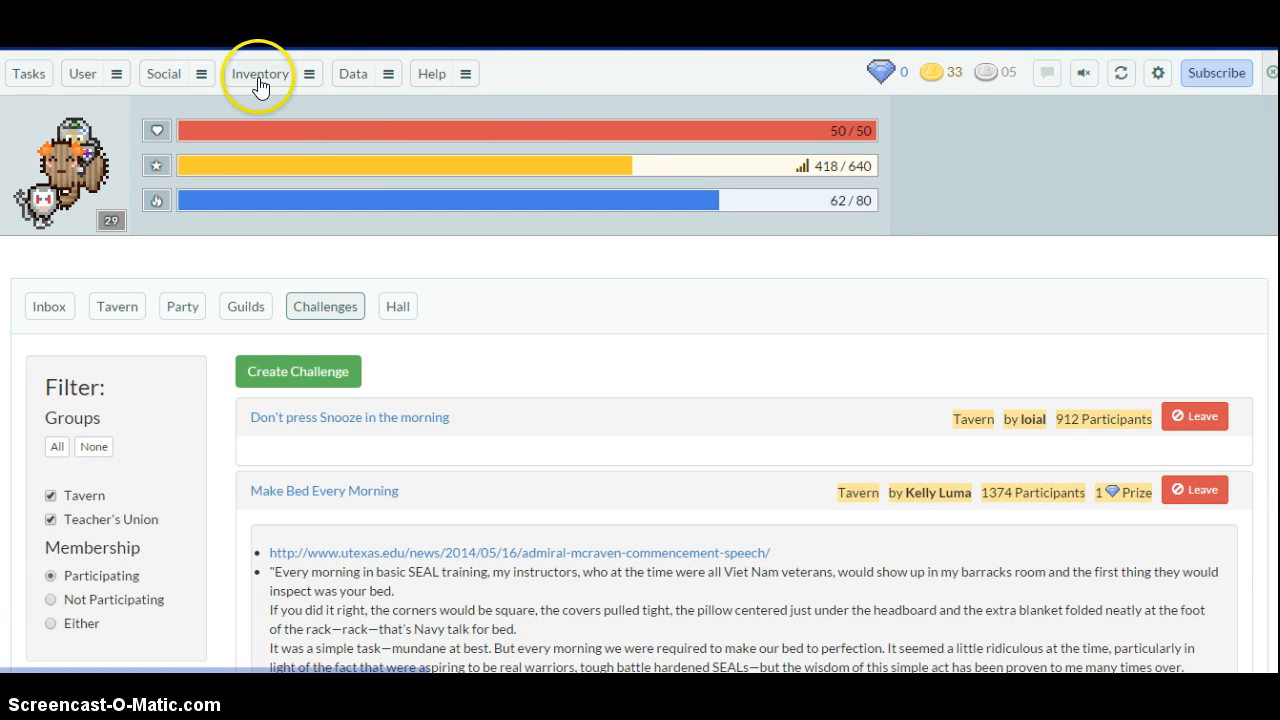
click(260, 72)
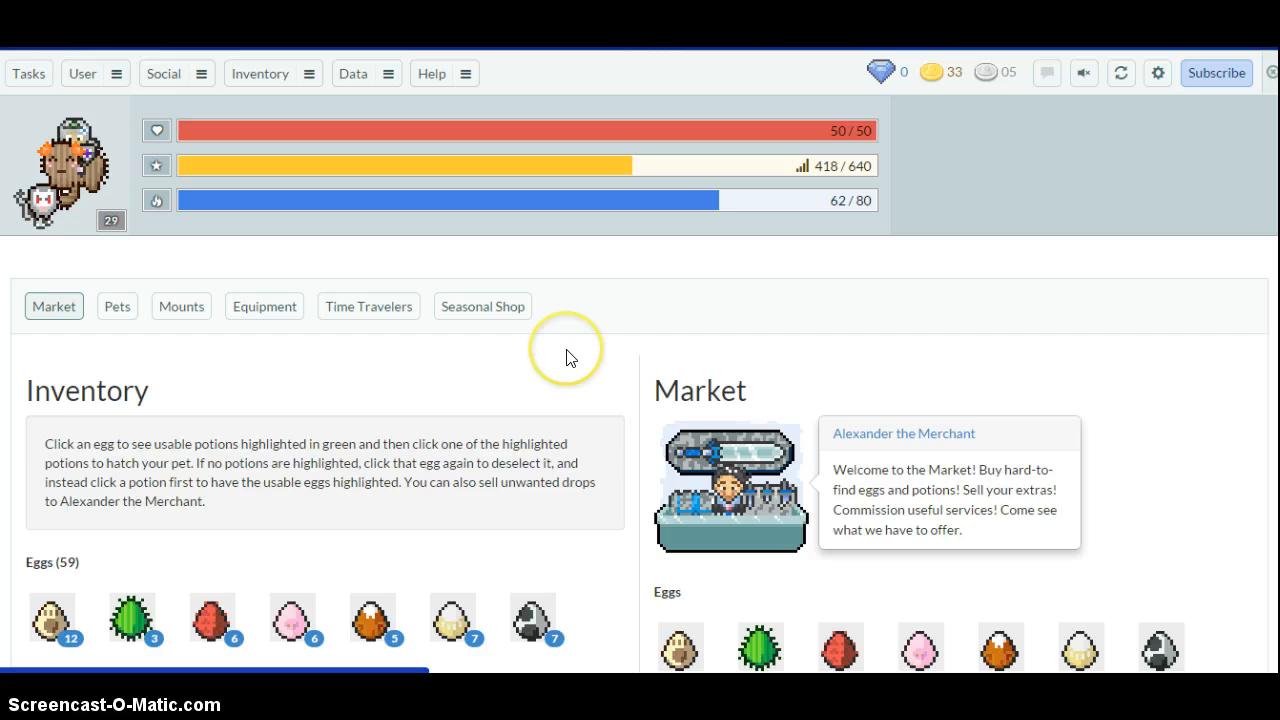
mouse_move(492, 414)
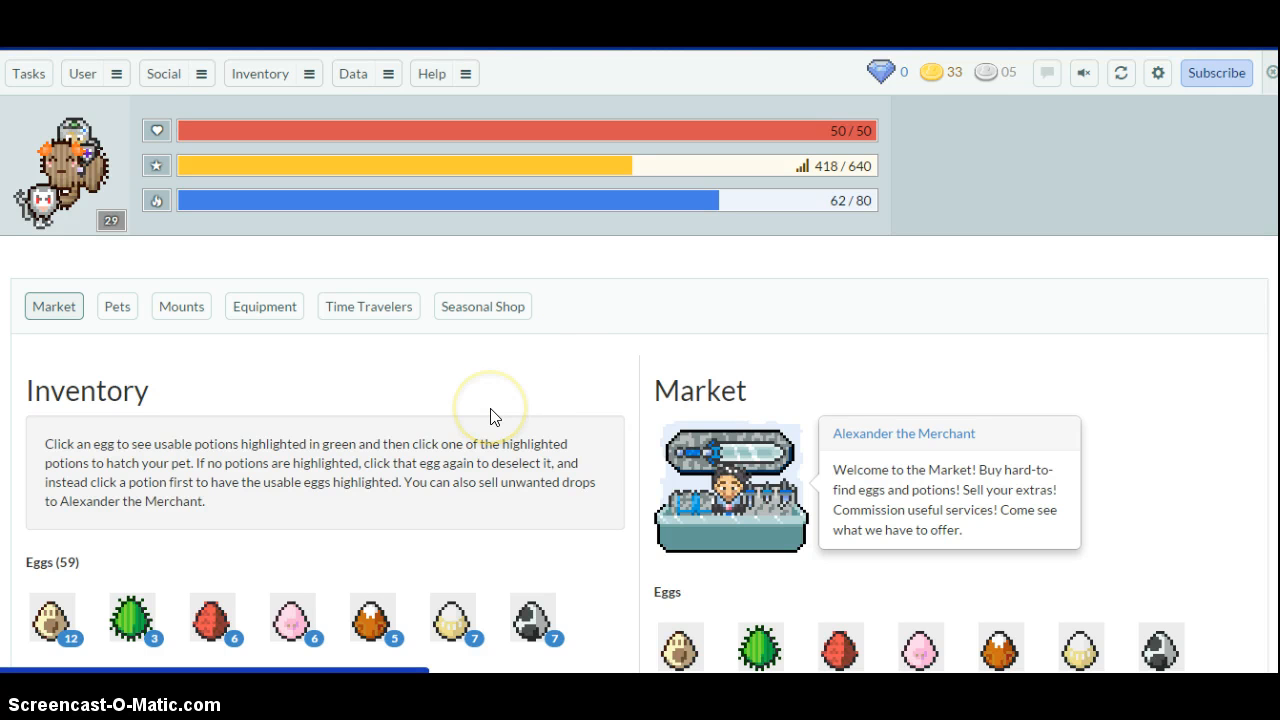
scroll(down, 3)
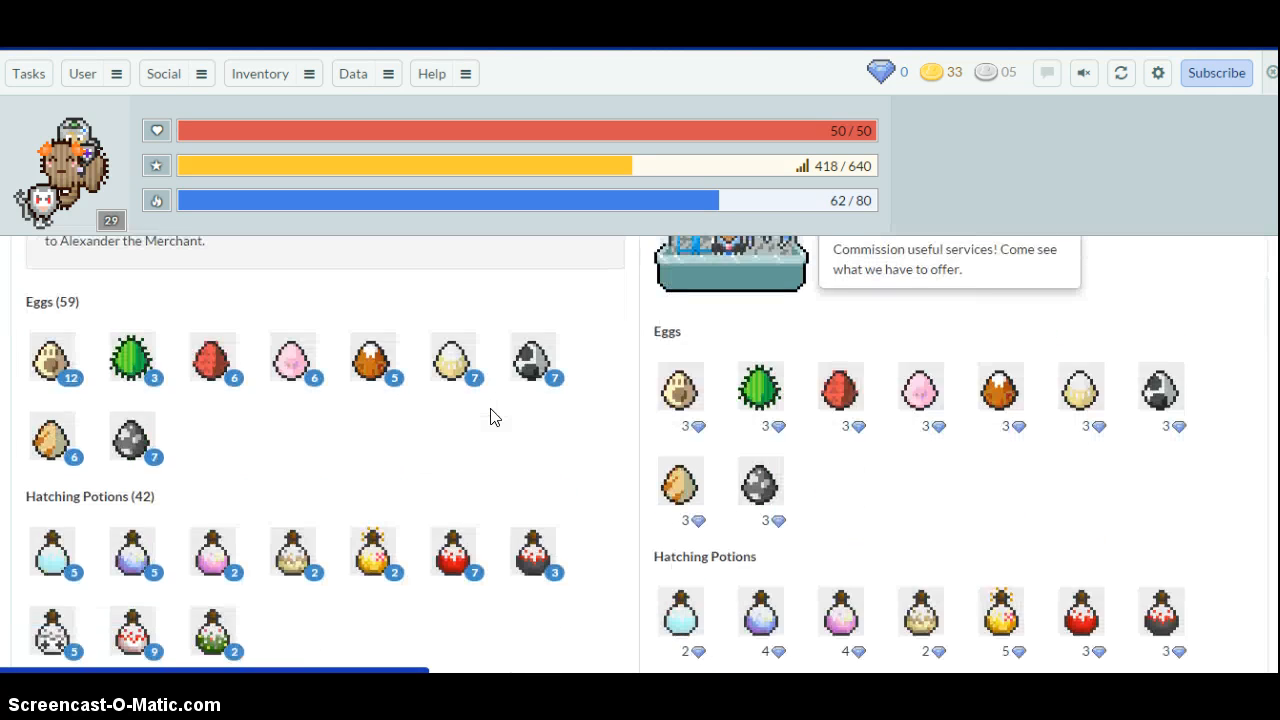
scroll(down, 3)
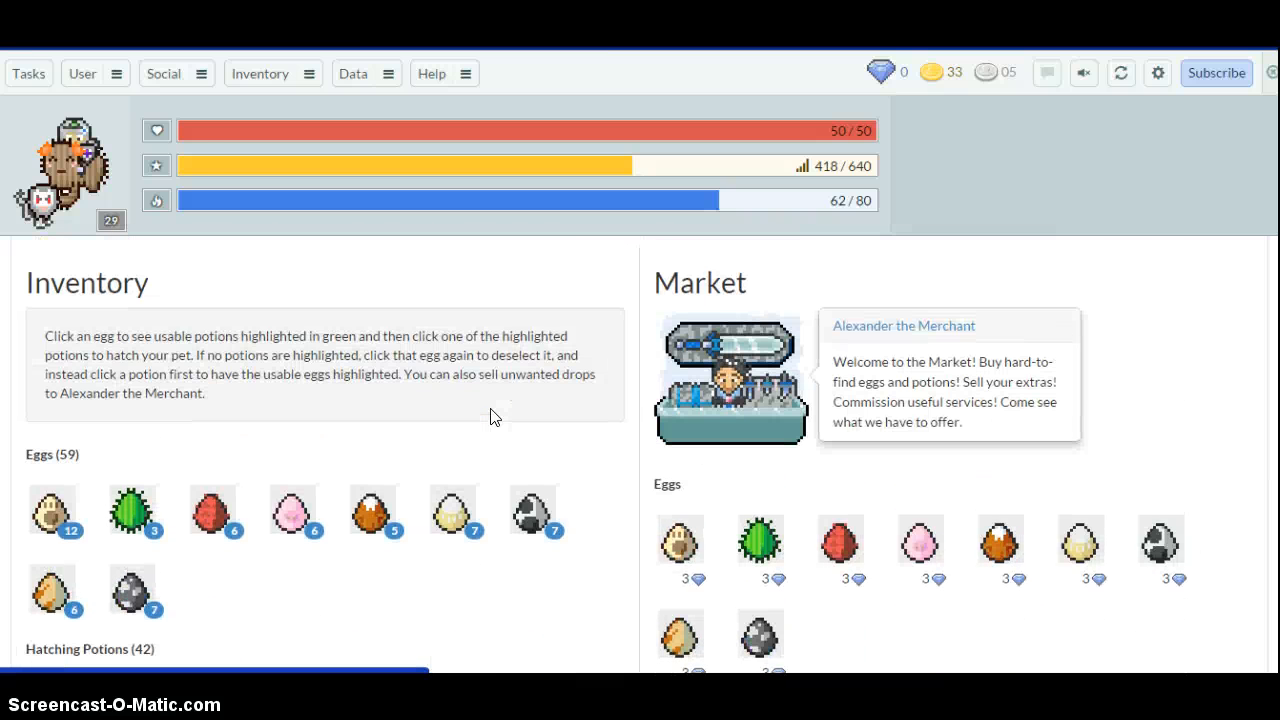
scroll(down, 3)
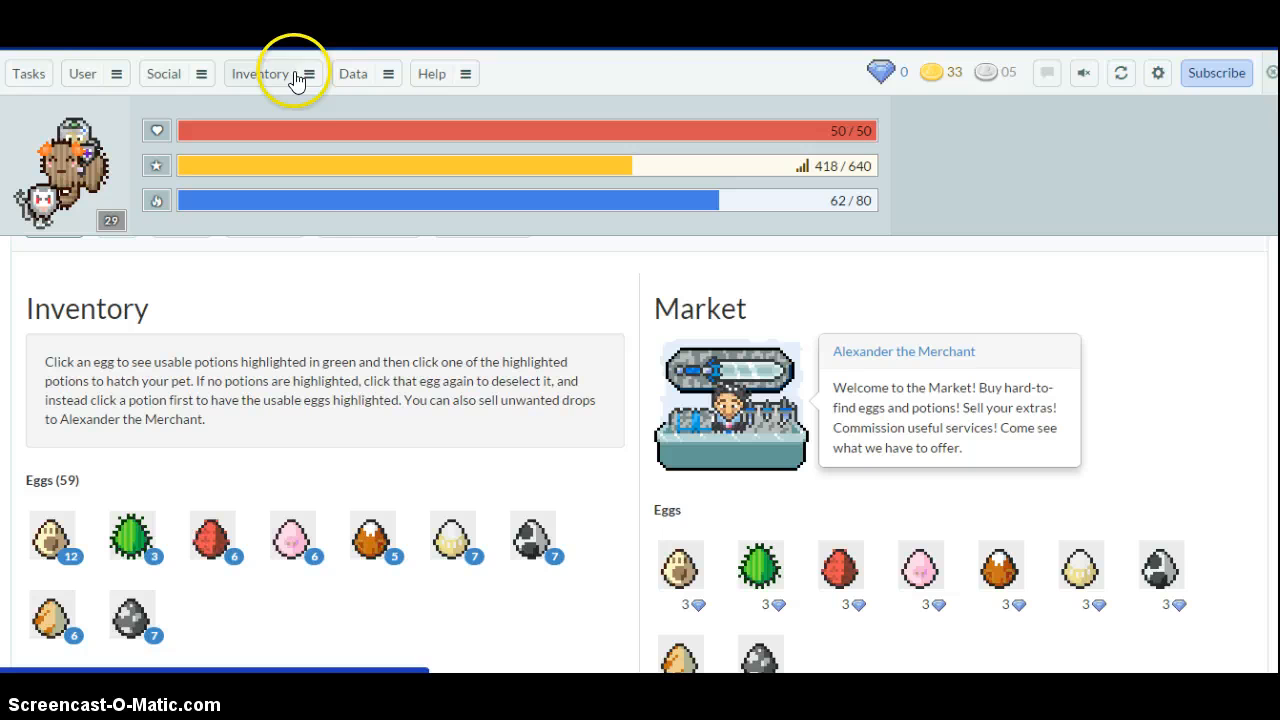
- Go to Inventory > Pets and browse the pet grid and Food and Saddles down to Meat
click(260, 72)
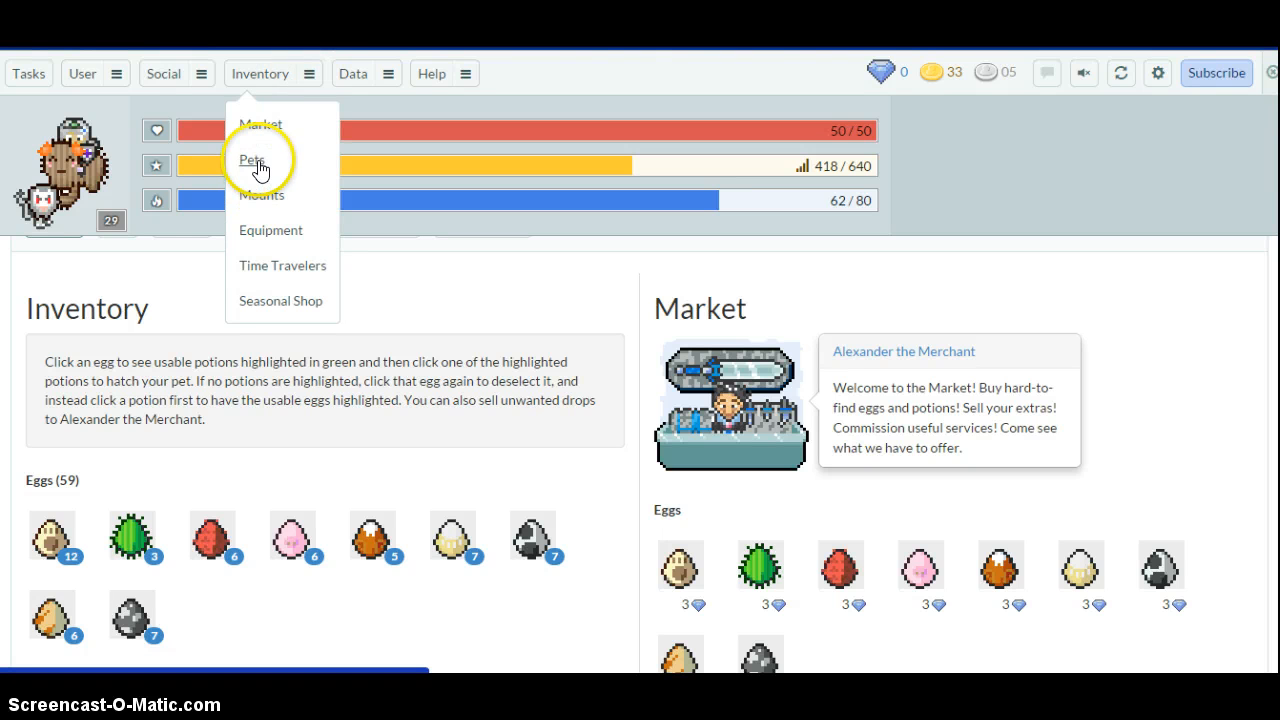
click(252, 160)
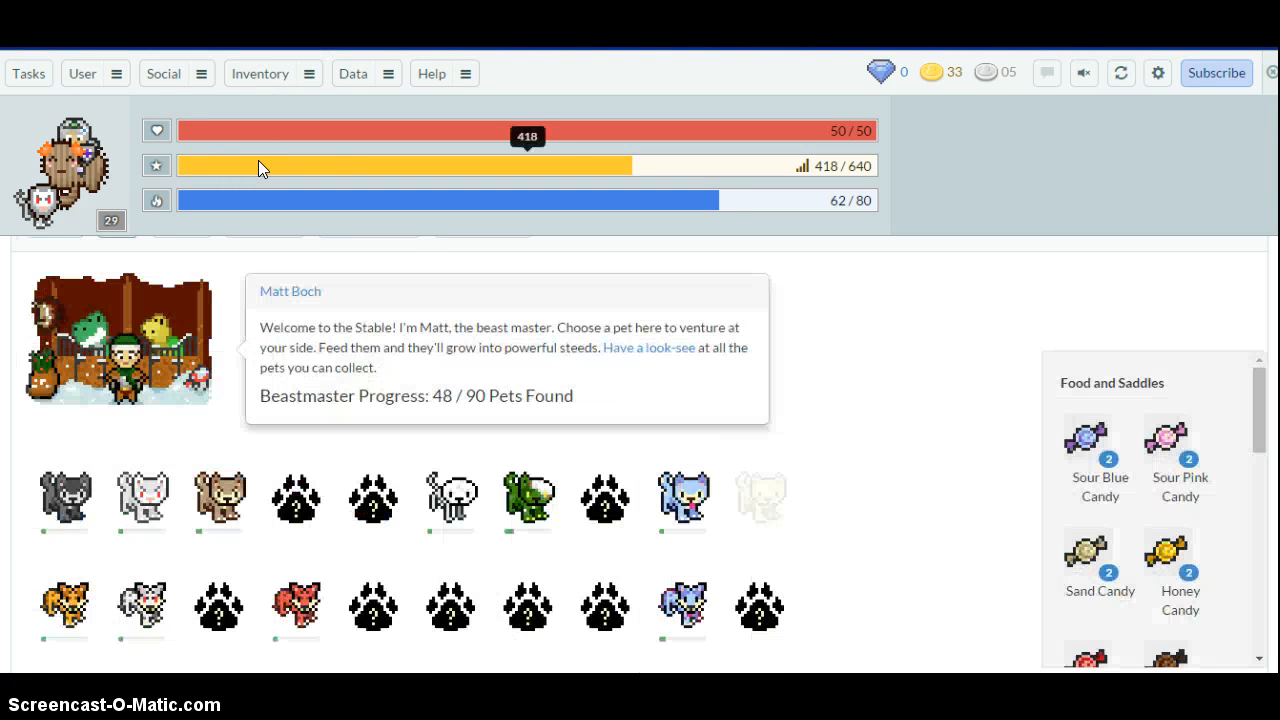
scroll(down, 3)
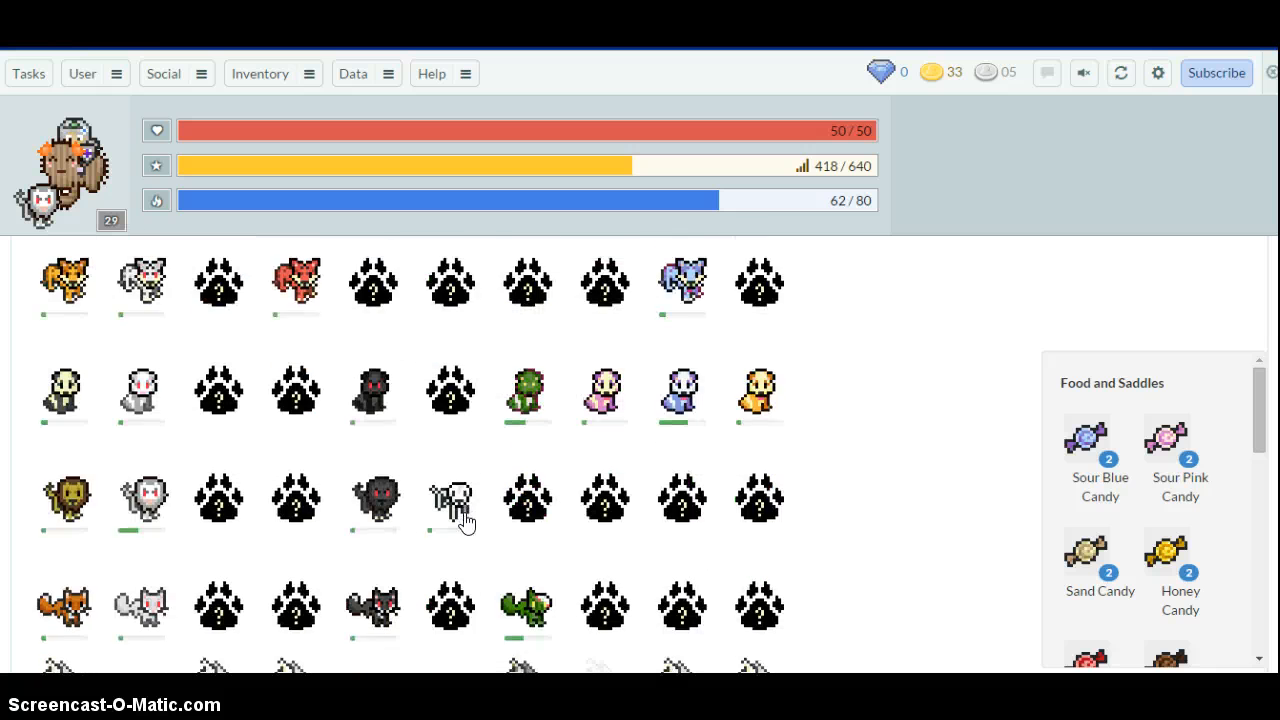
scroll(down, 3)
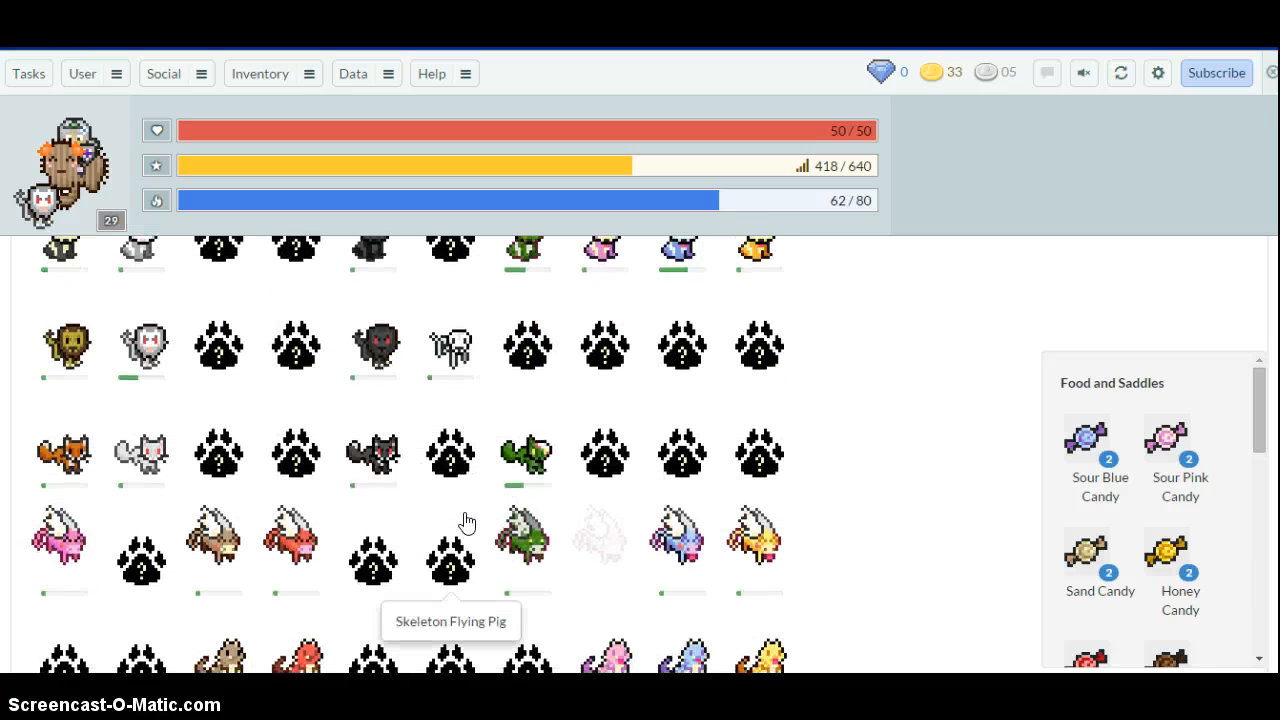
scroll(down, 3)
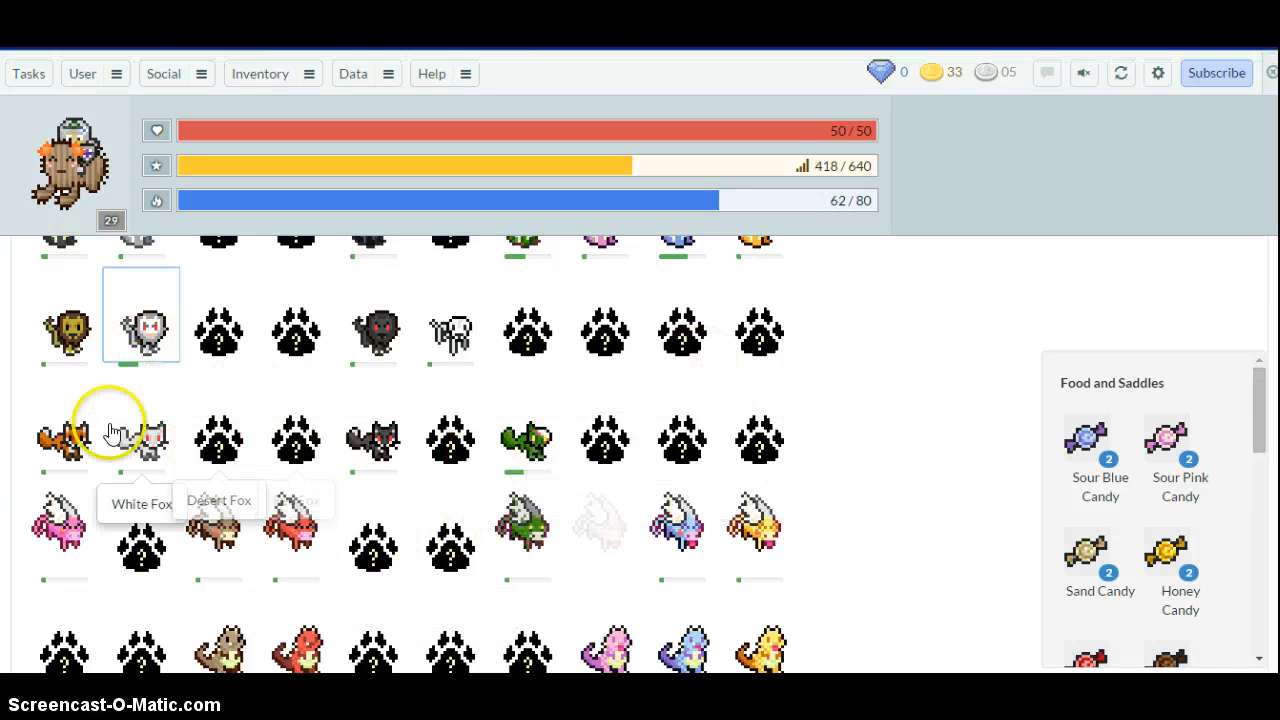
mouse_move(688, 440)
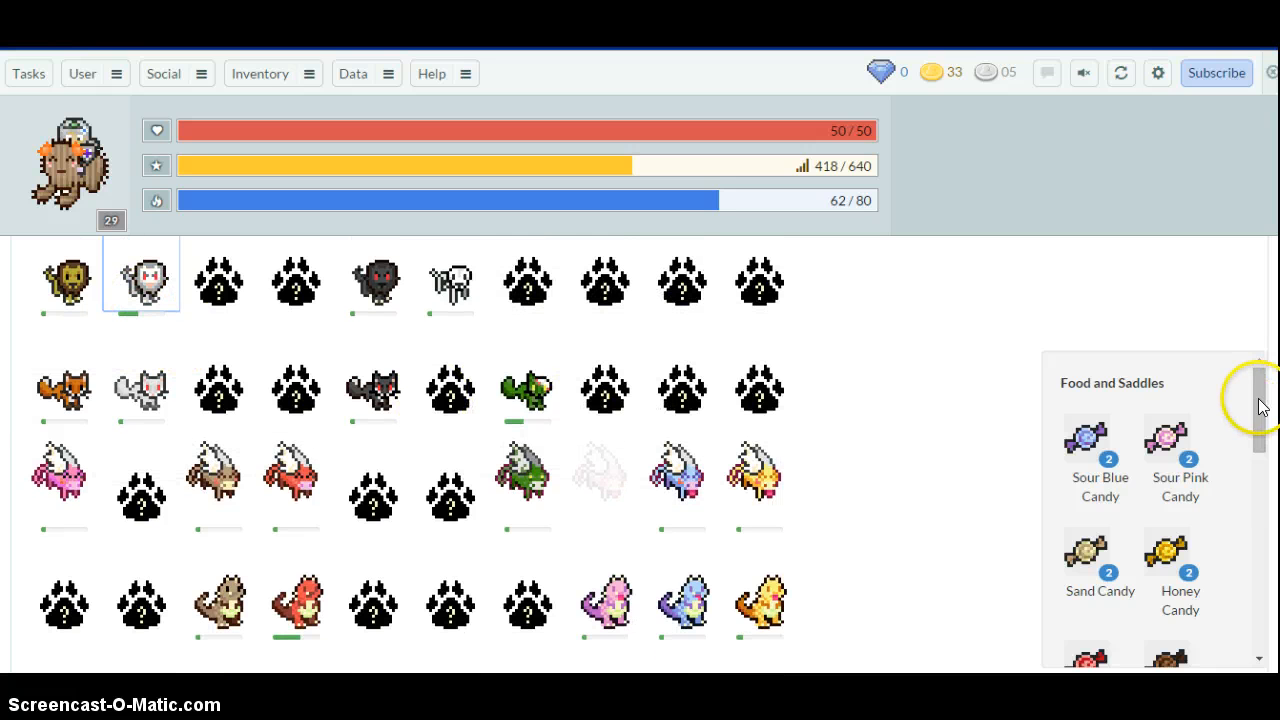
scroll(down, 3)
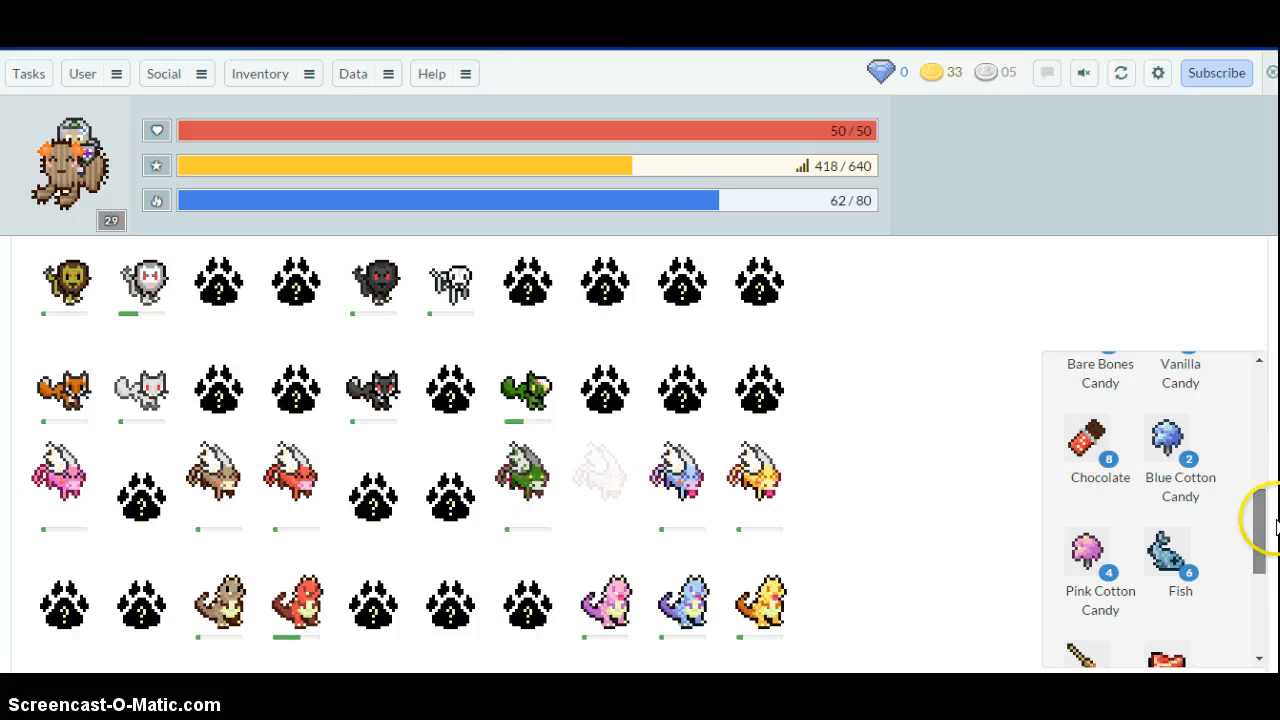
mouse_move(1170, 528)
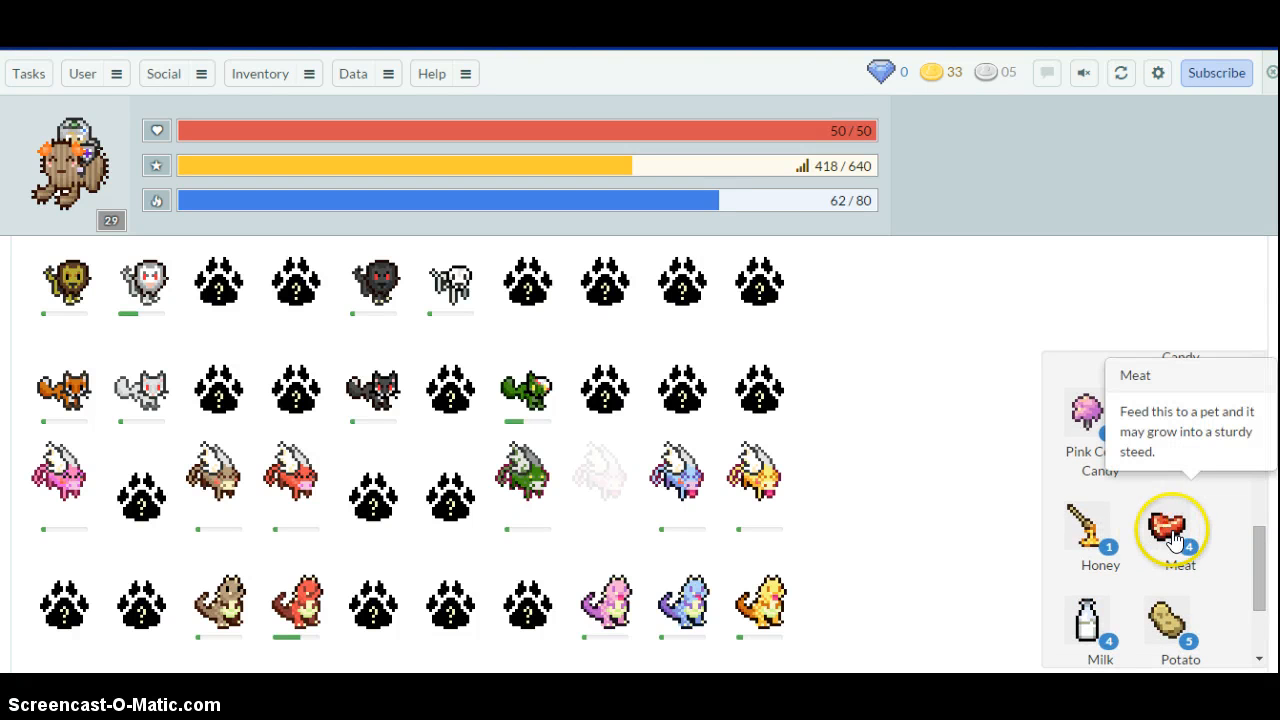
- Feed Meat to the White Lion Cub and confirm, then confirm a Fish feeding as well
click(1172, 528)
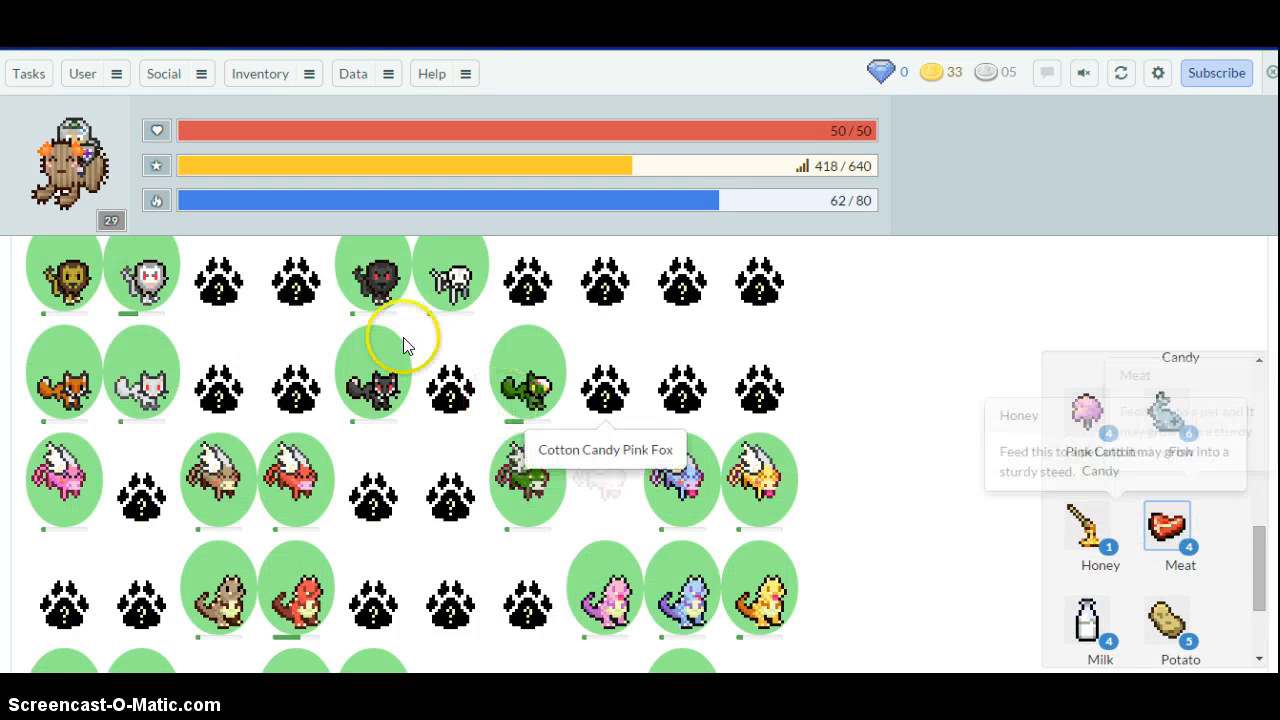
click(1166, 528)
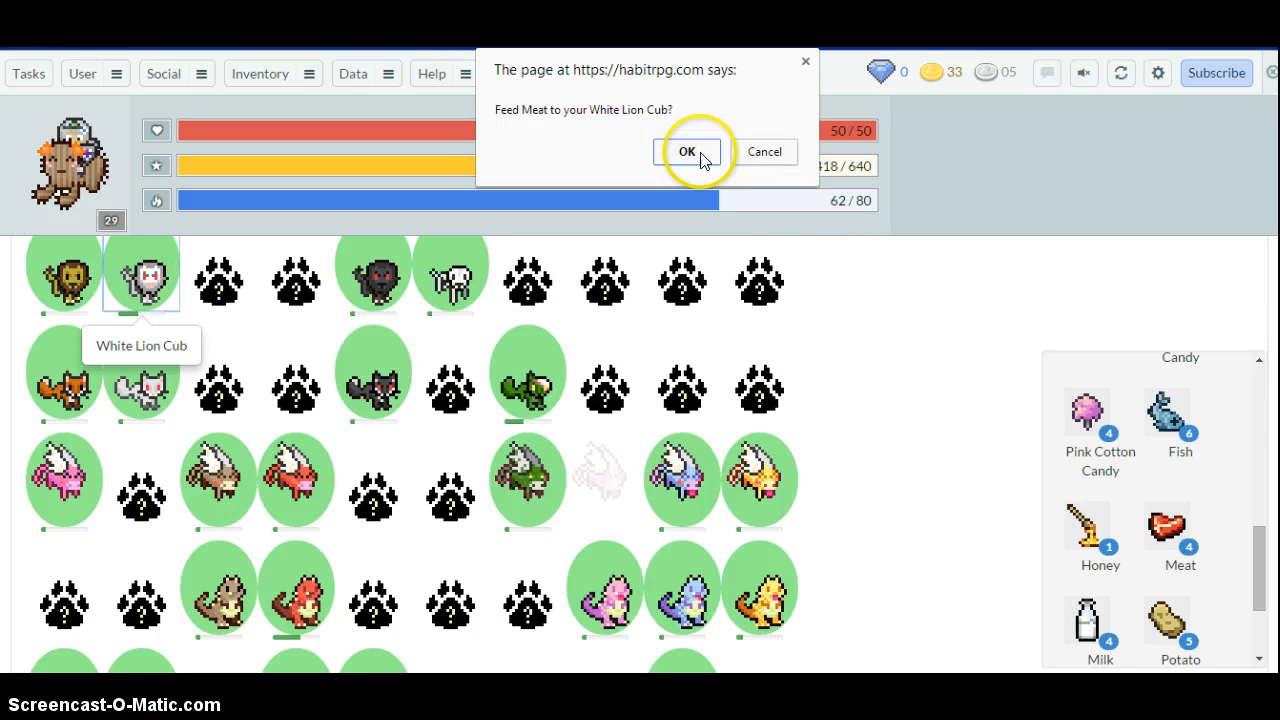
click(688, 152)
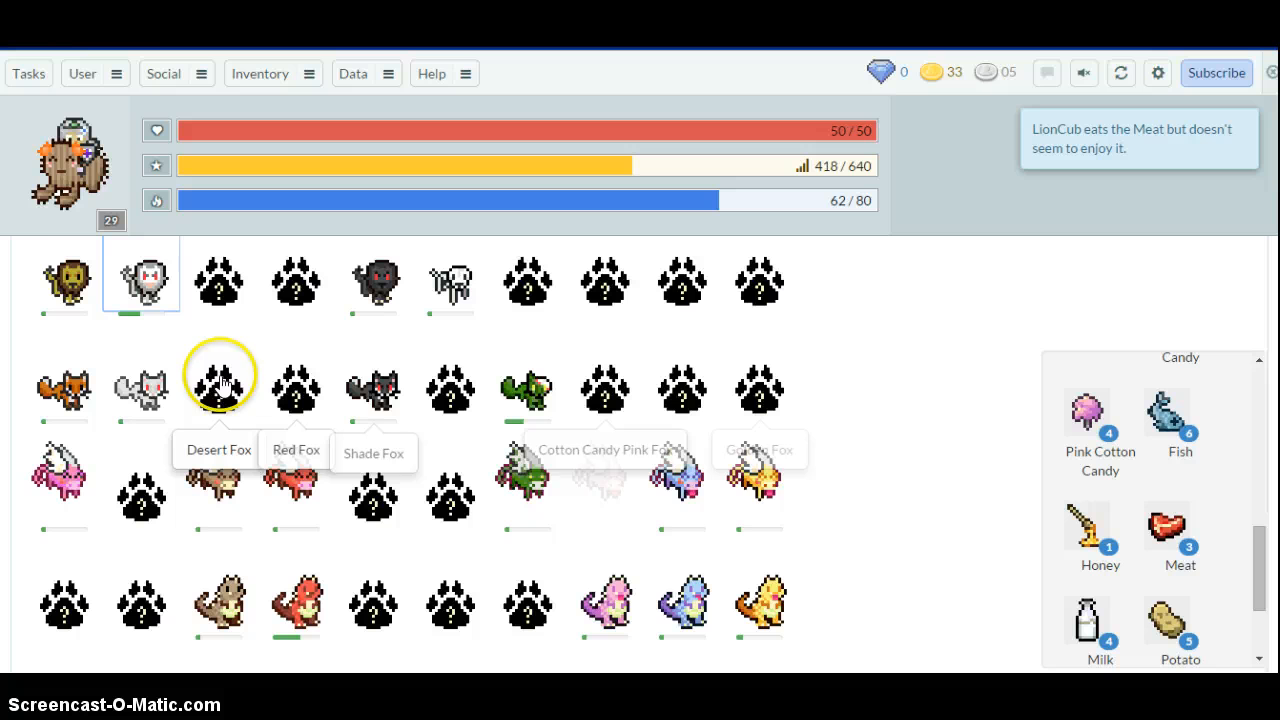
mouse_move(968, 476)
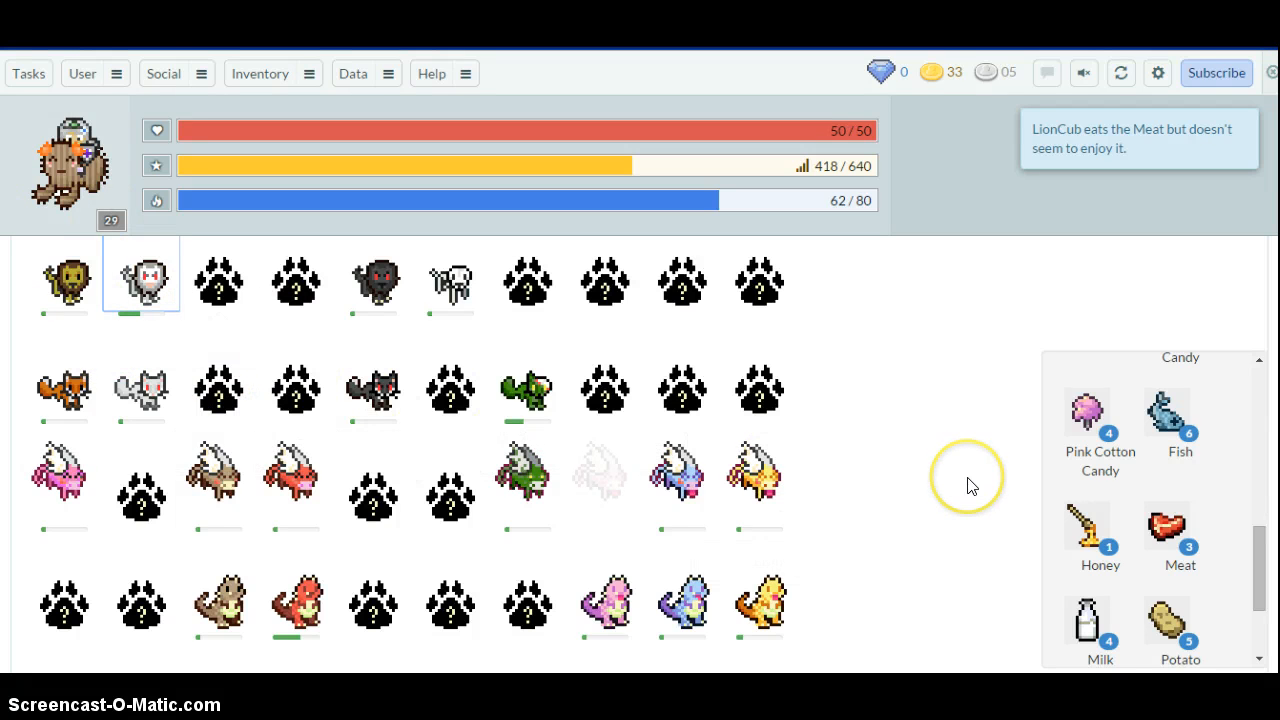
mouse_move(1166, 410)
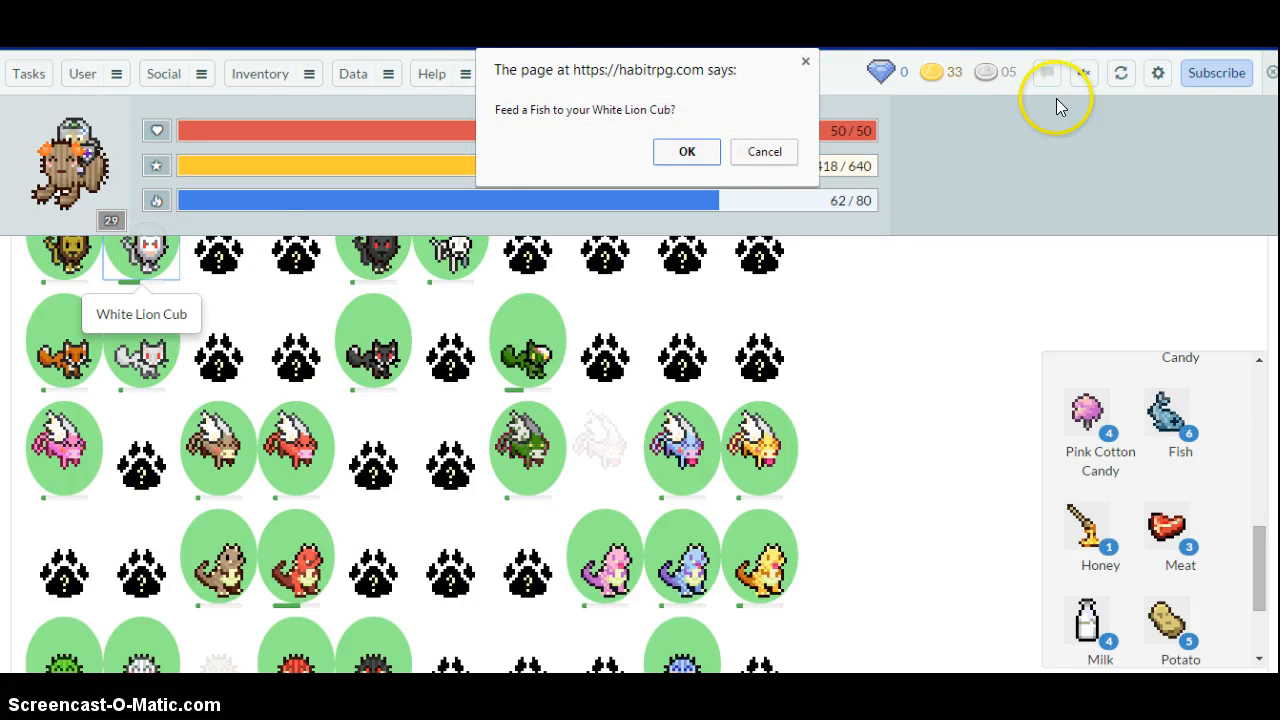
click(686, 152)
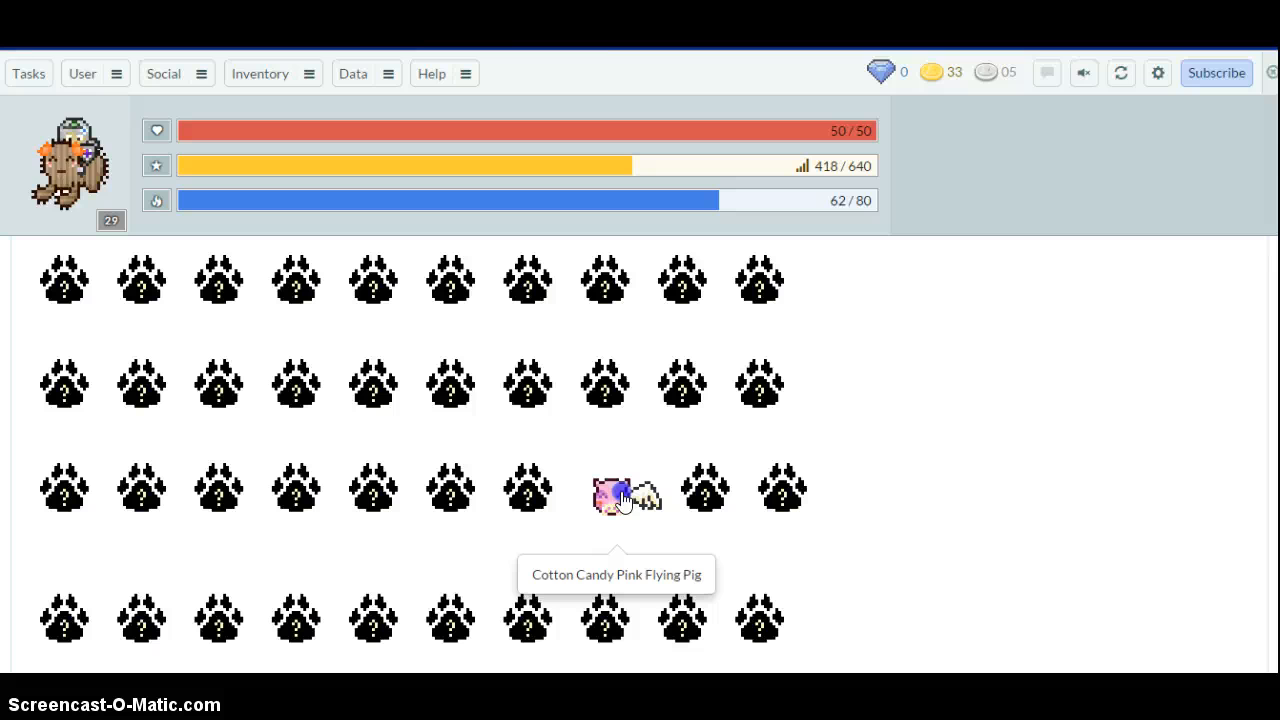
- Ride the Cotton Candy Pink Flying Pig mount, then peek at the Inventory and Data menus
click(616, 490)
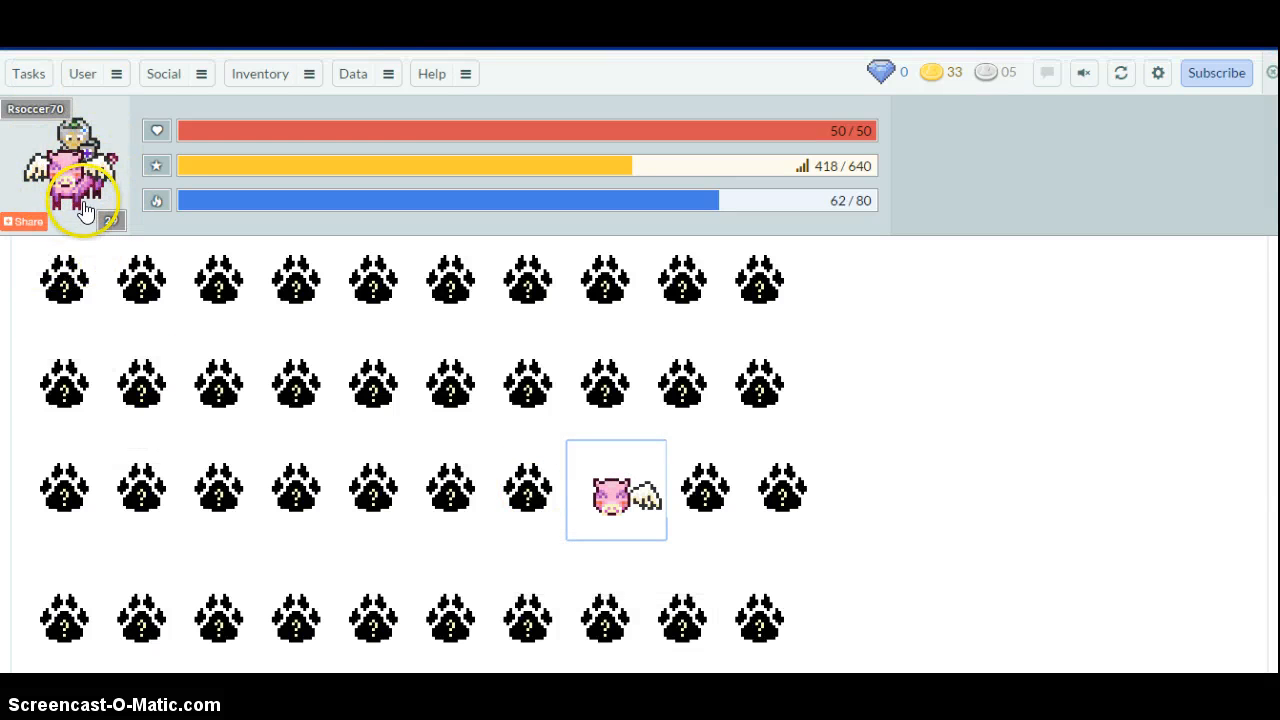
mouse_move(348, 244)
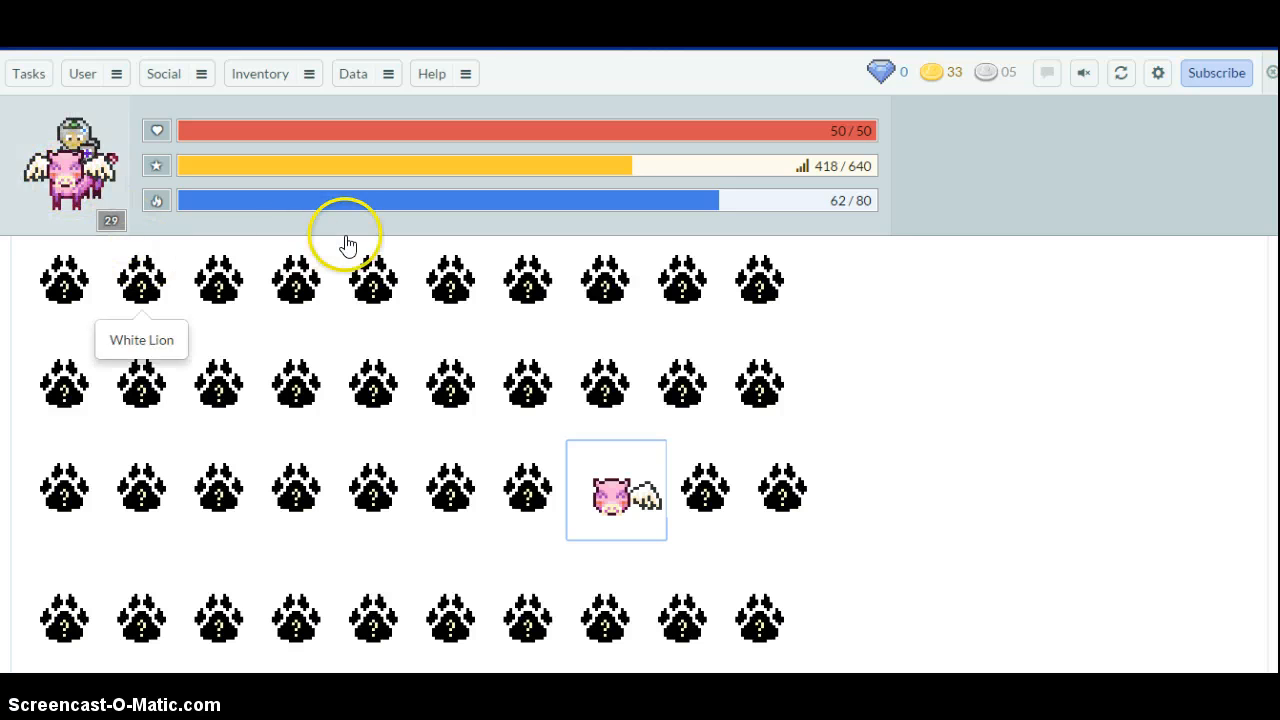
click(260, 72)
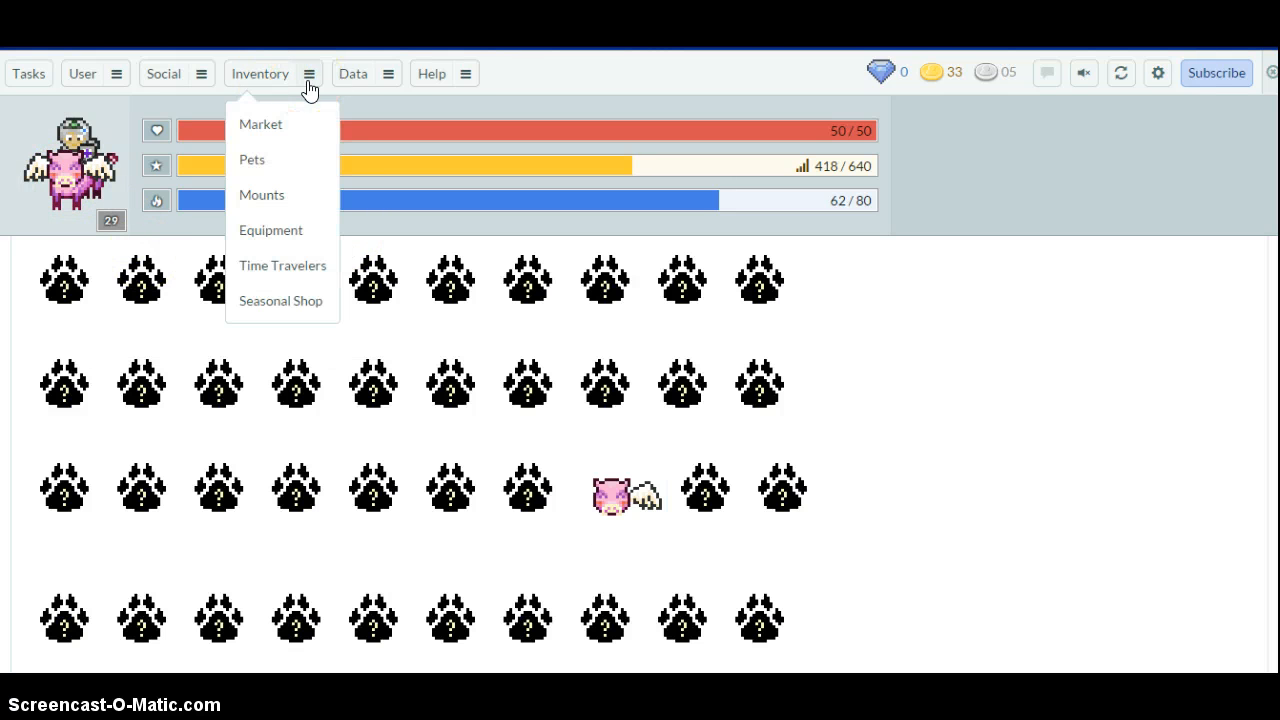
mouse_move(388, 74)
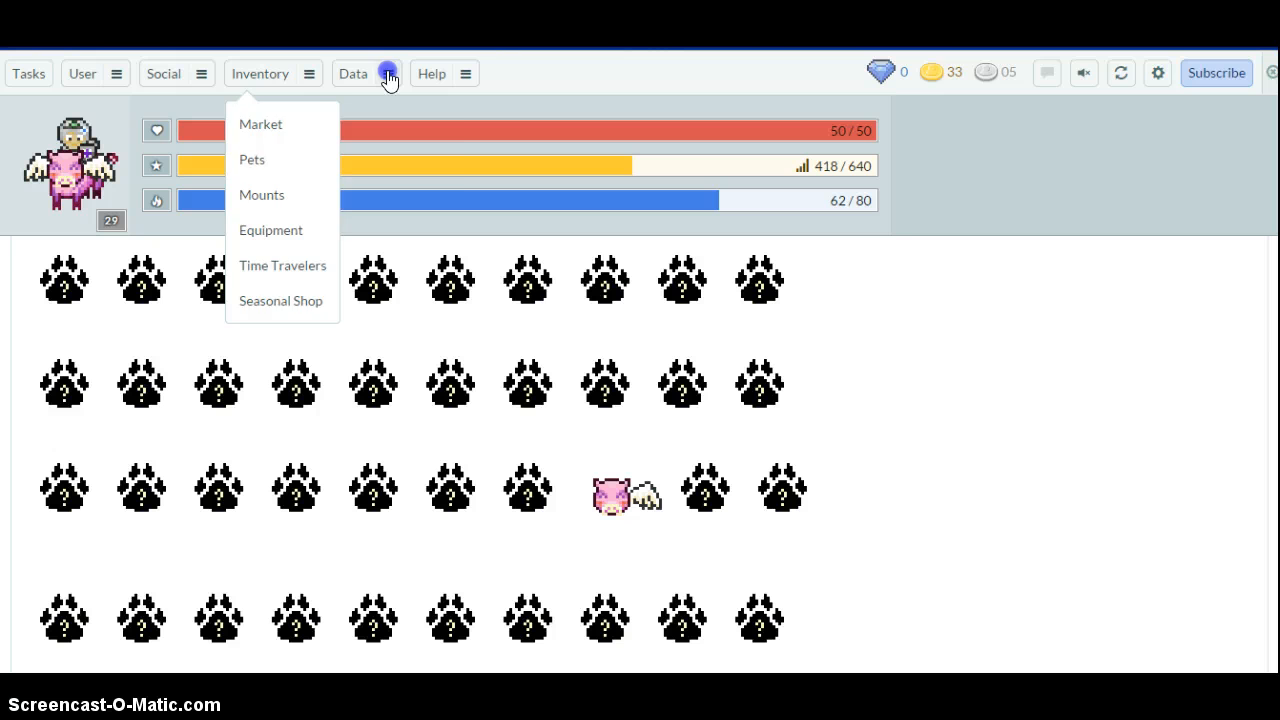
click(352, 72)
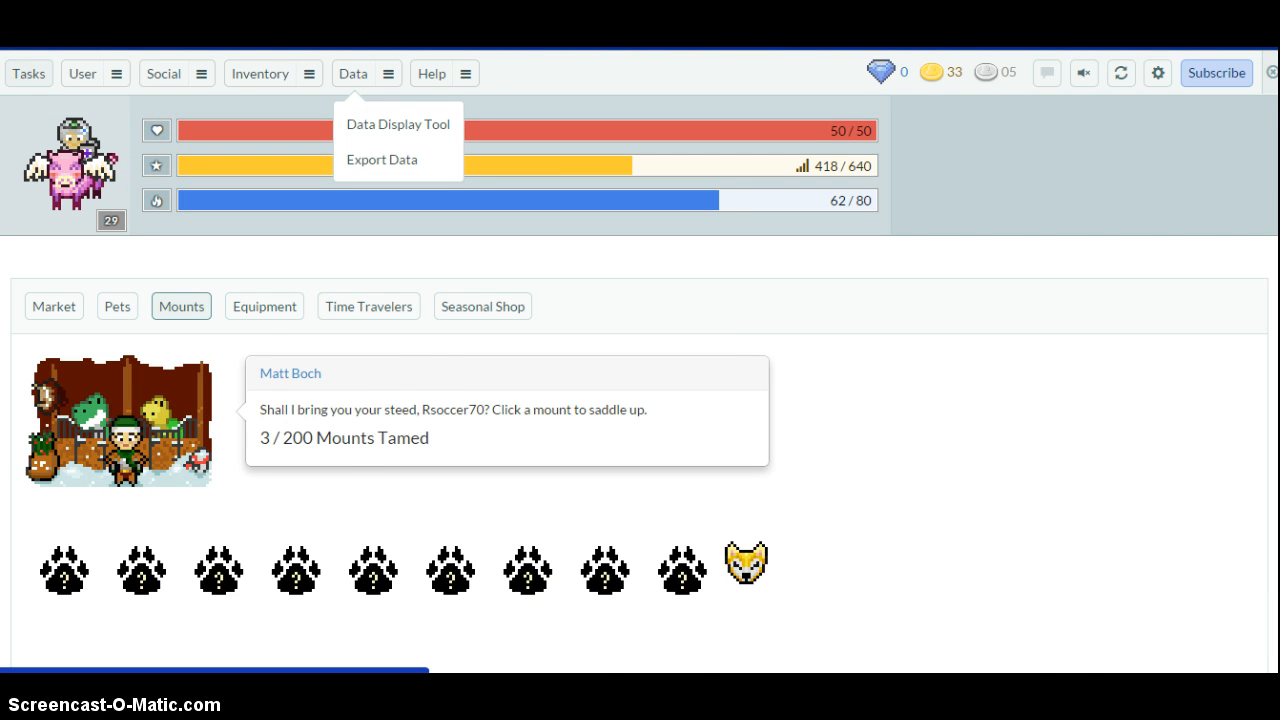
- Reach Settings > Subscription via the Subscribe button, listing benefits and monthly plans
click(1216, 72)
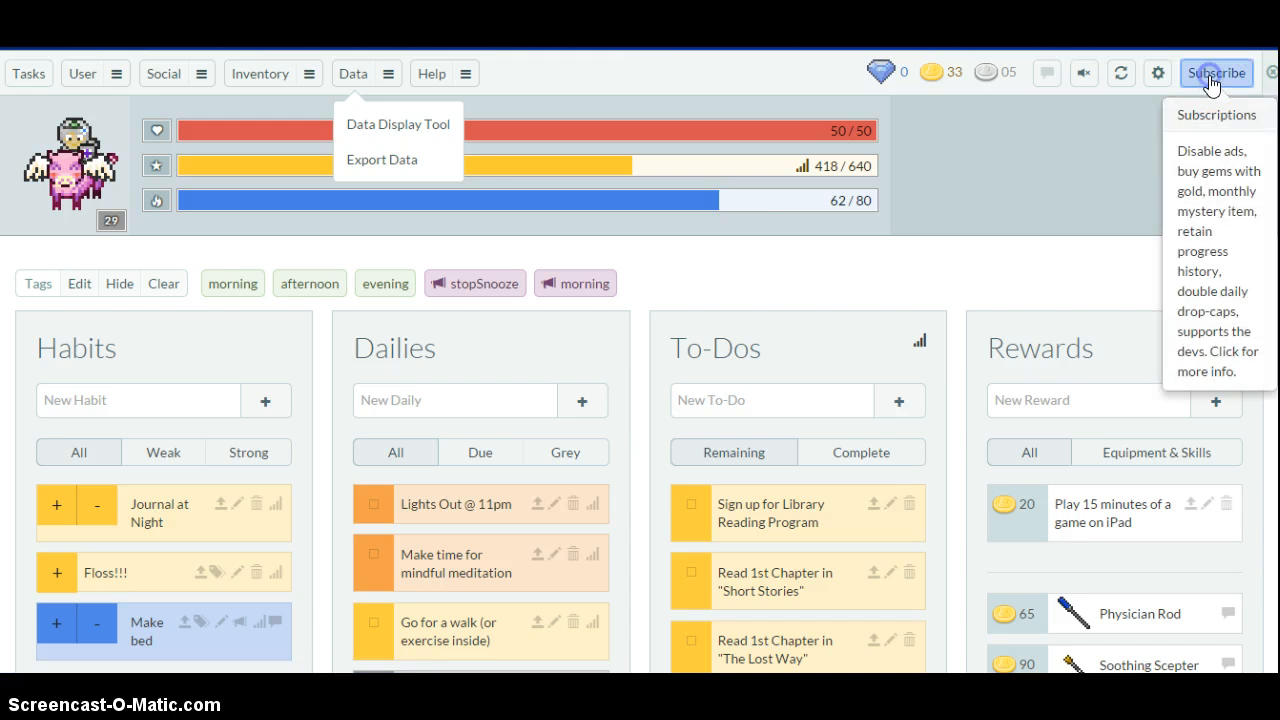
click(1216, 72)
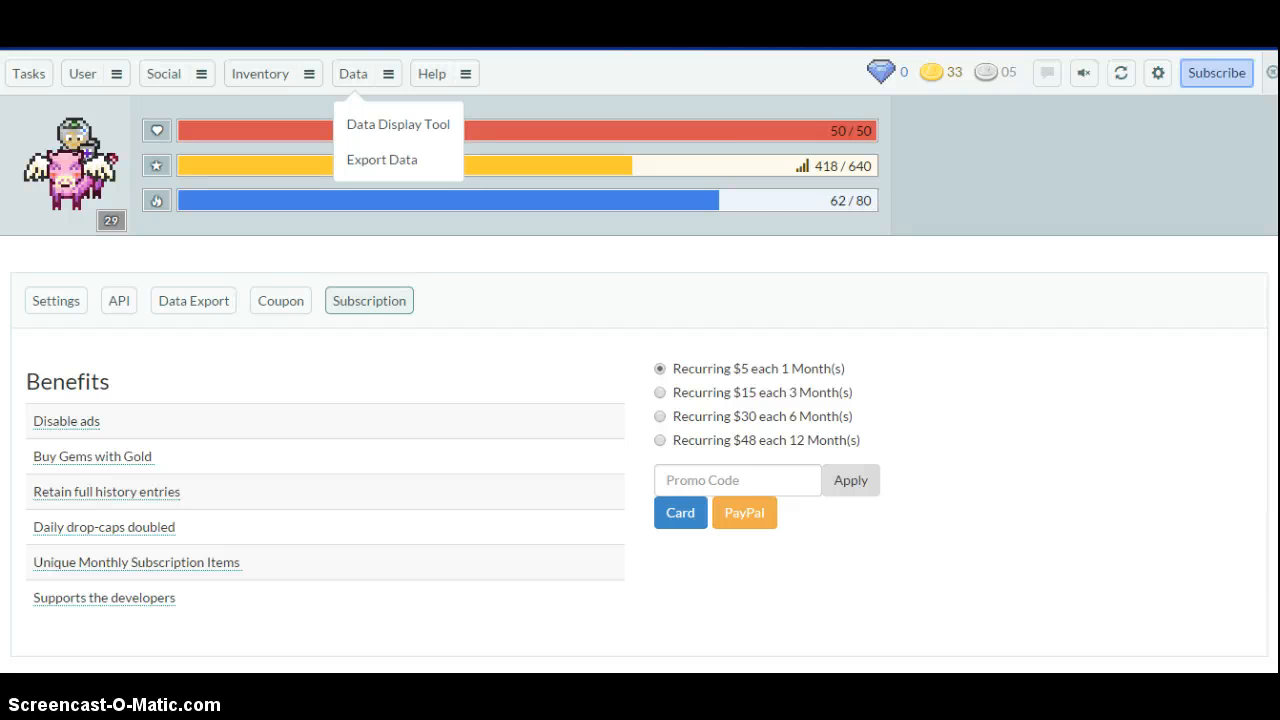
mouse_move(884, 72)
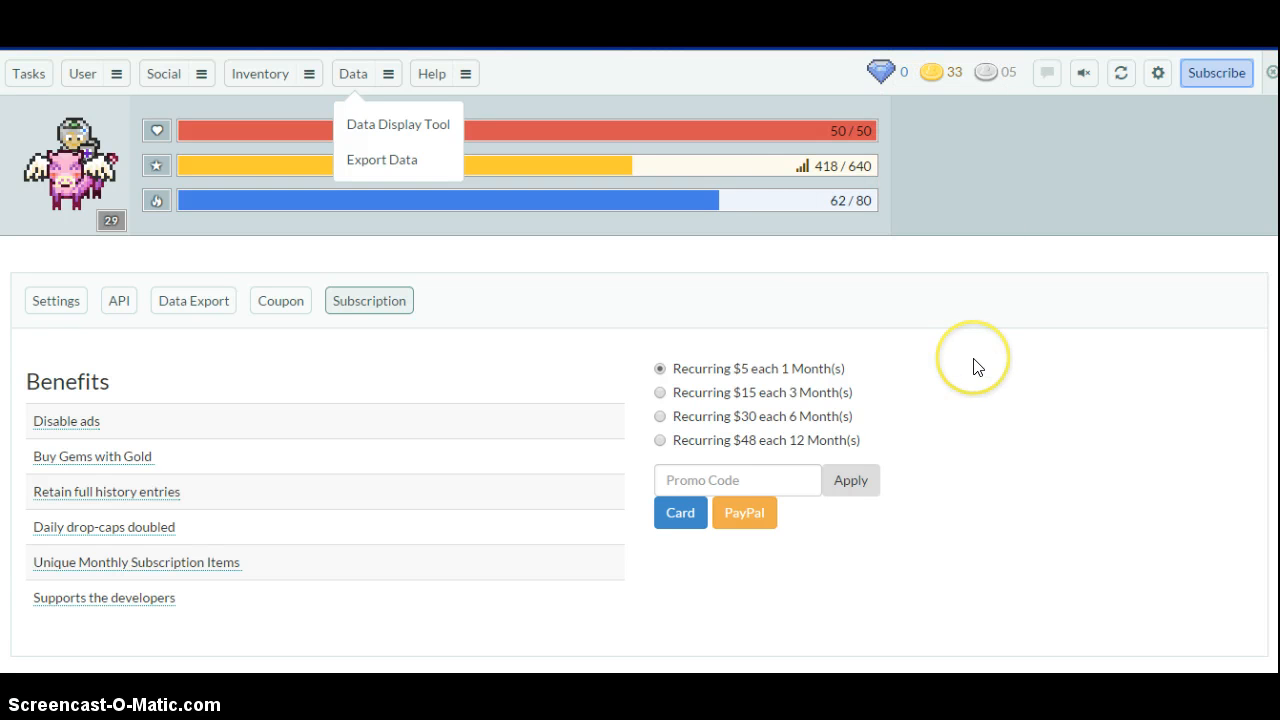
mouse_move(976, 368)
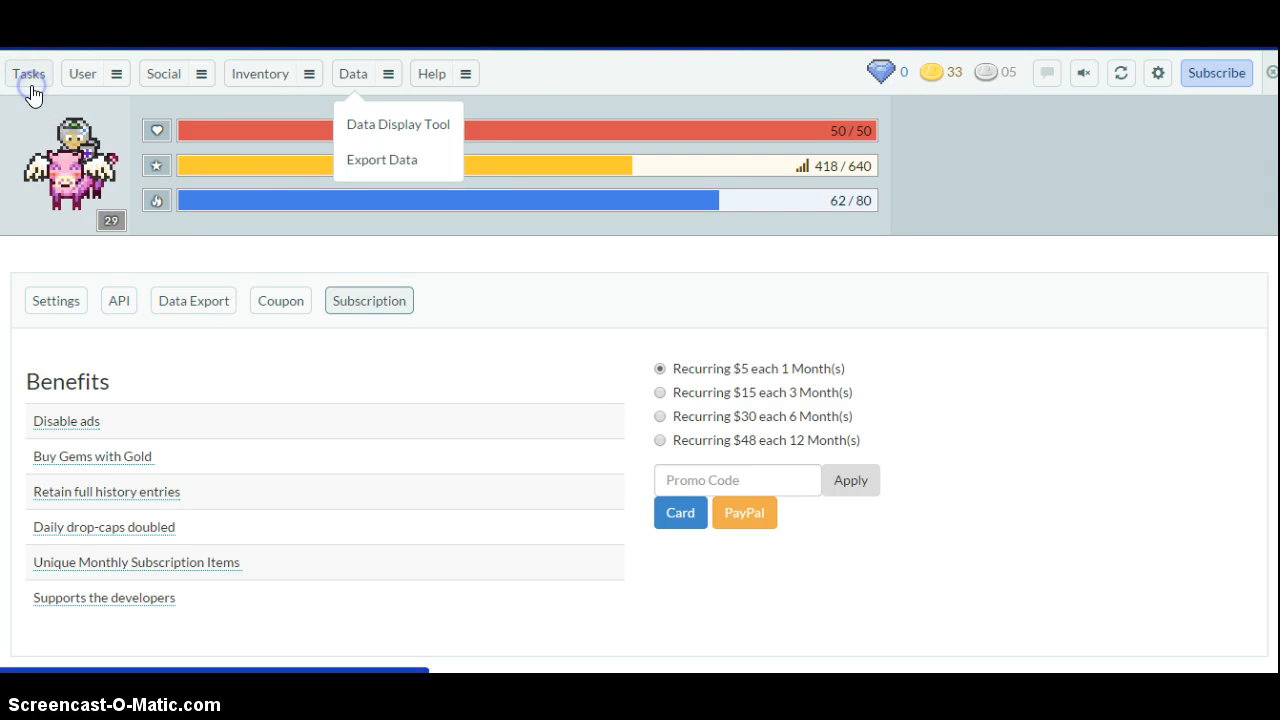
- Return to the Tasks board and bring the To-Dos progress history graph into view
click(28, 72)
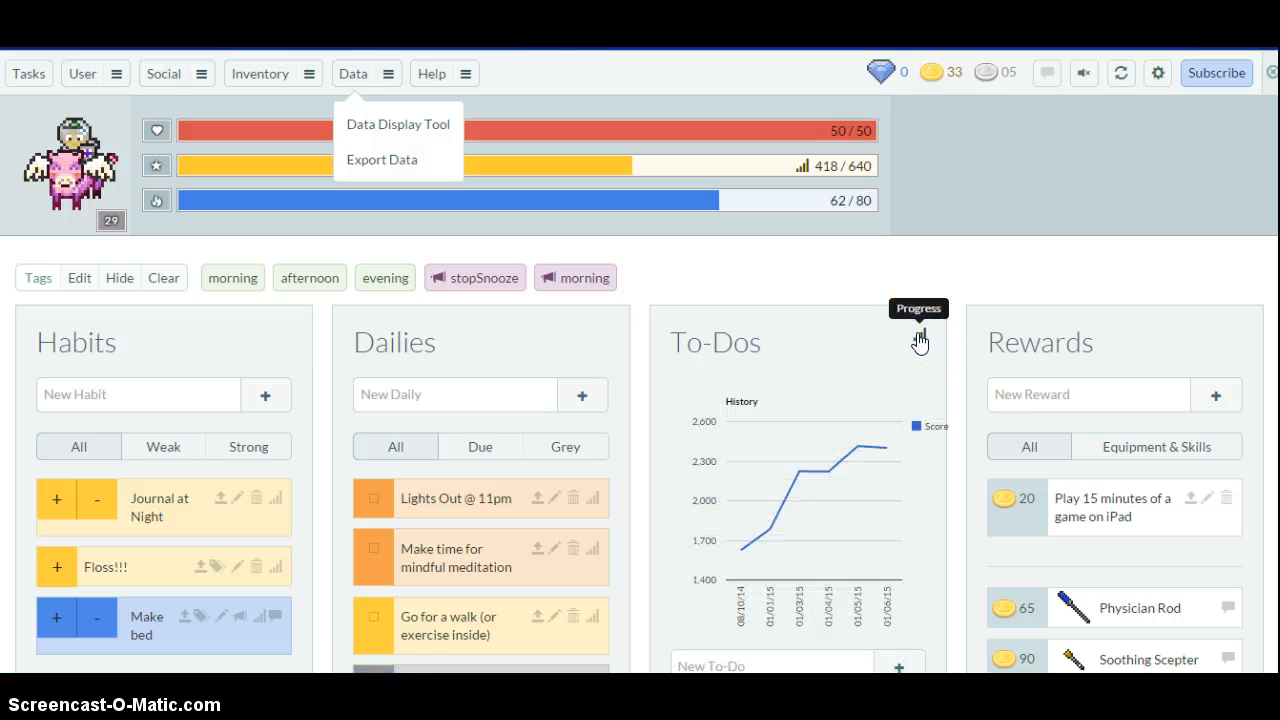
scroll(down, 3)
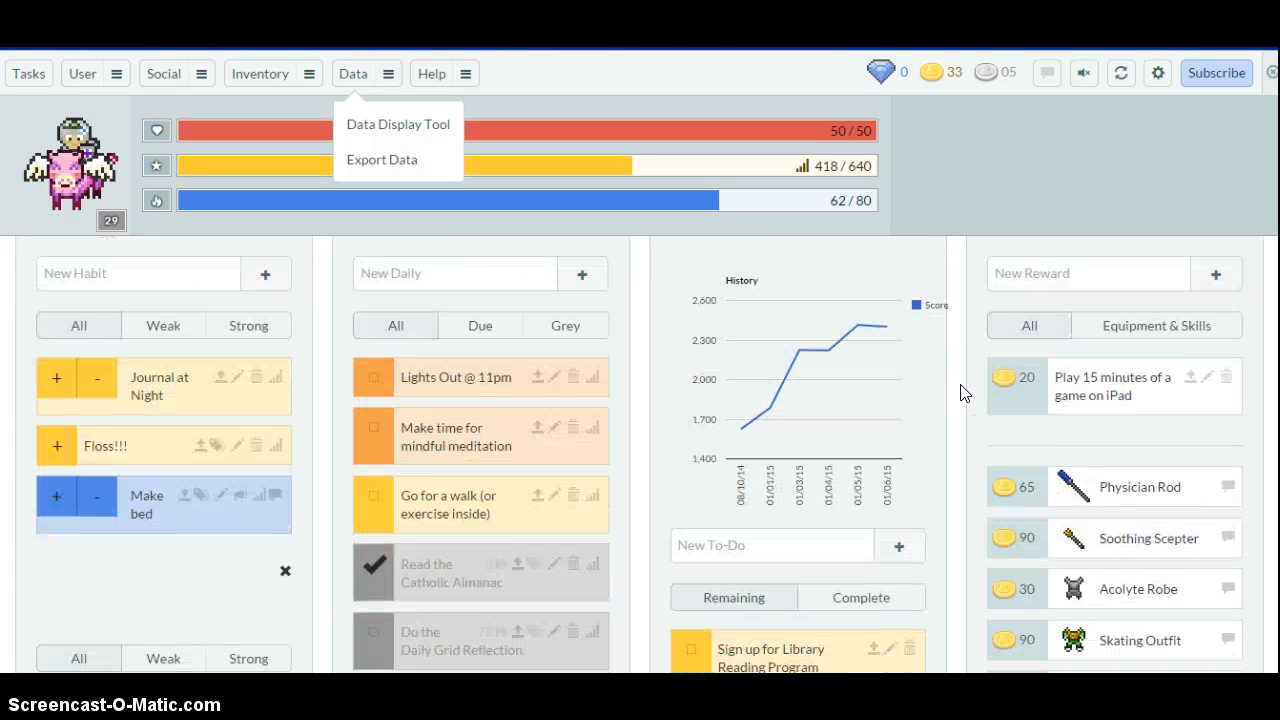